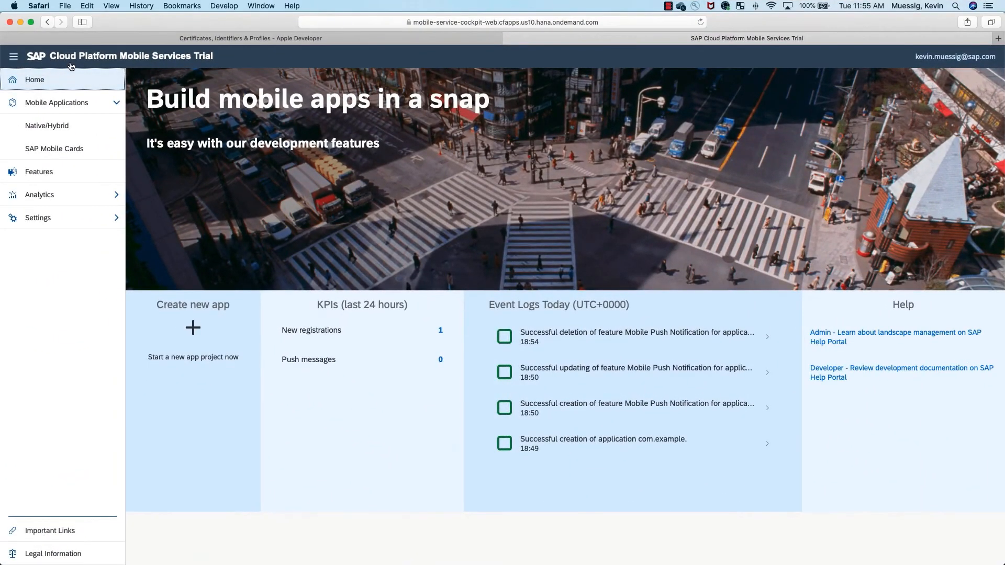
mouse_move(131, 127)
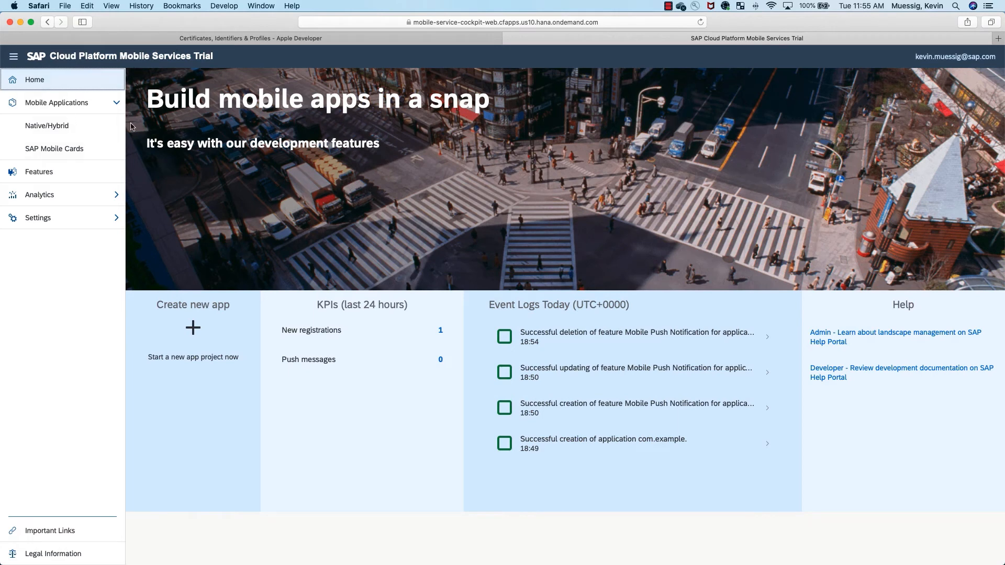
Show the Native/Hybrid applications list with the started PushNotificationApp.
left_click(47, 126)
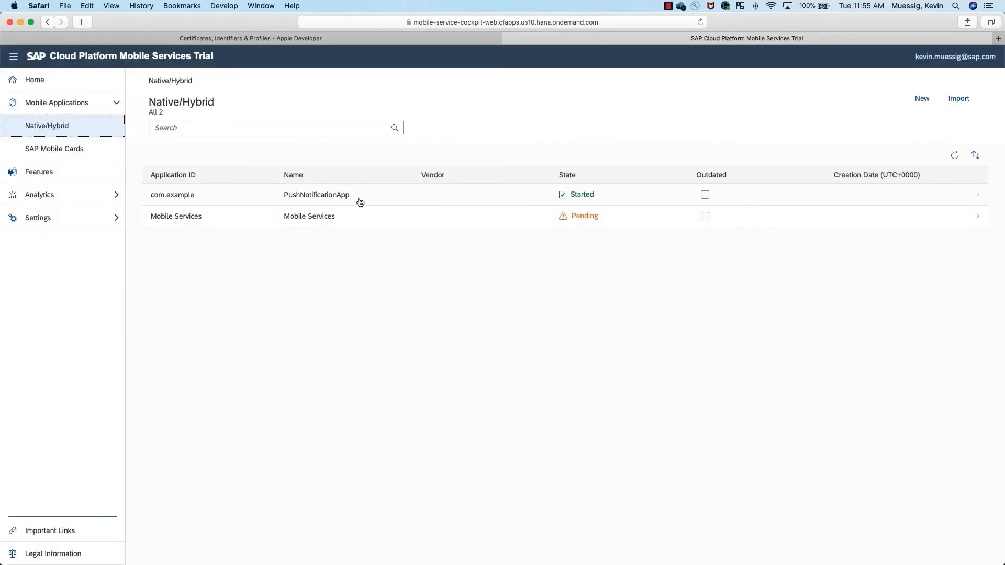
mouse_move(330, 240)
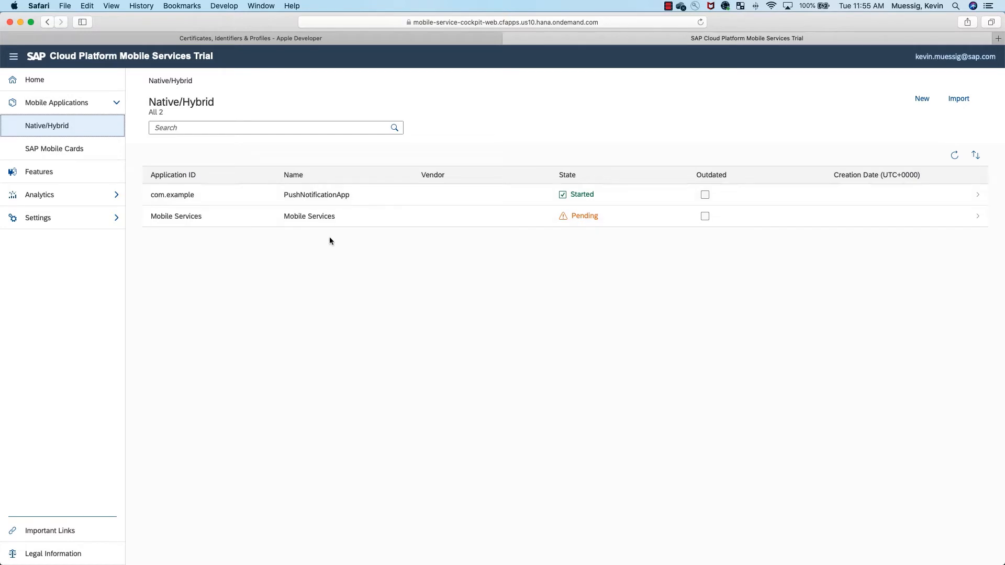
mouse_move(258, 204)
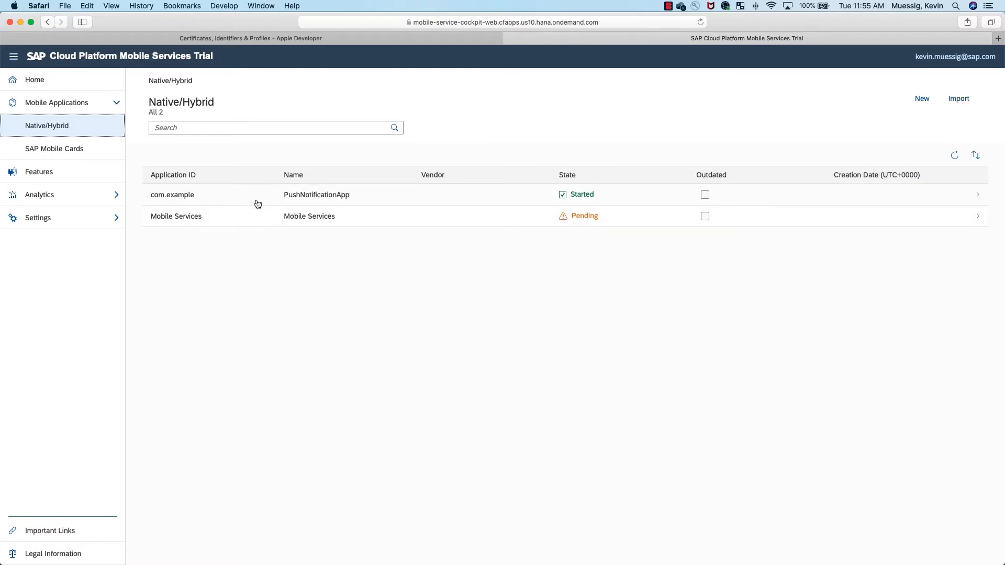
From Features, add Mobile Push Notification to com.example, enable Detailed Event Log and save.
left_click(39, 170)
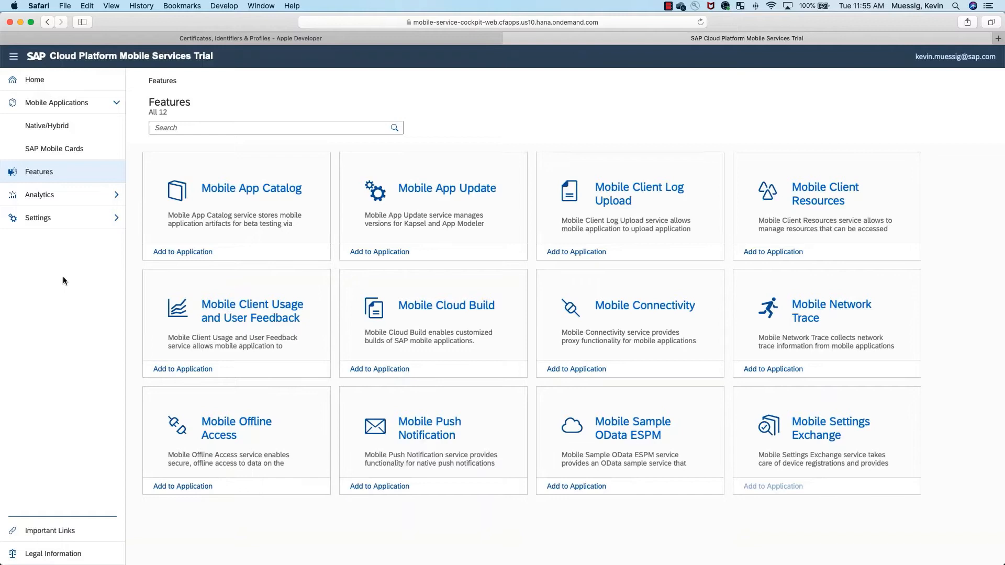
mouse_move(429, 427)
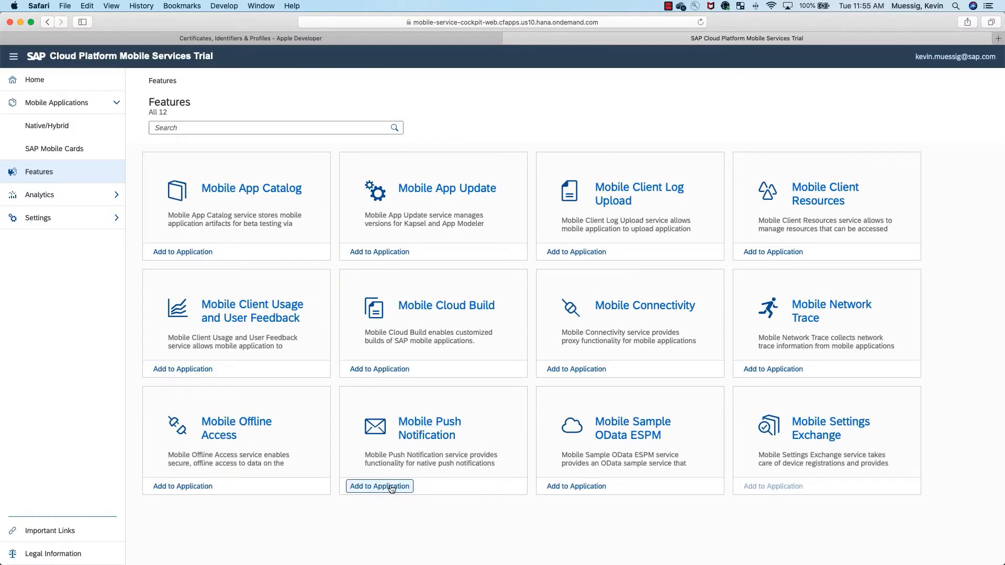
left_click(378, 486)
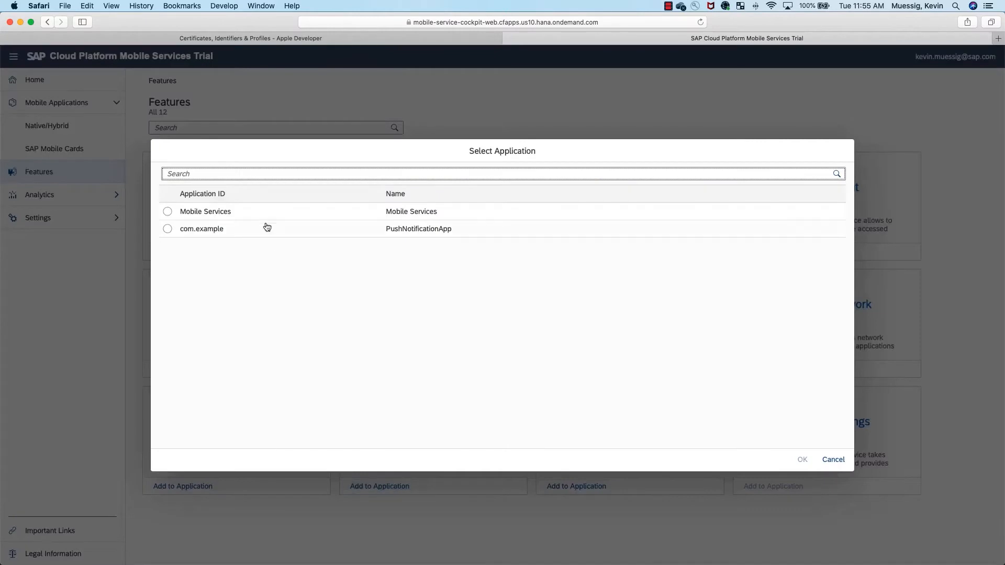
left_click(802, 458)
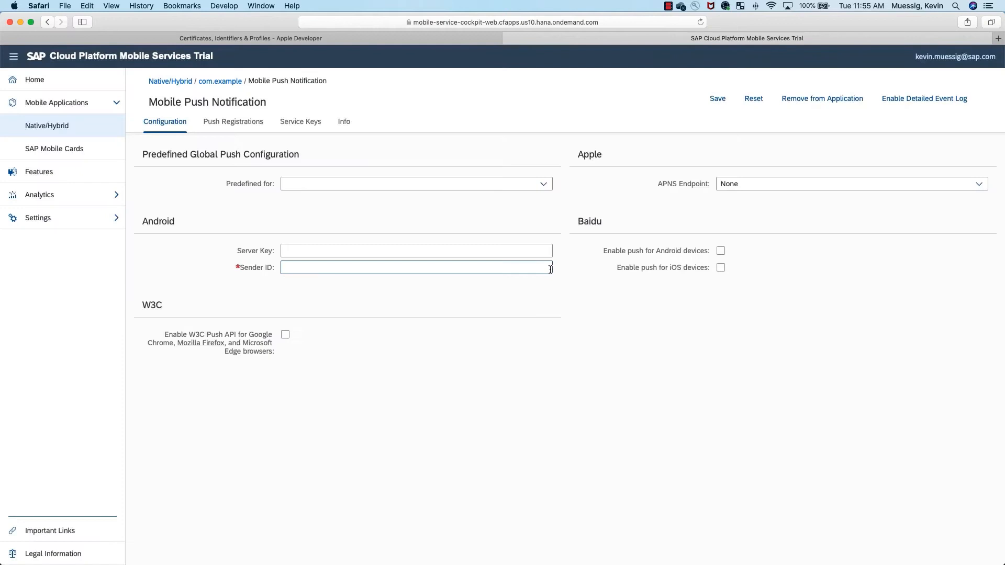
mouse_move(641, 263)
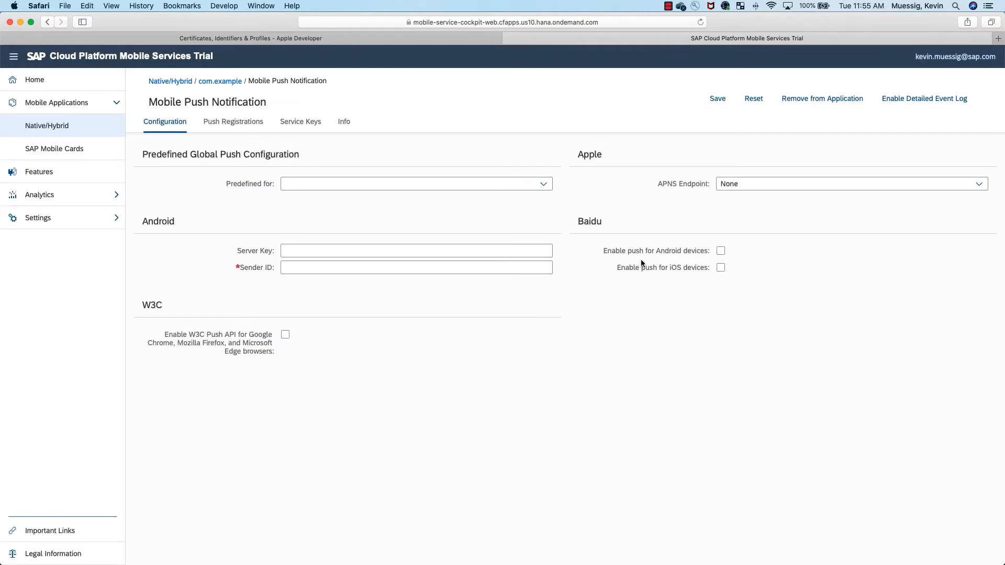
mouse_move(755, 188)
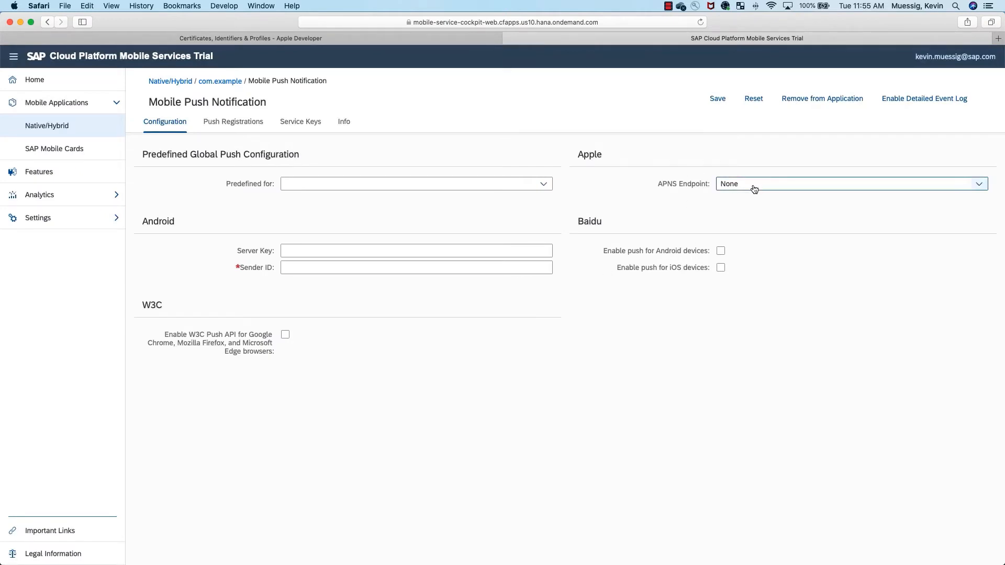
left_click(923, 99)
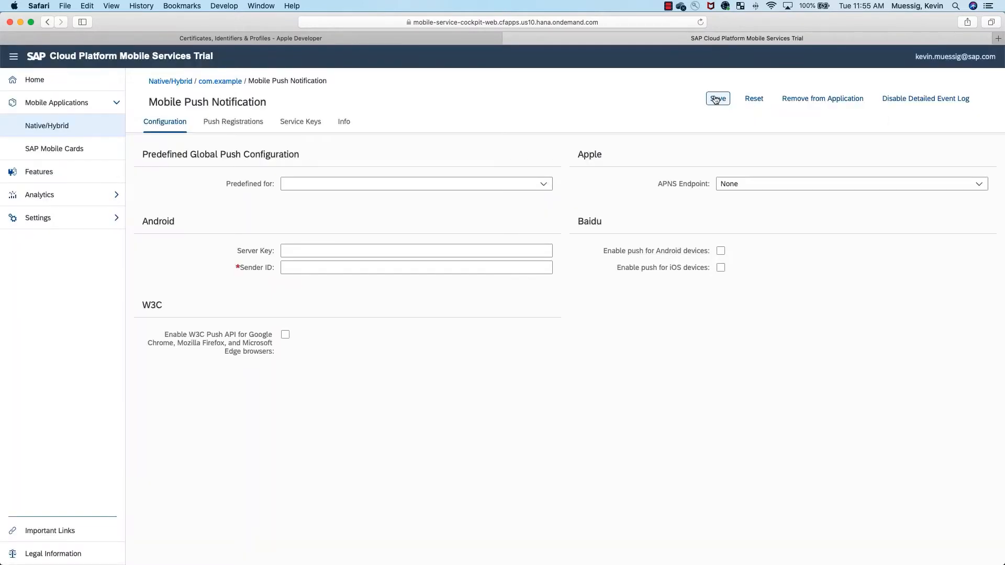
left_click(717, 99)
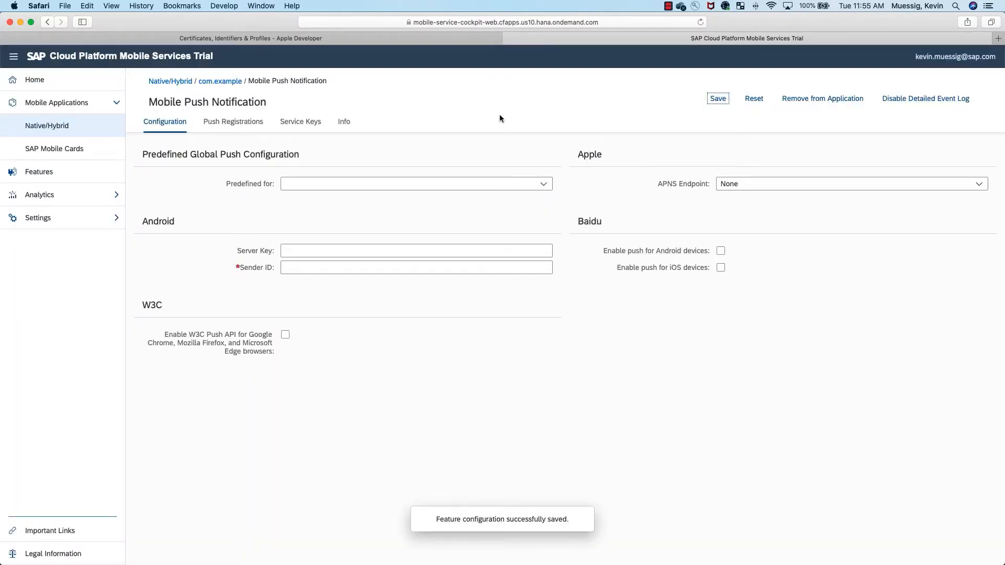
mouse_move(509, 166)
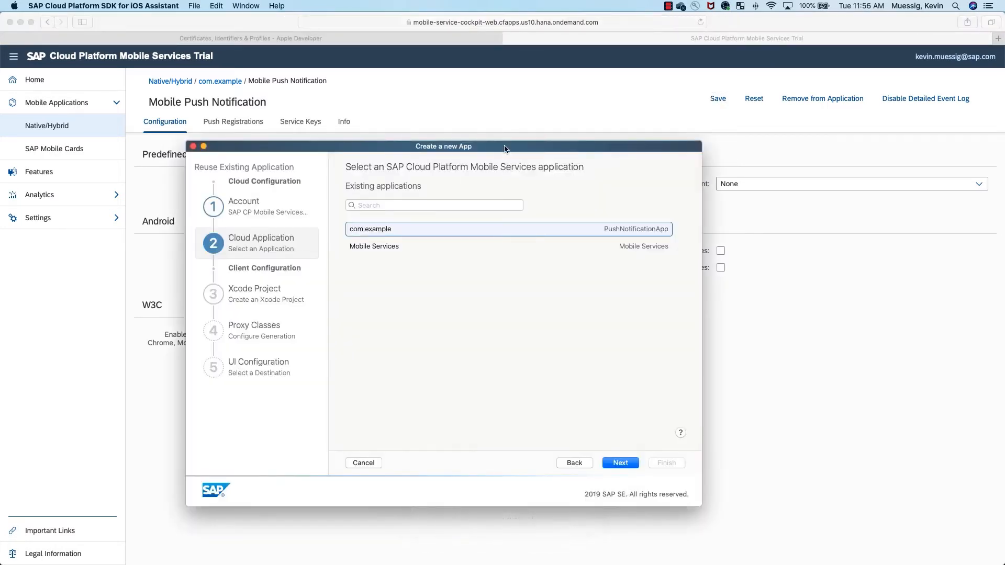
Pick the account and com.example in the wizard and name the product PushNotifications.
left_click(572, 463)
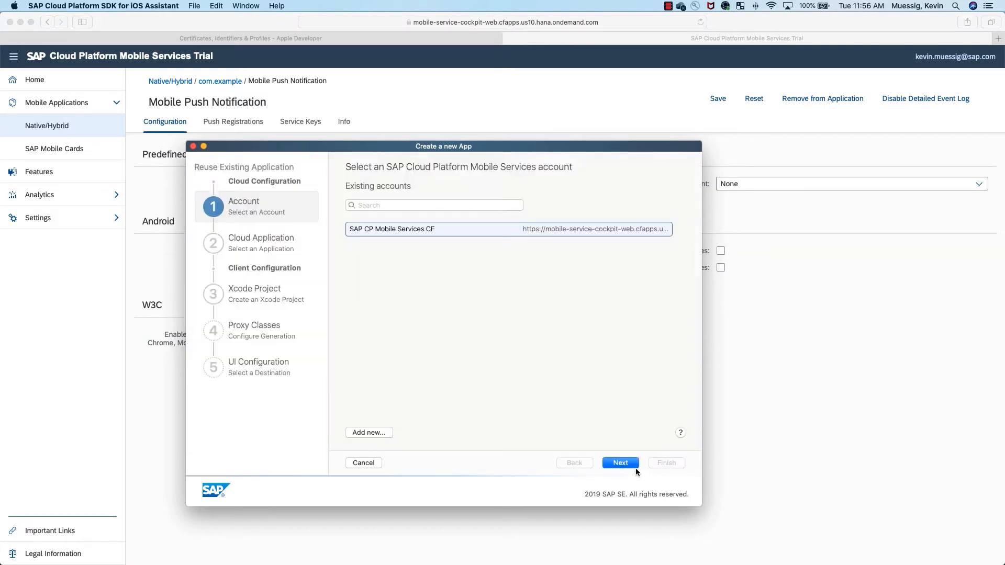
left_click(619, 462)
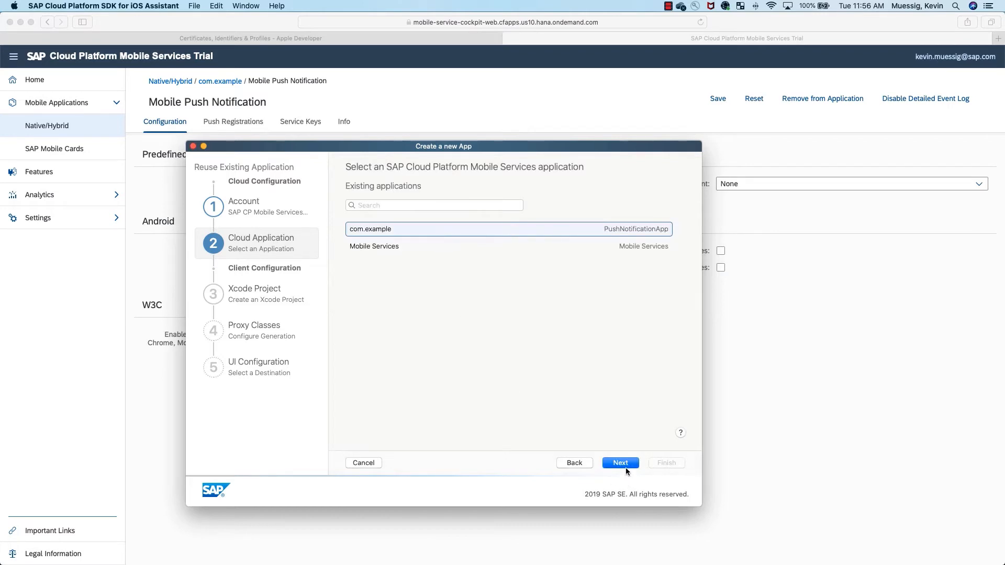
left_click(619, 463)
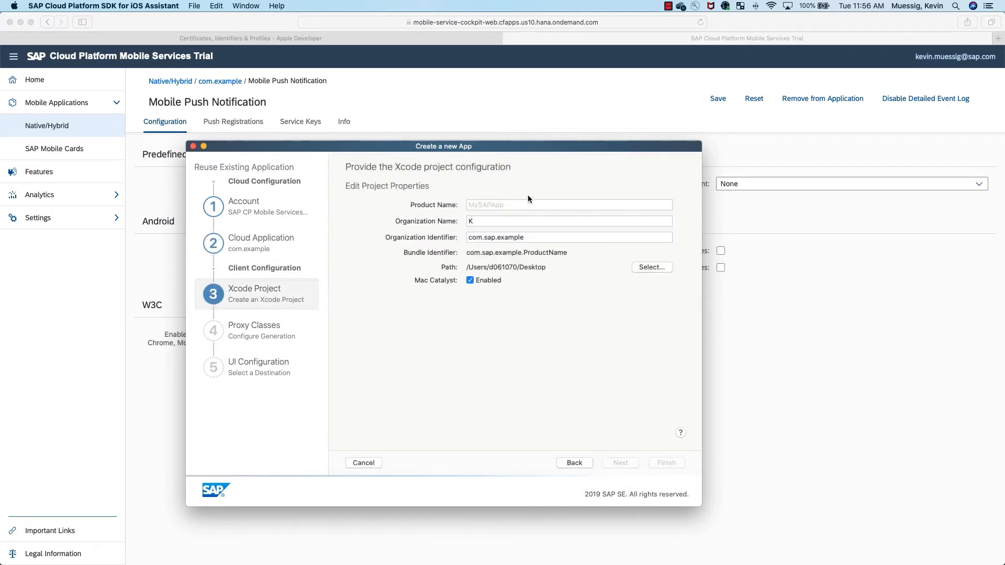
type("Push Not")
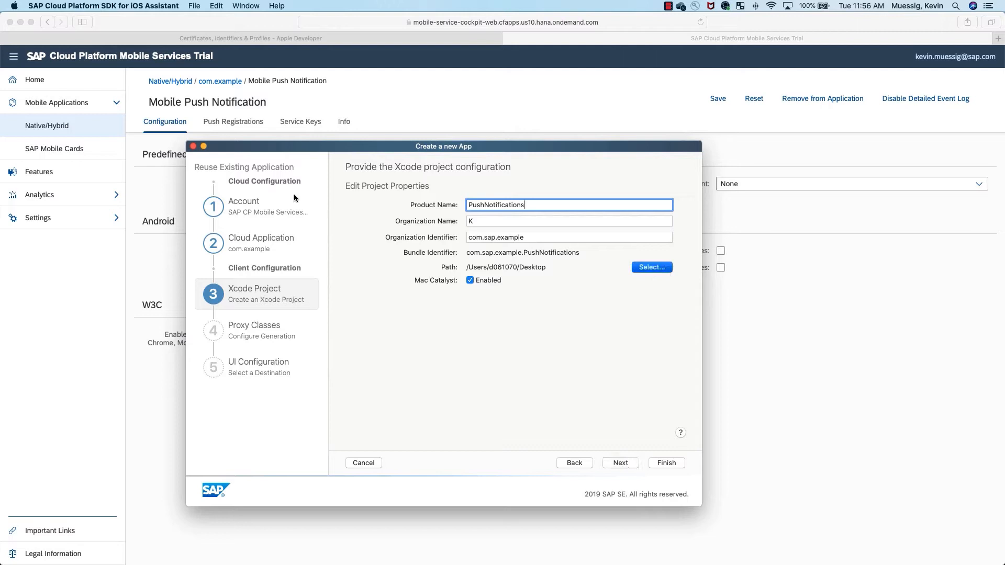
Set the project path to Downloads, dismiss the generation error and continue to UI configuration.
left_click(650, 267)
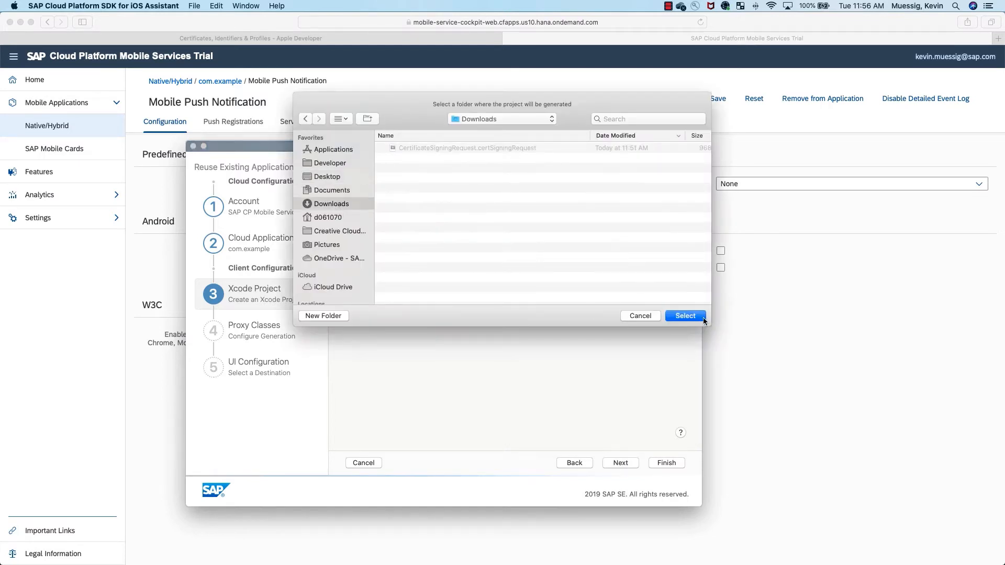
left_click(684, 315)
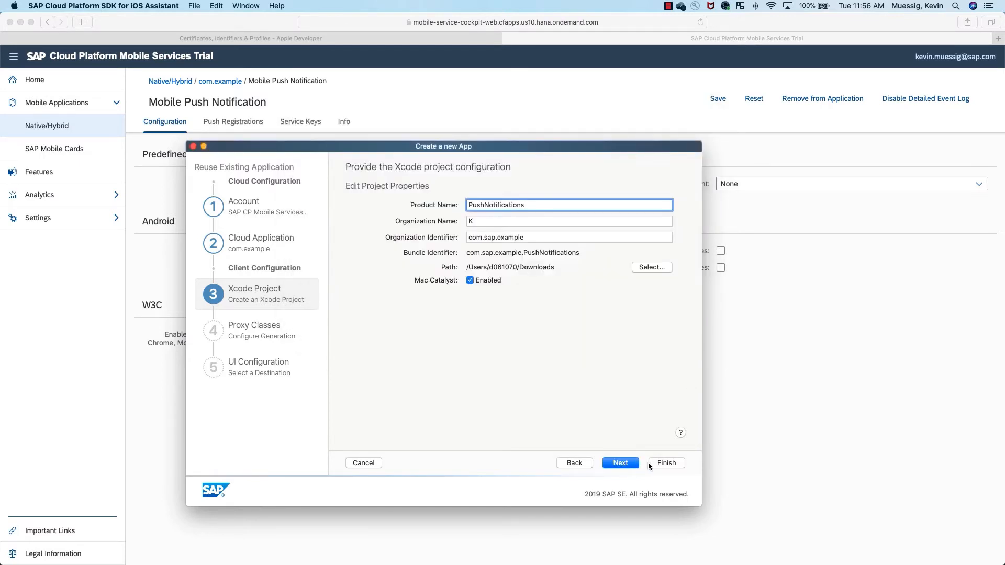
left_click(619, 462)
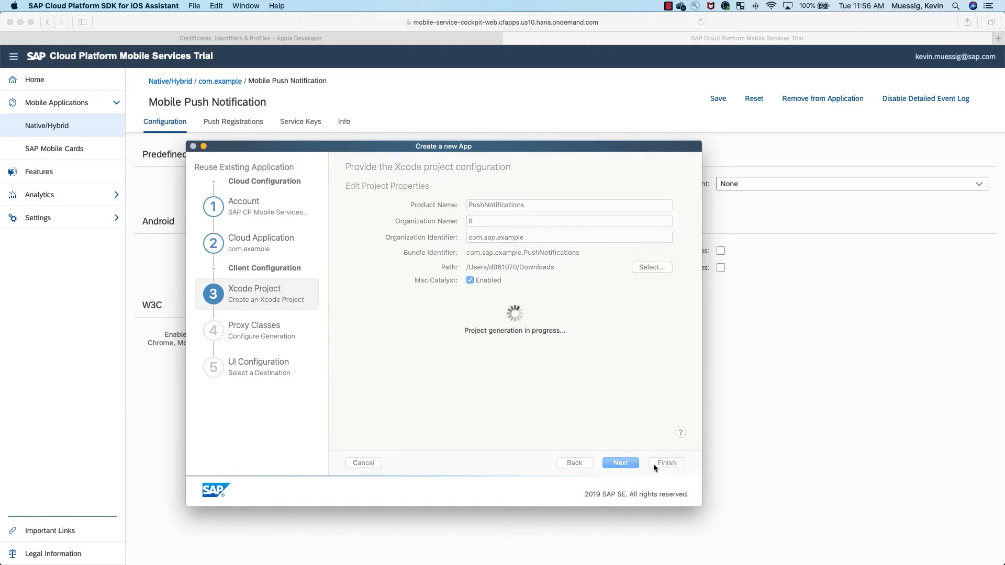
mouse_move(563, 344)
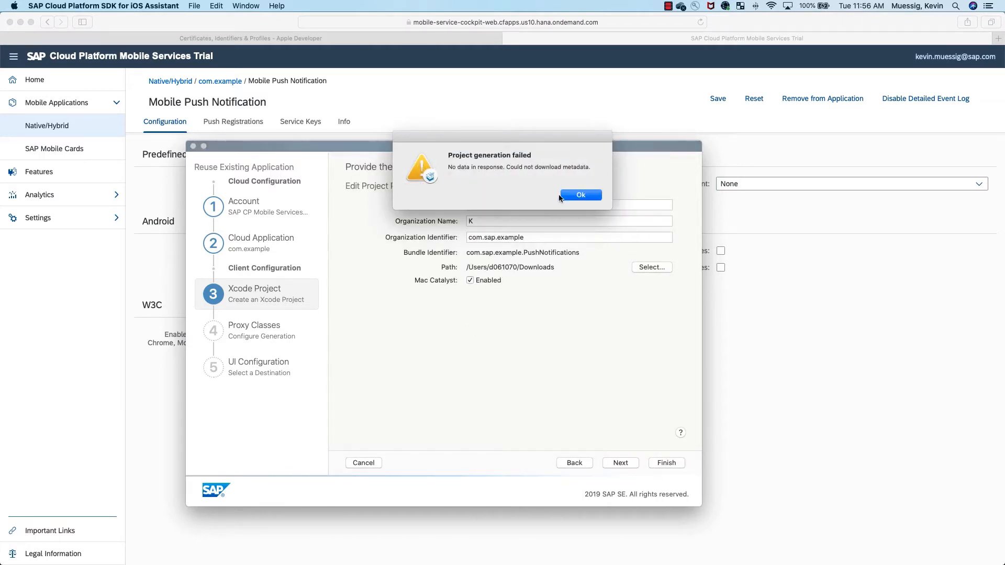
left_click(580, 194)
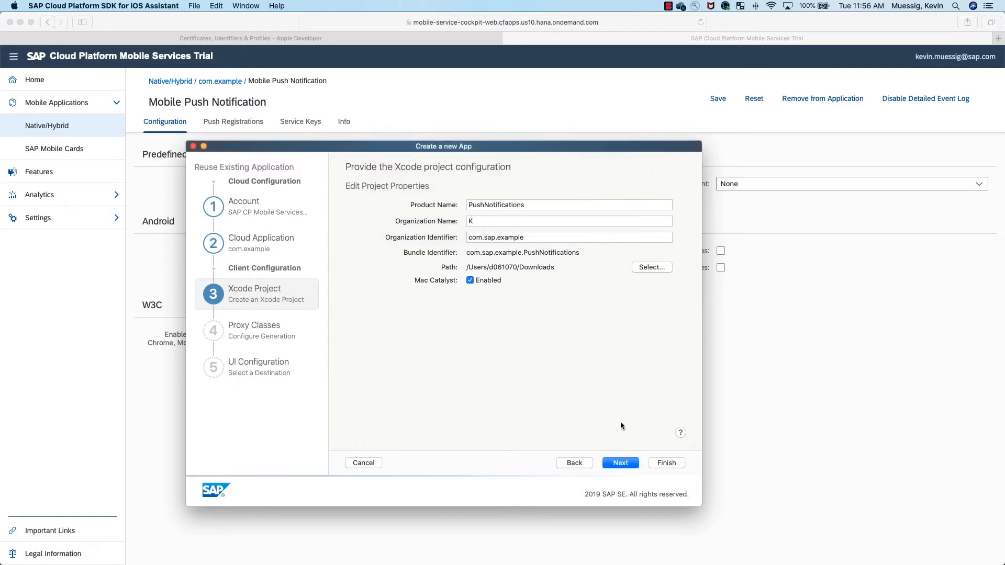
left_click(619, 463)
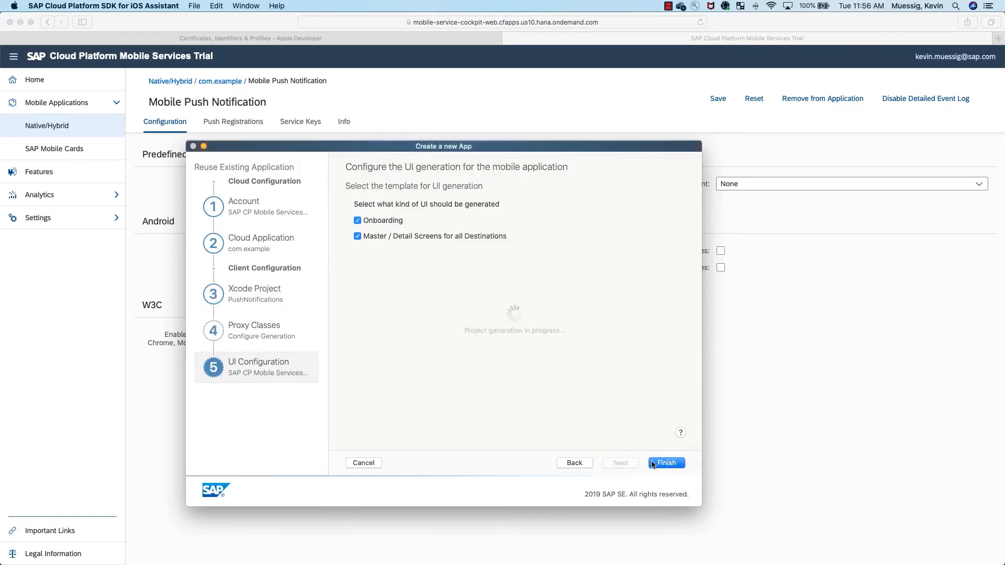
Finish generating the project and show the PushNotifications target's general settings in Xcode.
left_click(665, 463)
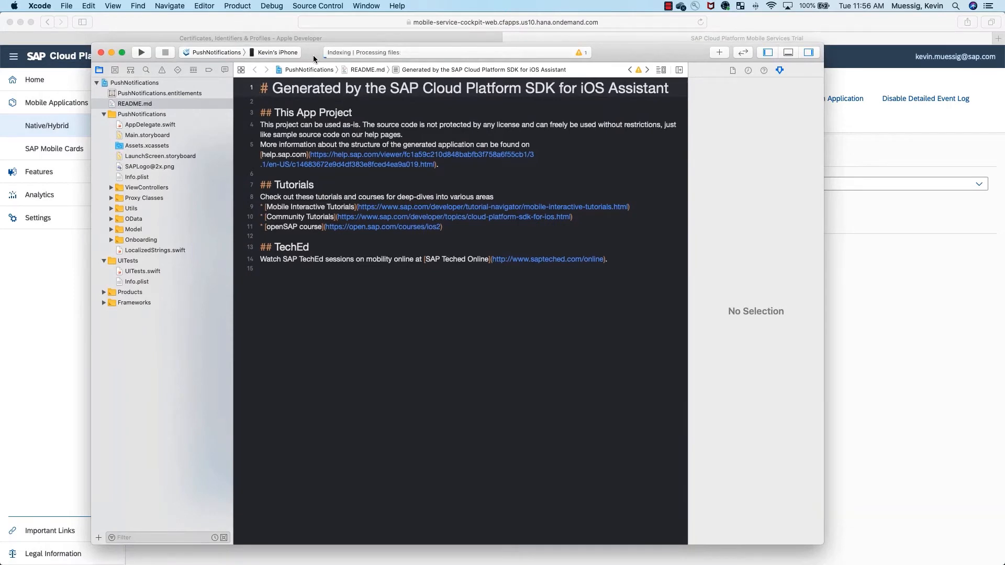
mouse_move(181, 219)
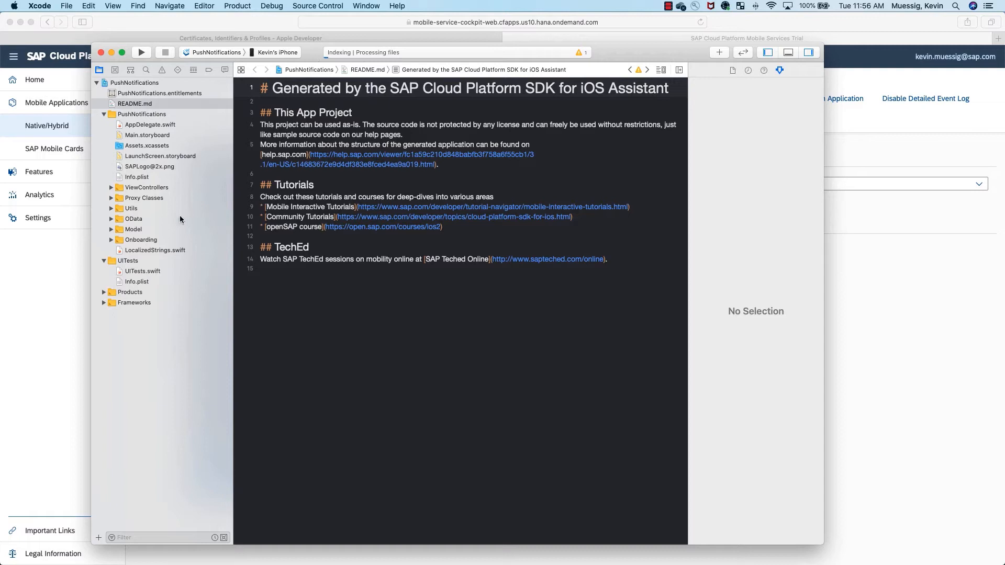
left_click(159, 93)
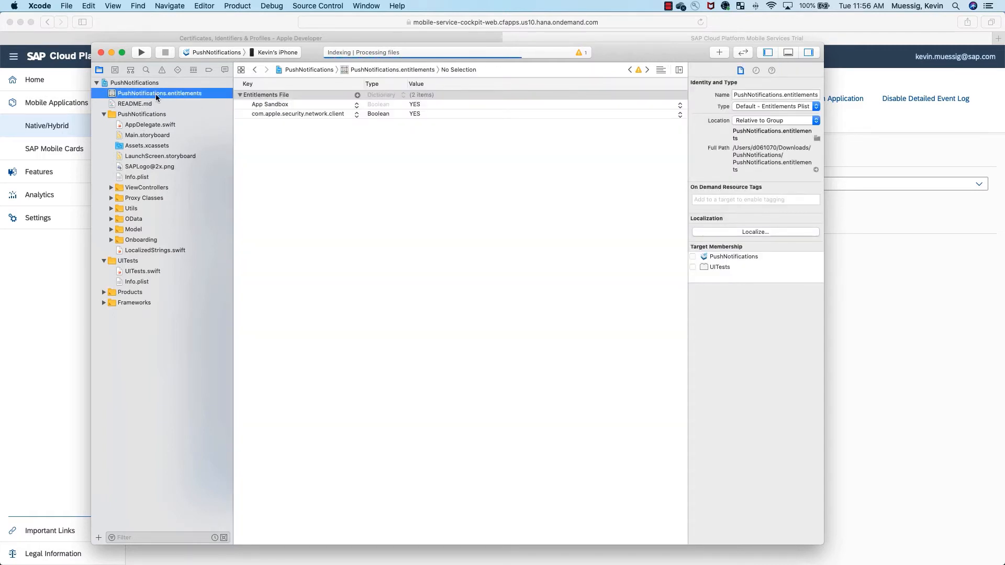
left_click(135, 82)
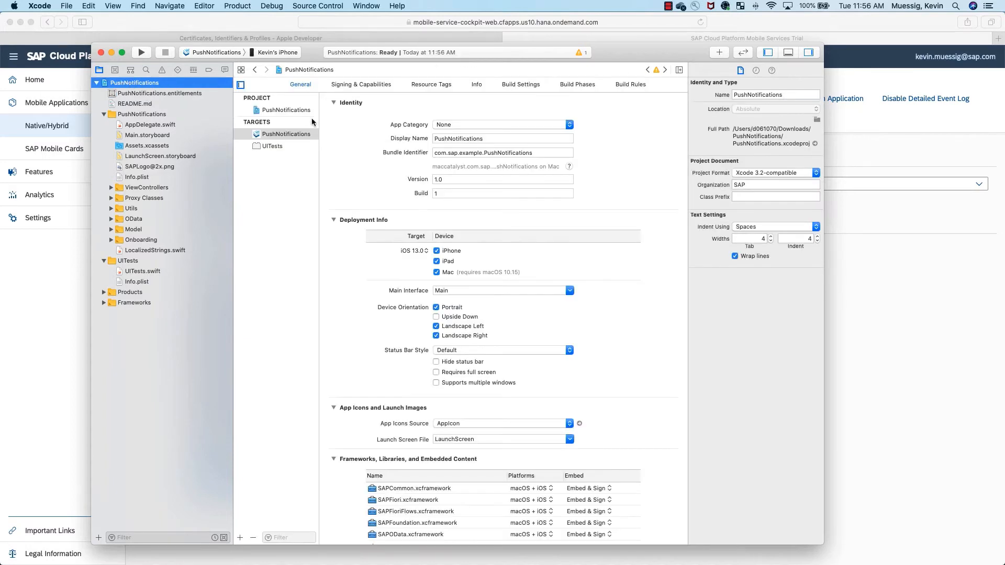
mouse_move(344, 88)
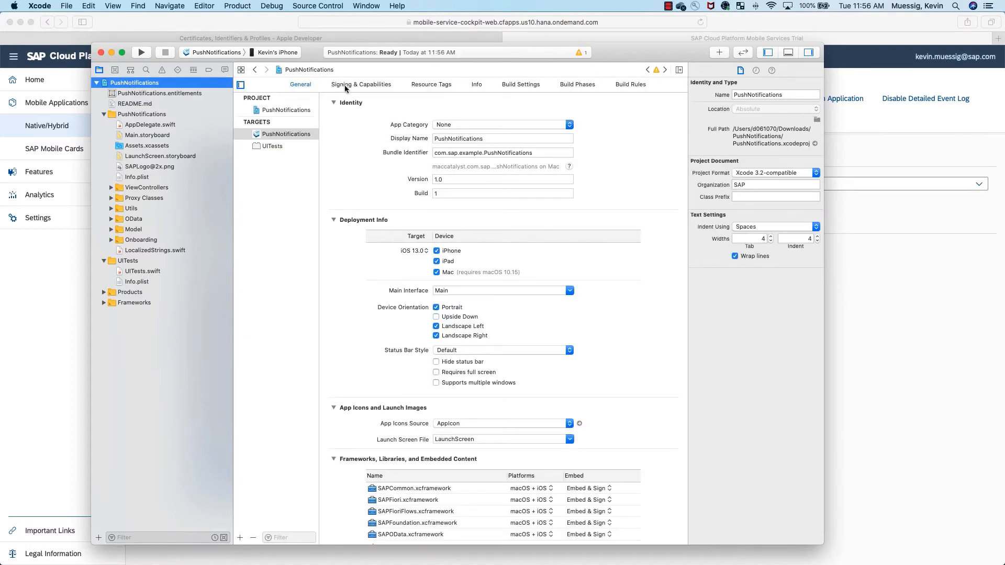
Sign with the Kevin Muessig team and build and run on the iPhone 11 Pro simulator.
left_click(360, 84)
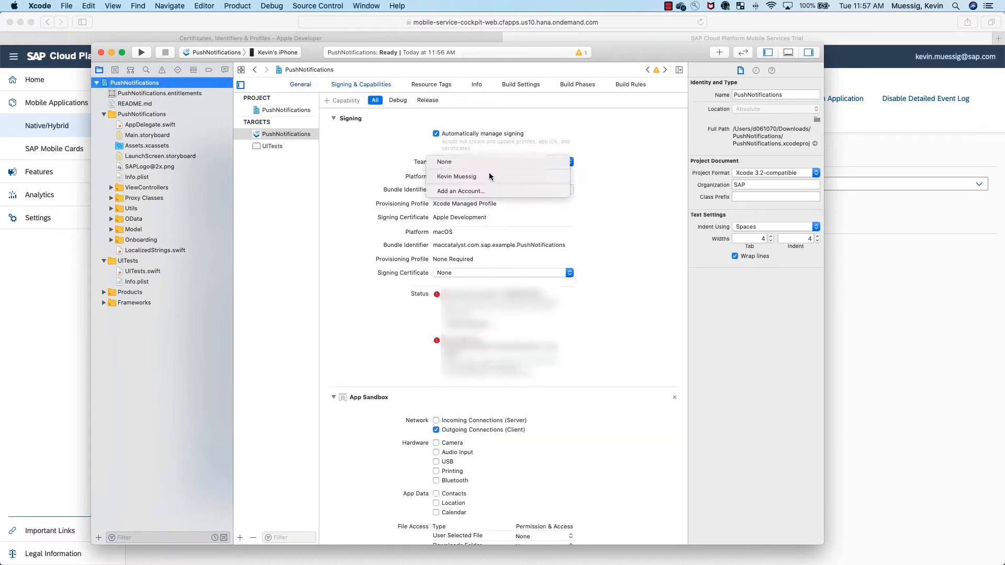
left_click(456, 176)
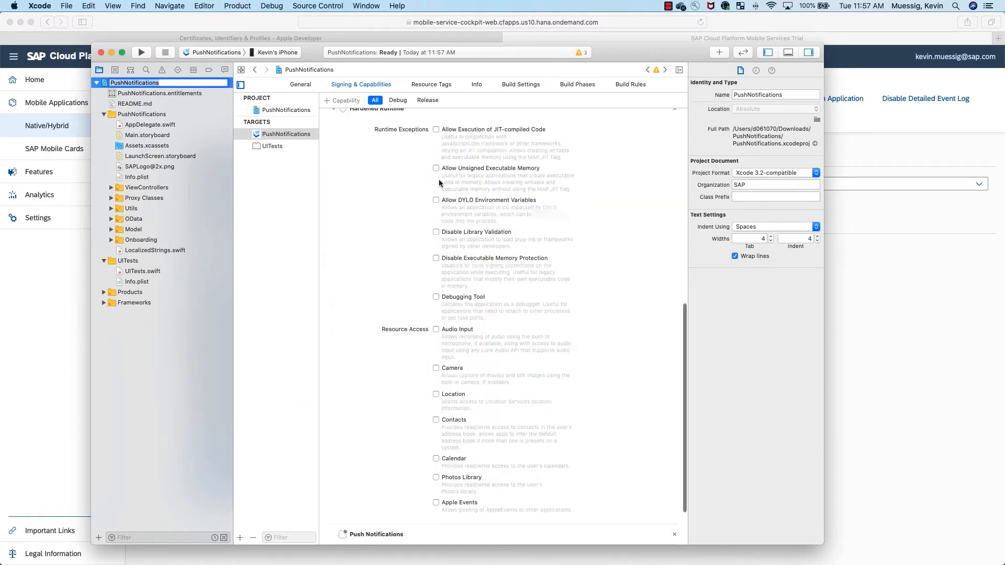
scroll("down", 3)
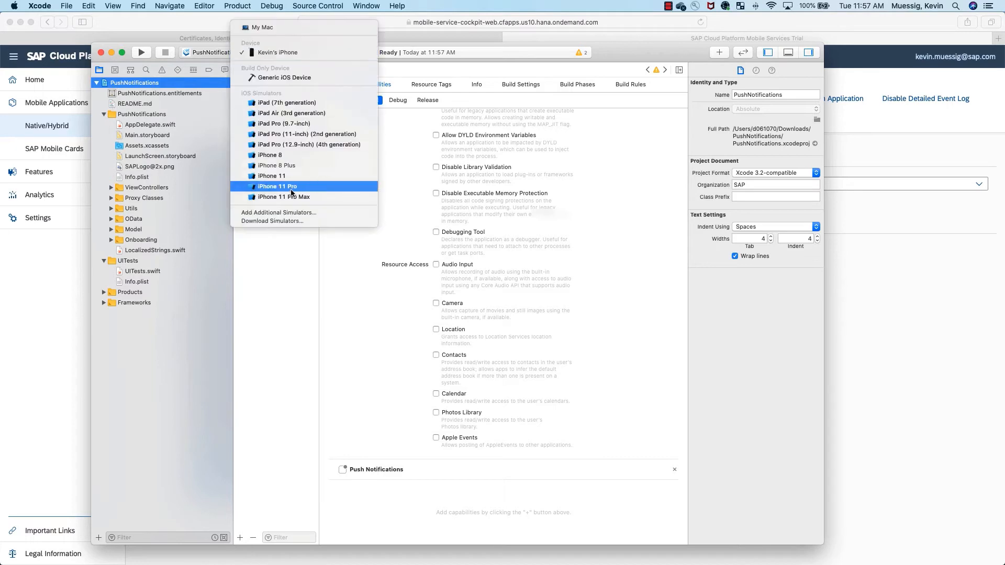
left_click(276, 186)
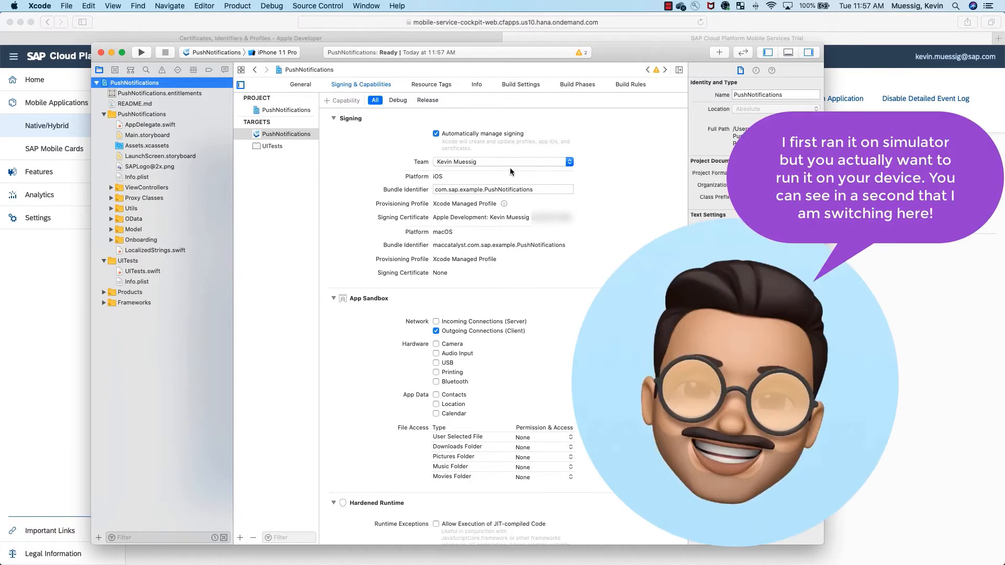
left_click(140, 53)
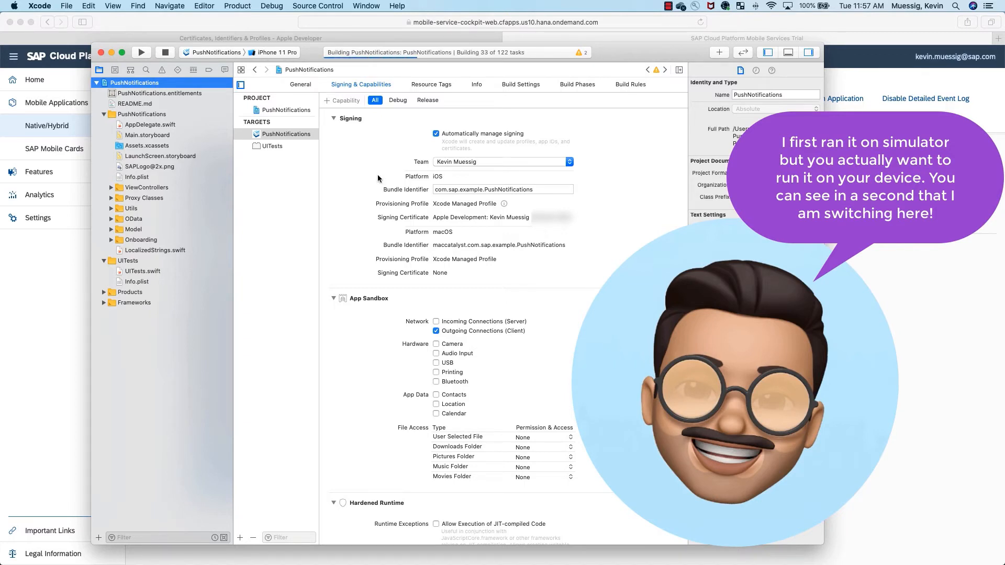
mouse_move(340, 162)
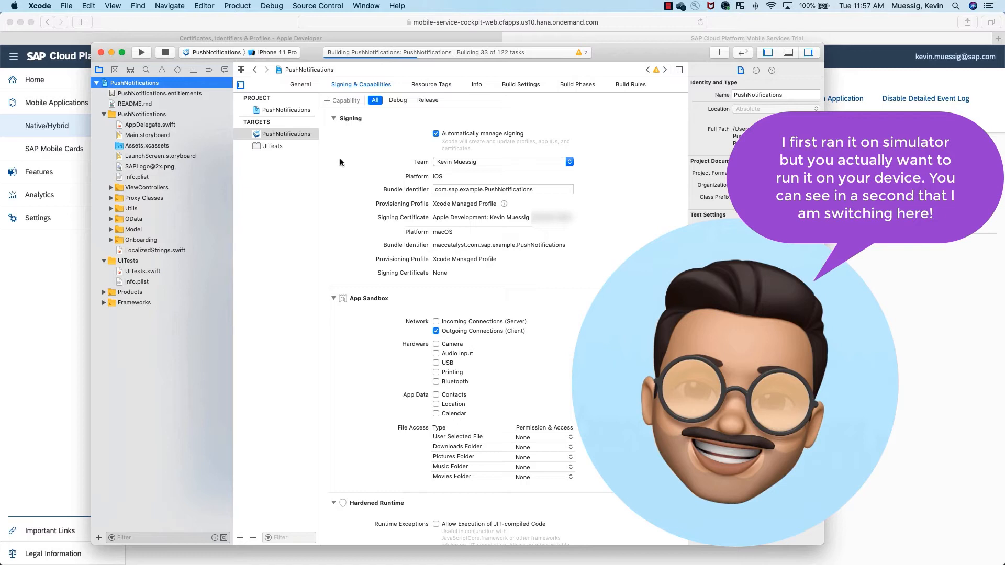
mouse_move(329, 163)
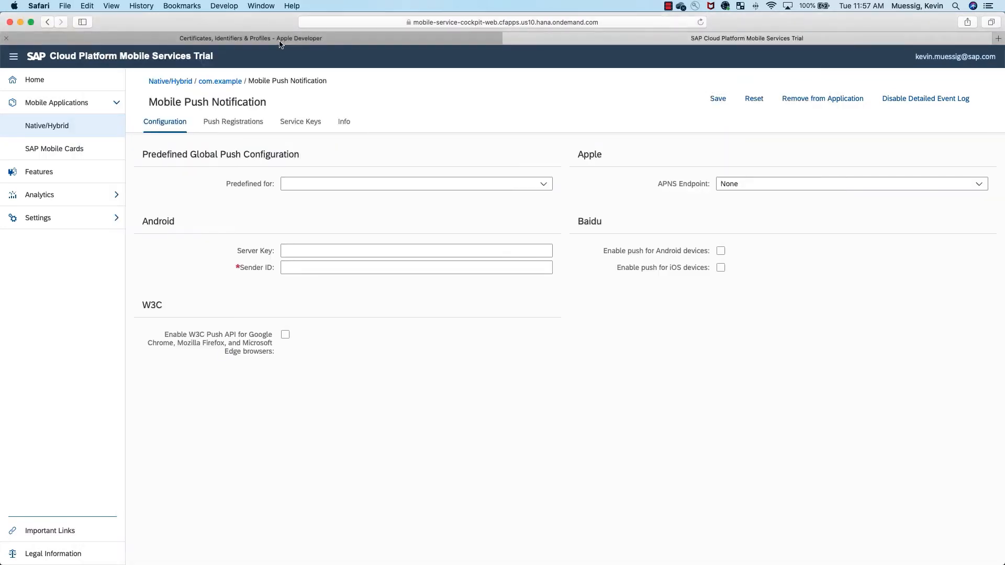
Switch to the Apple Developer site and show the developer account overview.
left_click(249, 38)
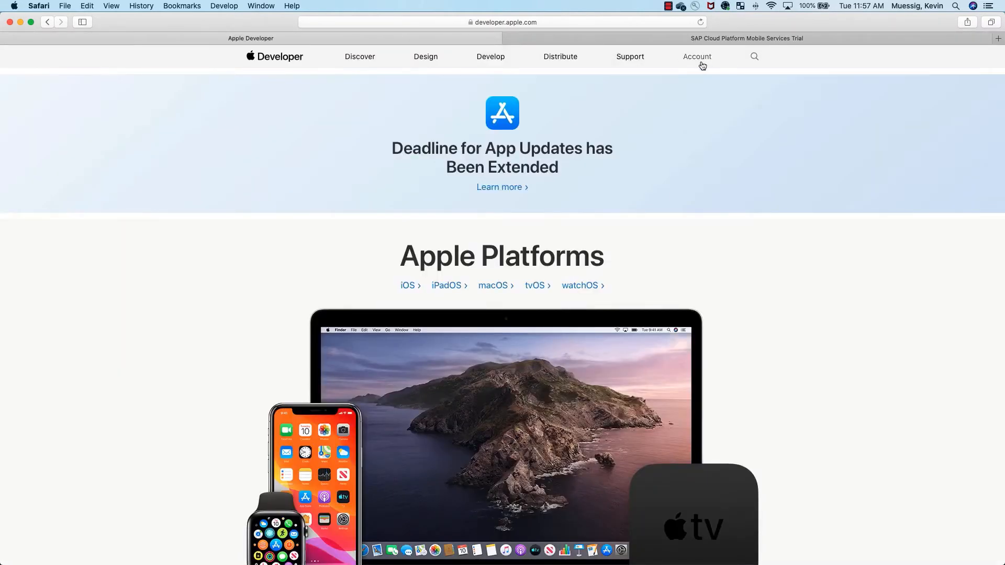
left_click(697, 56)
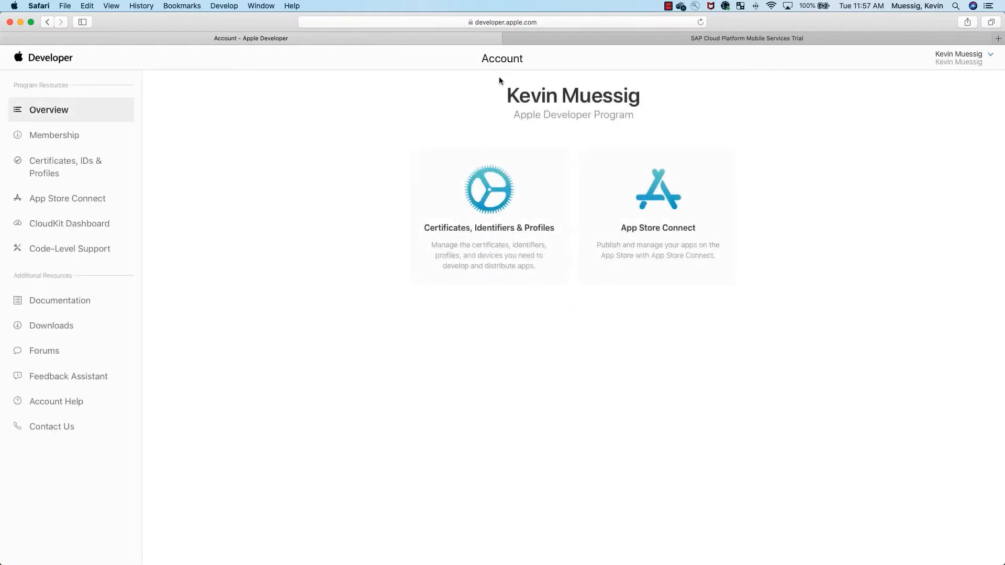
mouse_move(63, 167)
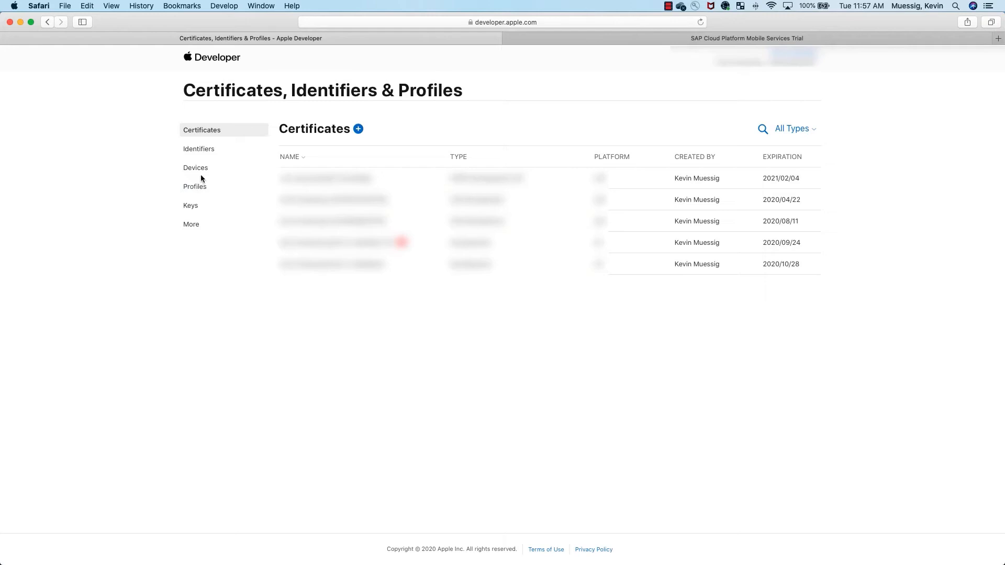
From Identifiers, show the com.sap.example.PushNotifications App ID and its enabled Push Notifications capability.
left_click(198, 148)
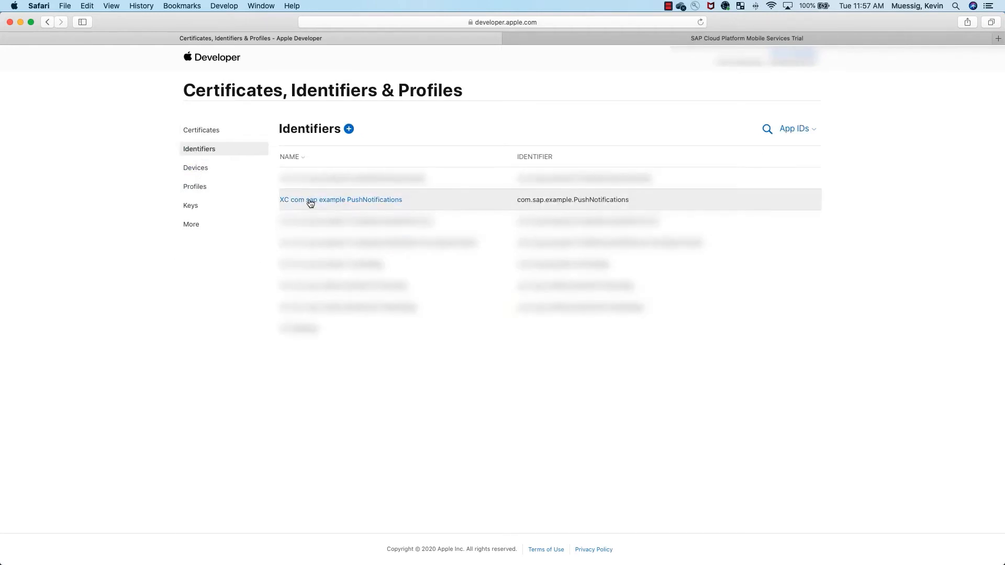
mouse_move(366, 210)
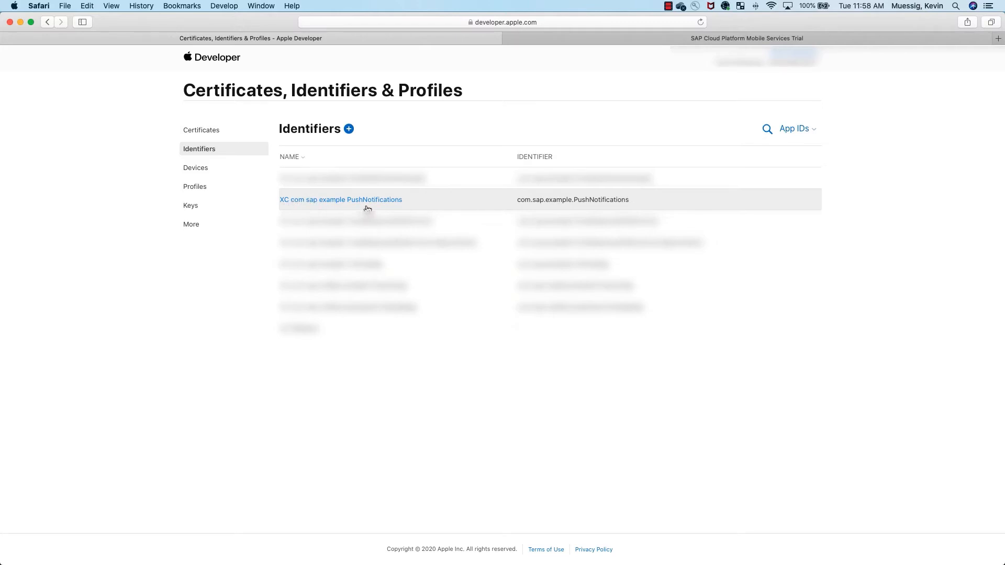
left_click(340, 199)
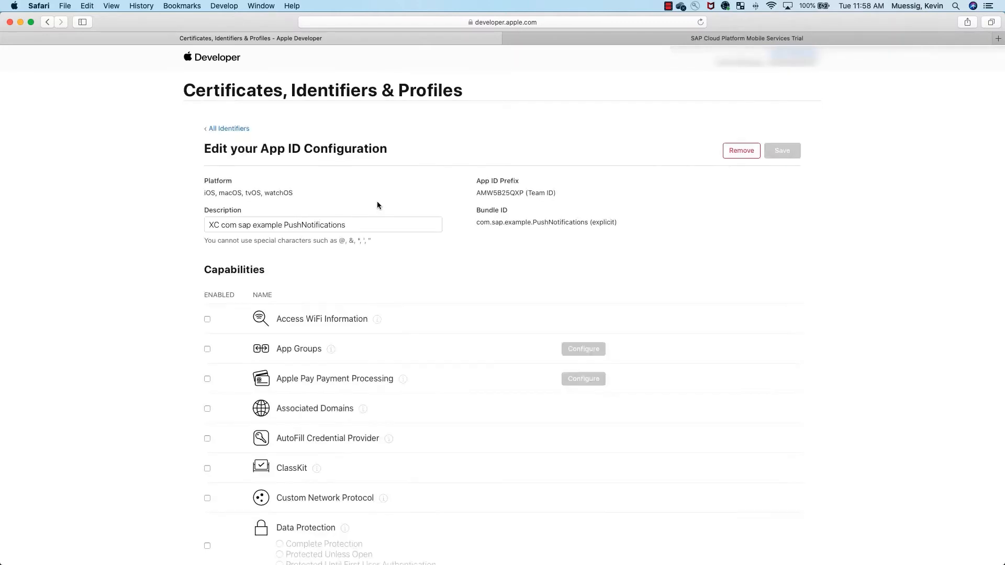
scroll("down", 3)
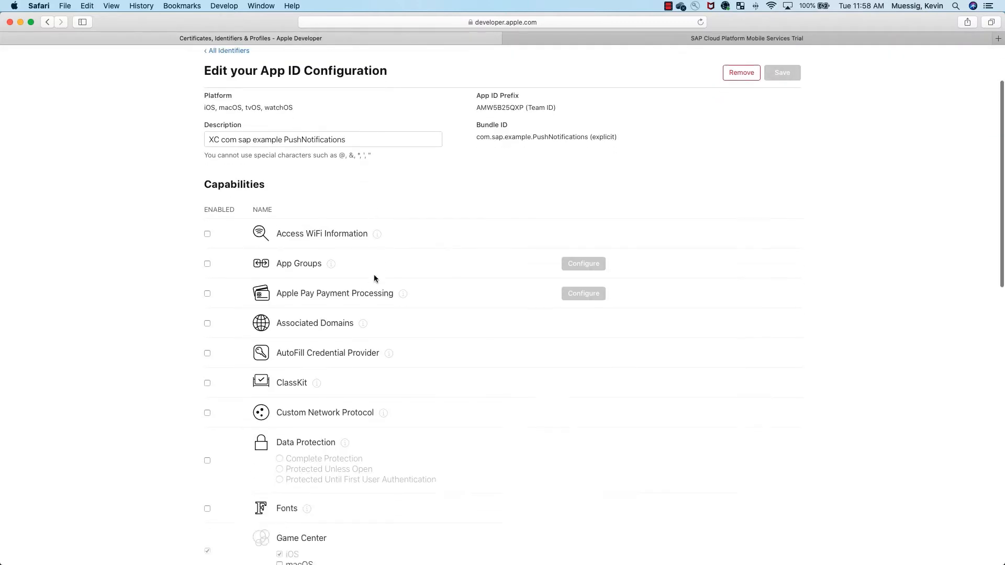
scroll("down", 3)
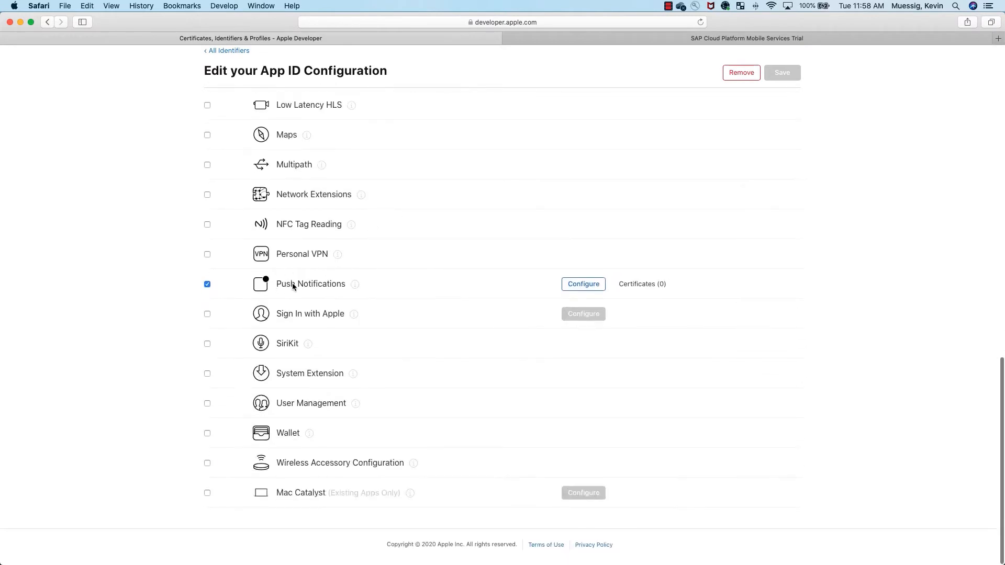
mouse_move(583, 284)
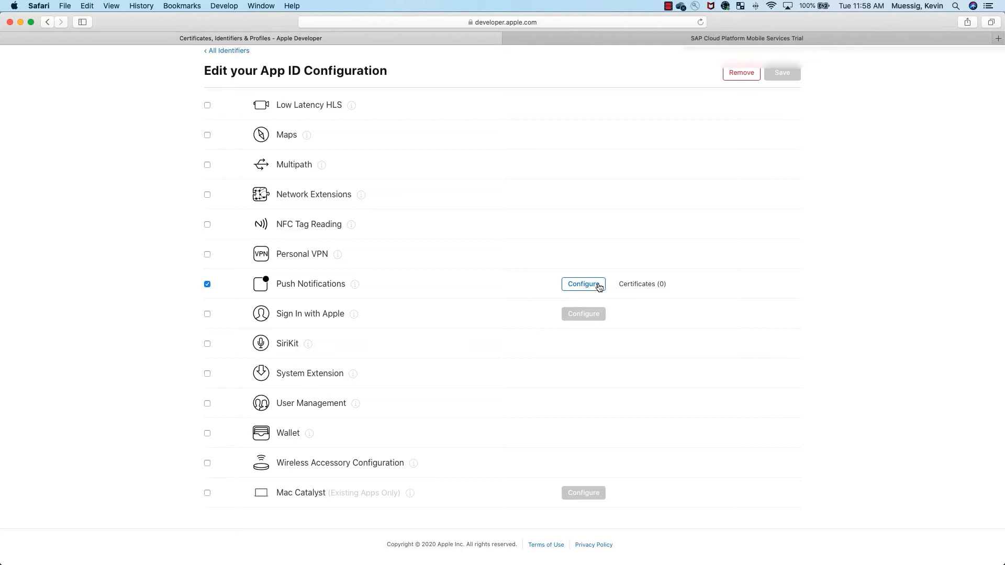
Start creating a development SSL certificate for the app's Push Notifications capability.
left_click(582, 284)
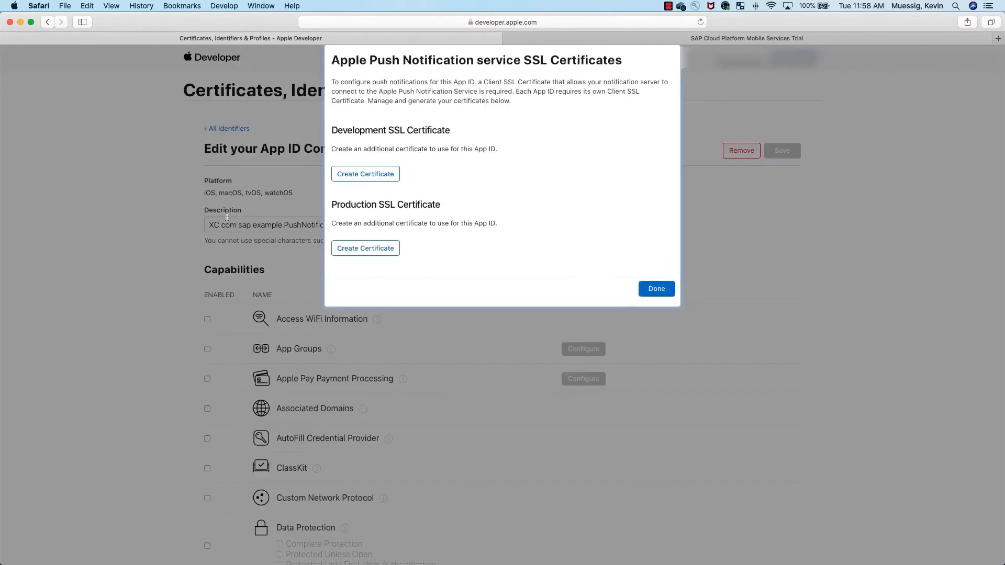
mouse_move(346, 127)
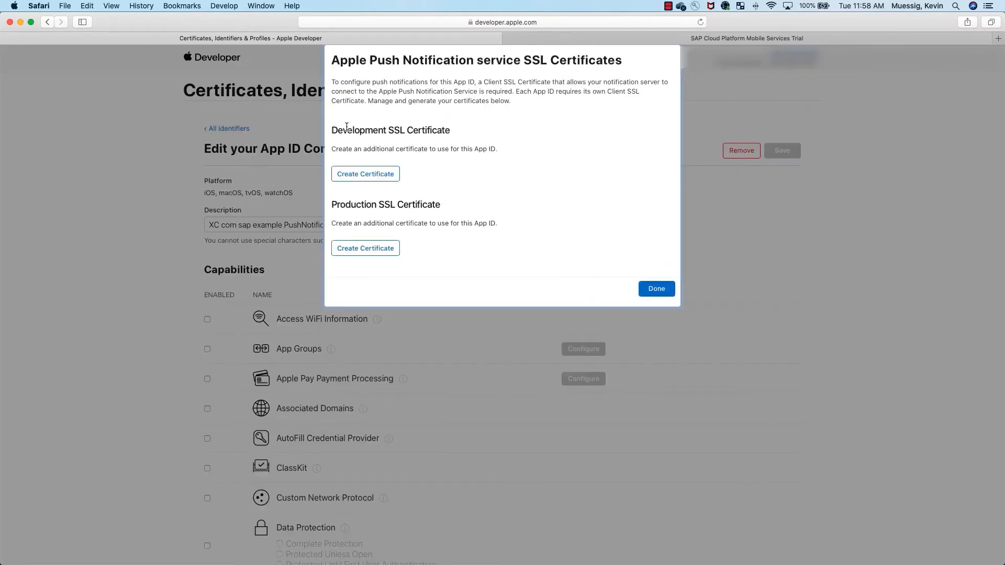
left_click(365, 173)
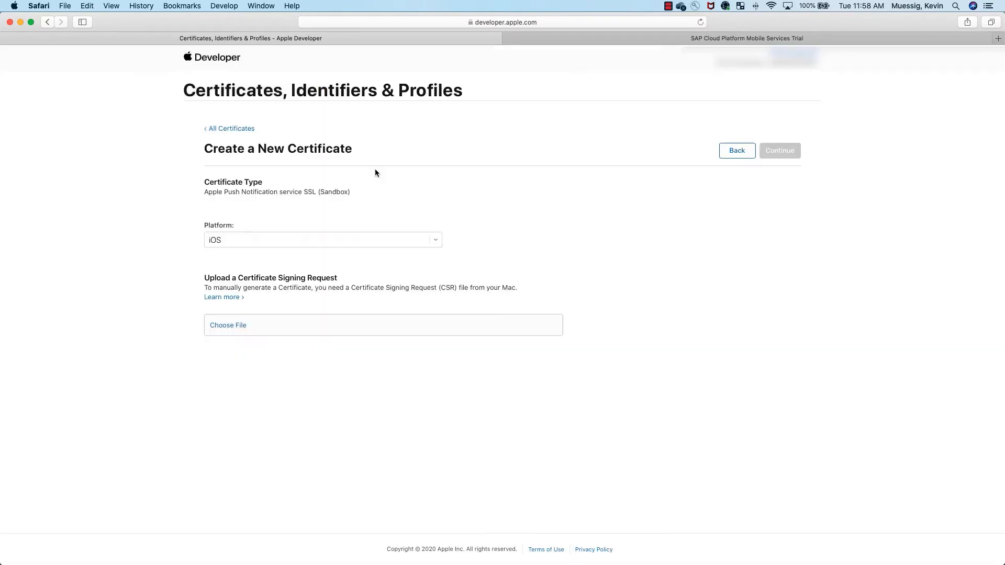
left_click(323, 240)
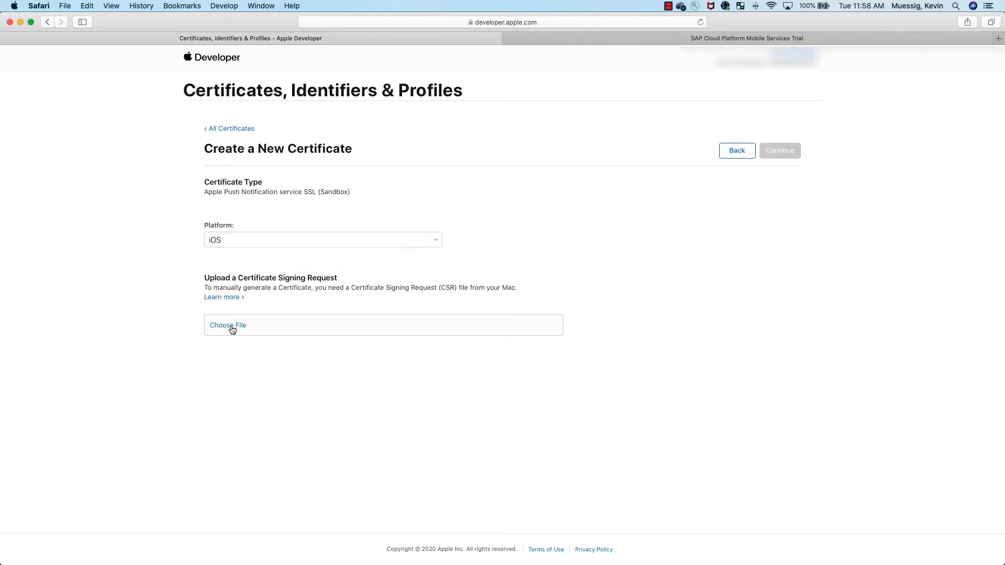
Upload the CertificateSigningRequest file from Downloads and generate the APNs Development certificate.
left_click(227, 325)
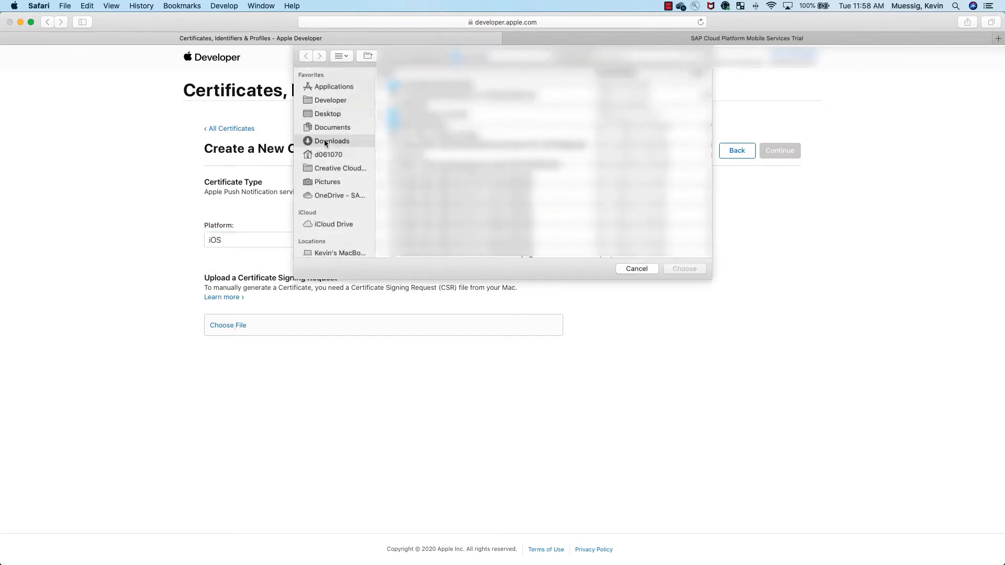
left_click(332, 140)
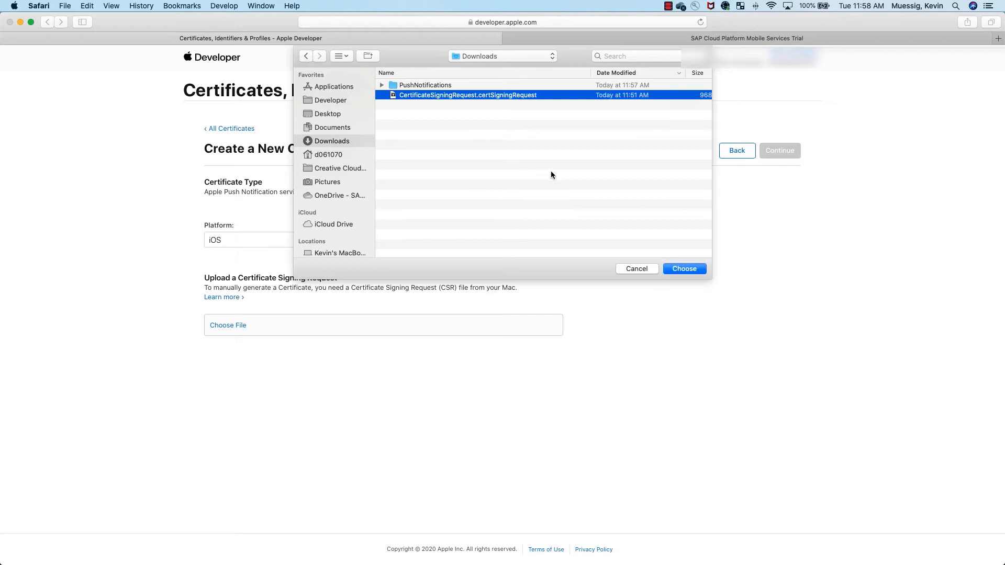
left_click(683, 269)
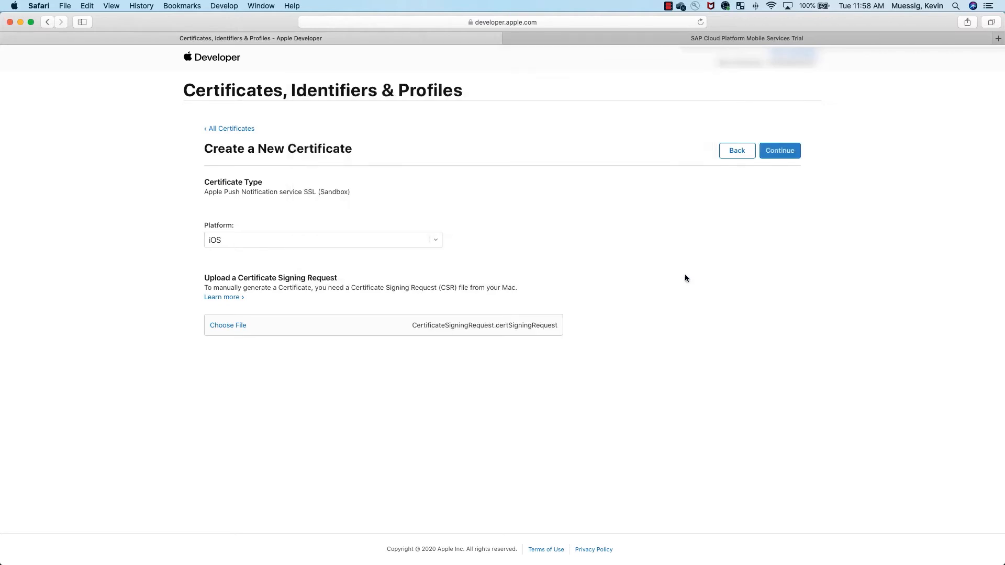
left_click(779, 151)
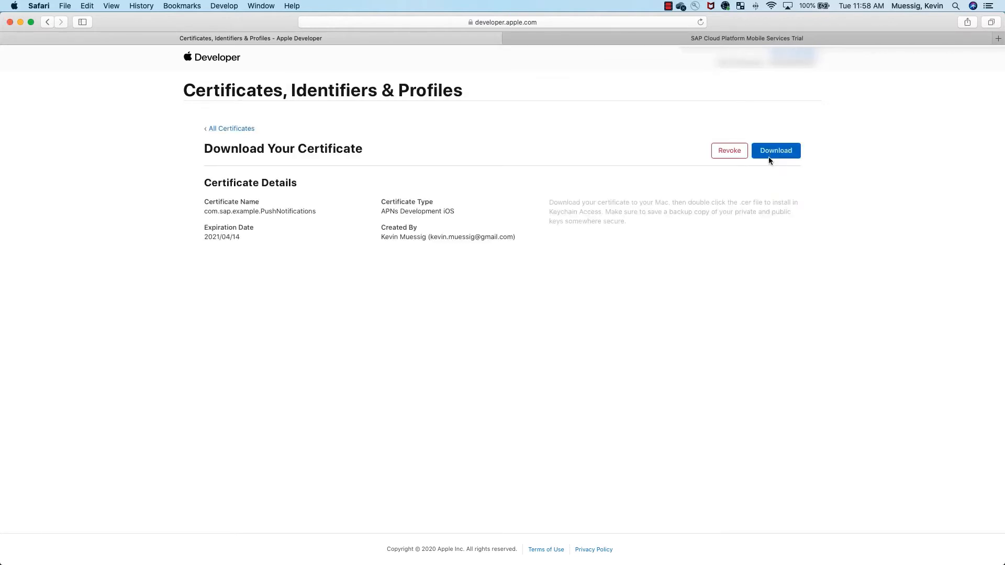
mouse_move(653, 206)
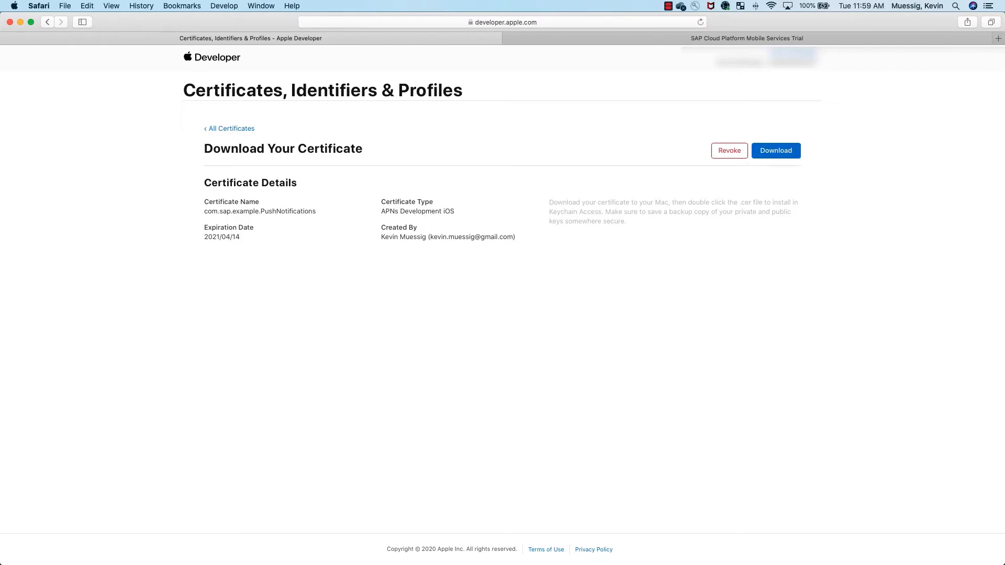
mouse_move(21, 21)
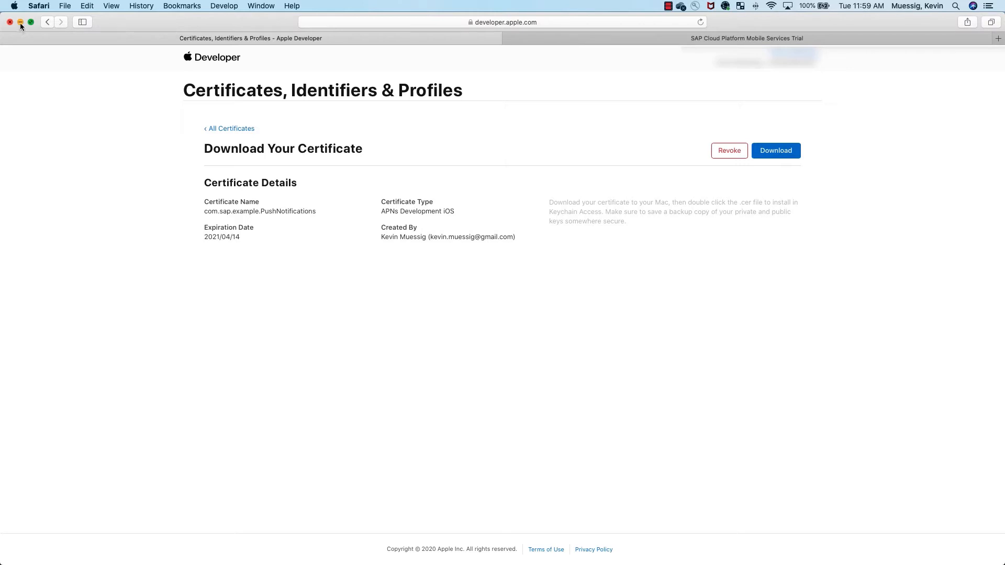
Download the certificate and return to the com.example Mobile Push Notification configuration.
left_click(746, 37)
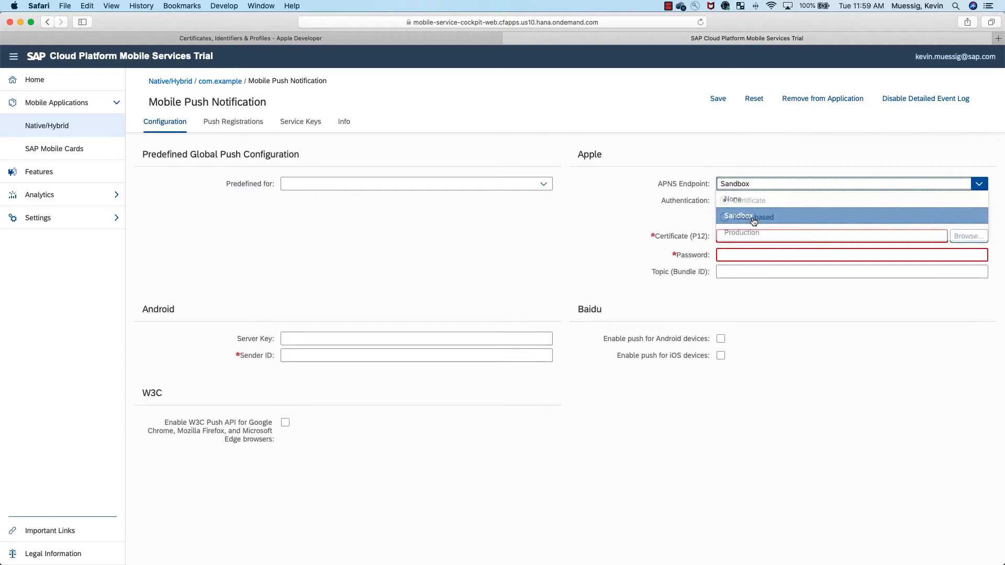
Set the Apple APNS endpoint to Sandbox with certificate authentication and choose a P12 file to upload.
left_click(737, 216)
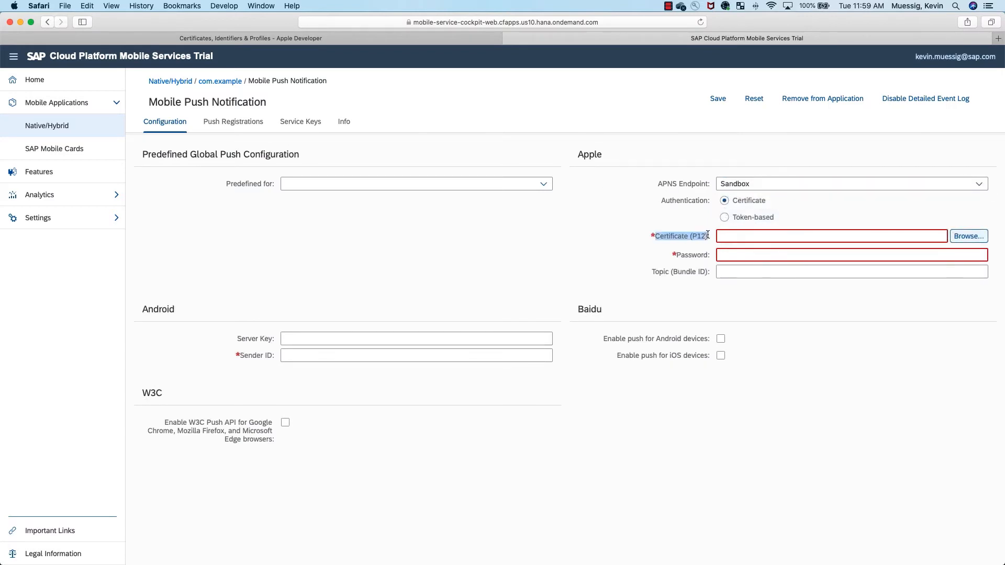
left_click(968, 235)
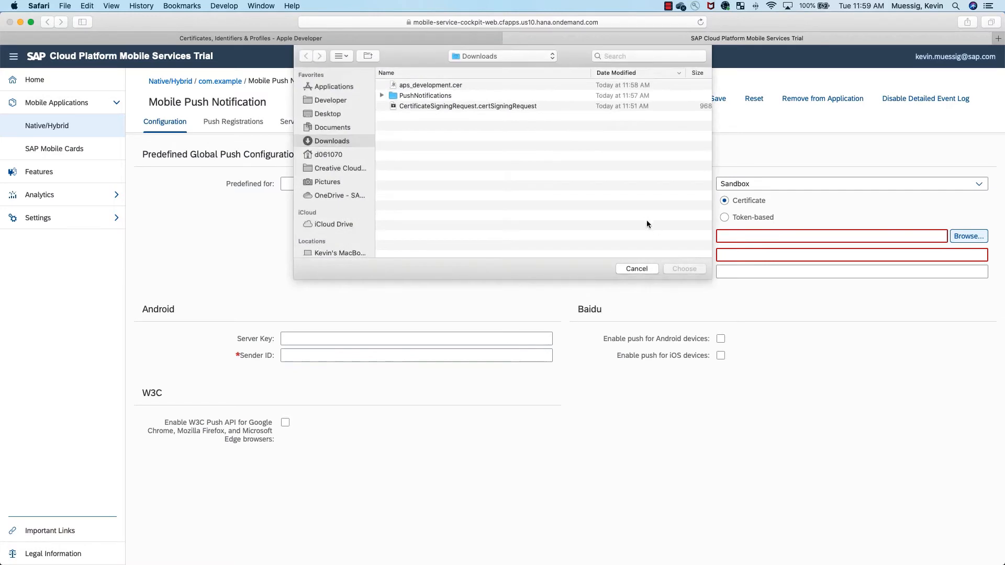
left_click(636, 269)
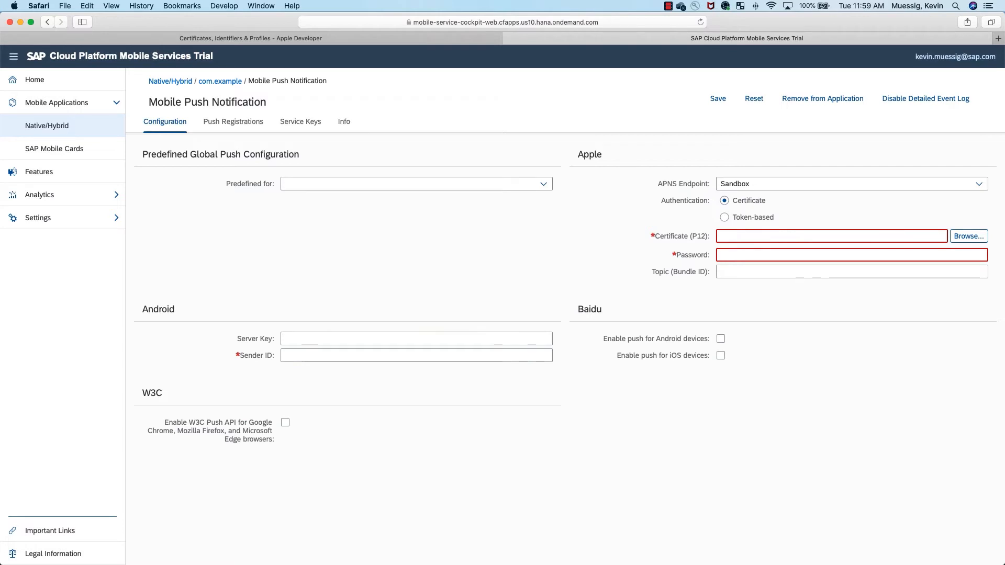
mouse_move(800, 239)
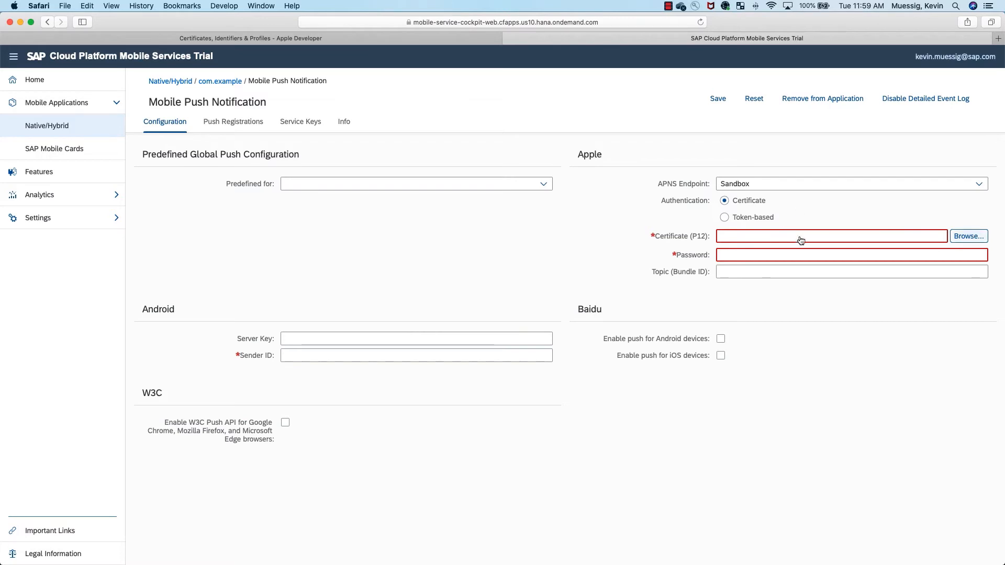
mouse_move(603, 310)
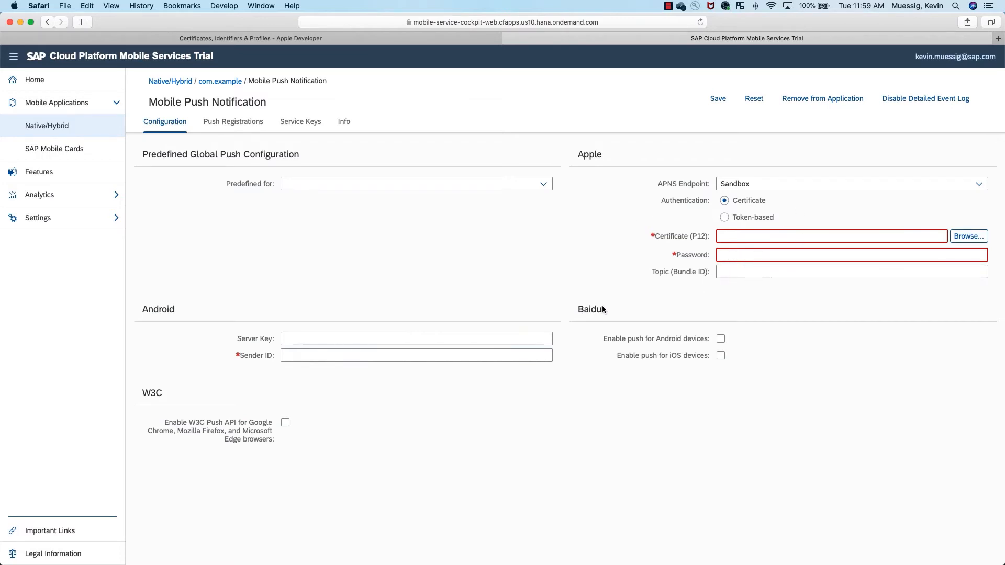
mouse_move(226, 136)
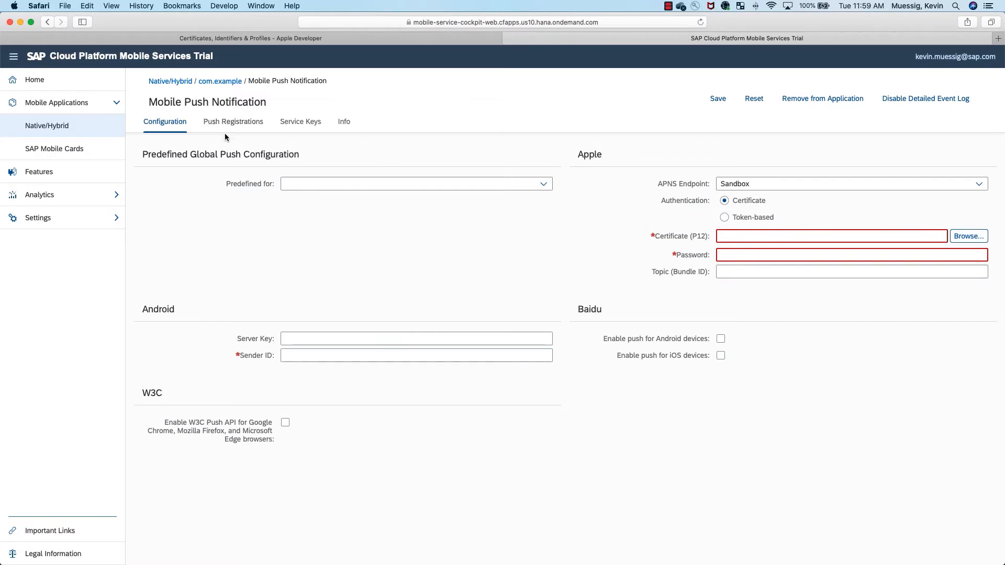
mouse_move(227, 136)
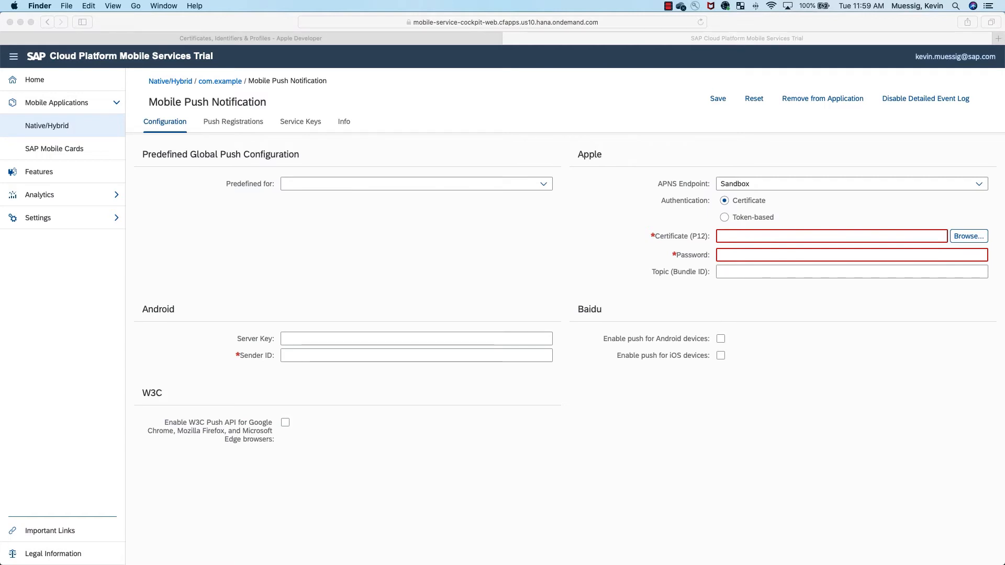
Open aps_development.cer from the Downloads folder so it loads into Keychain Access.
left_click(969, 235)
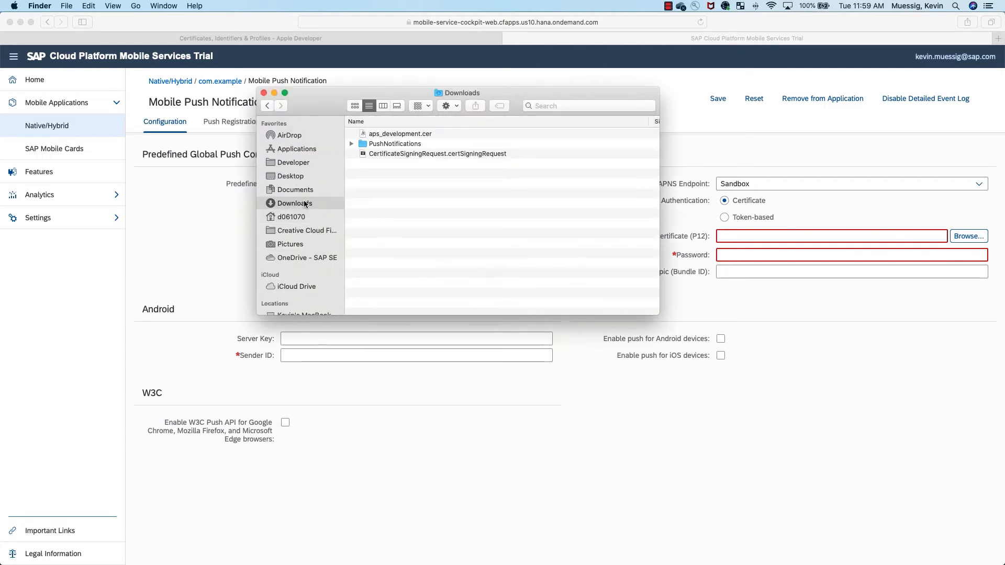
left_click(437, 153)
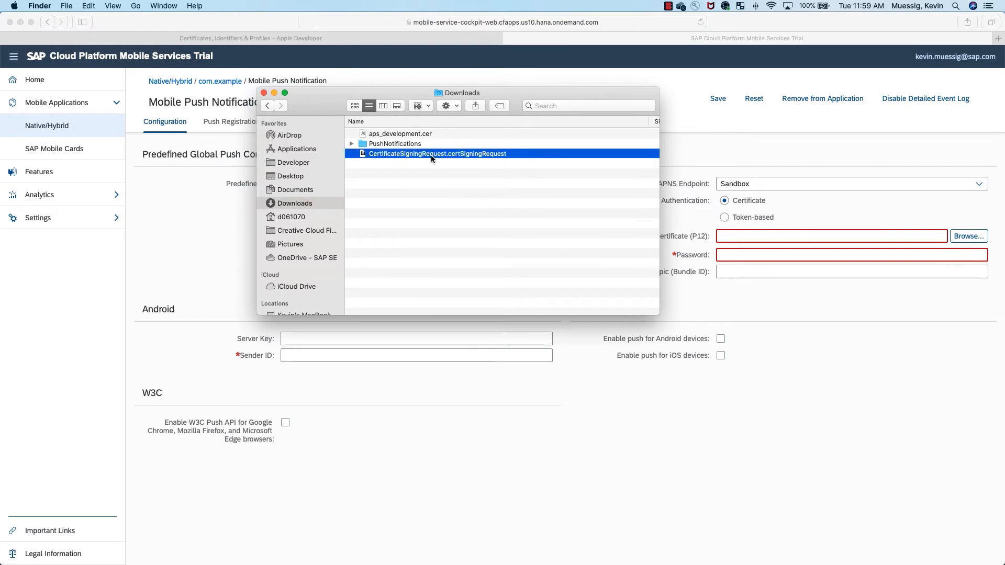
left_click(400, 132)
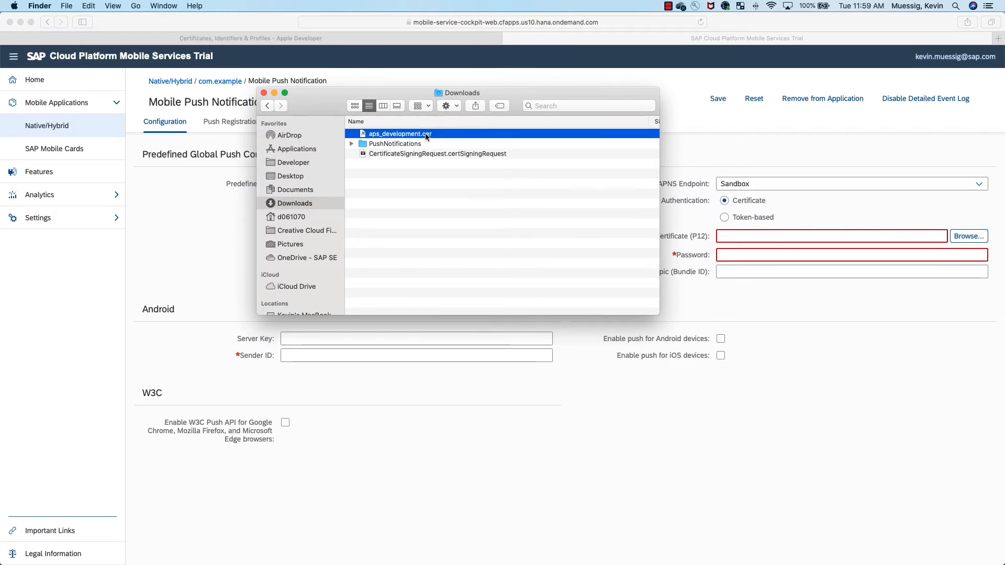
double_click(400, 133)
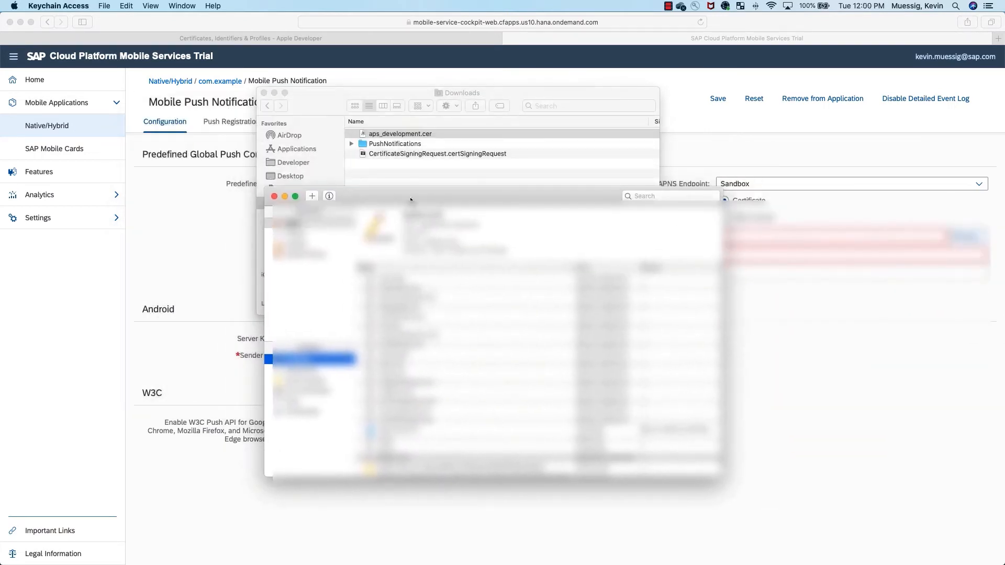
Under My Certificates, select the PushNotifications push certificate with its private key and export both items.
left_click(308, 390)
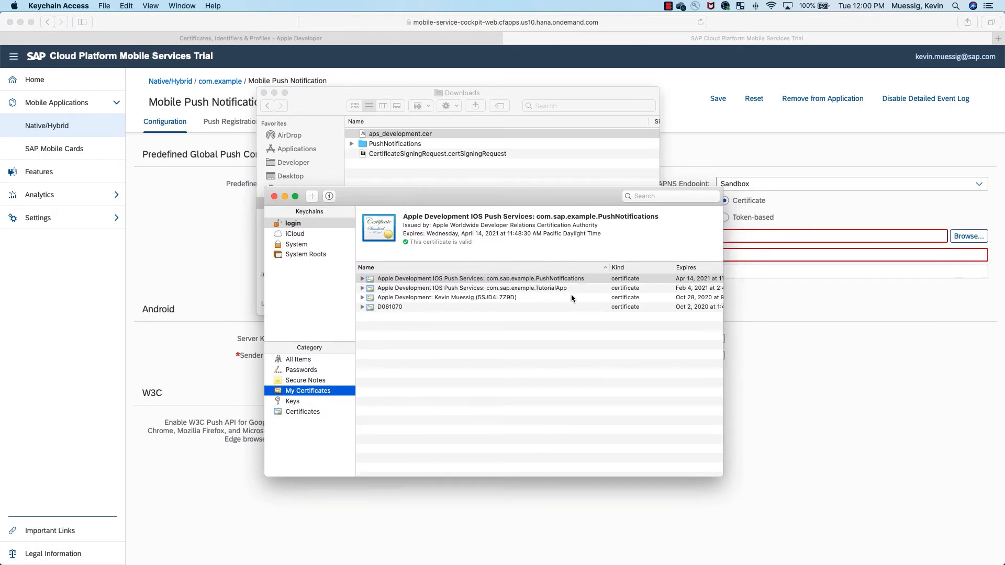
left_click(479, 278)
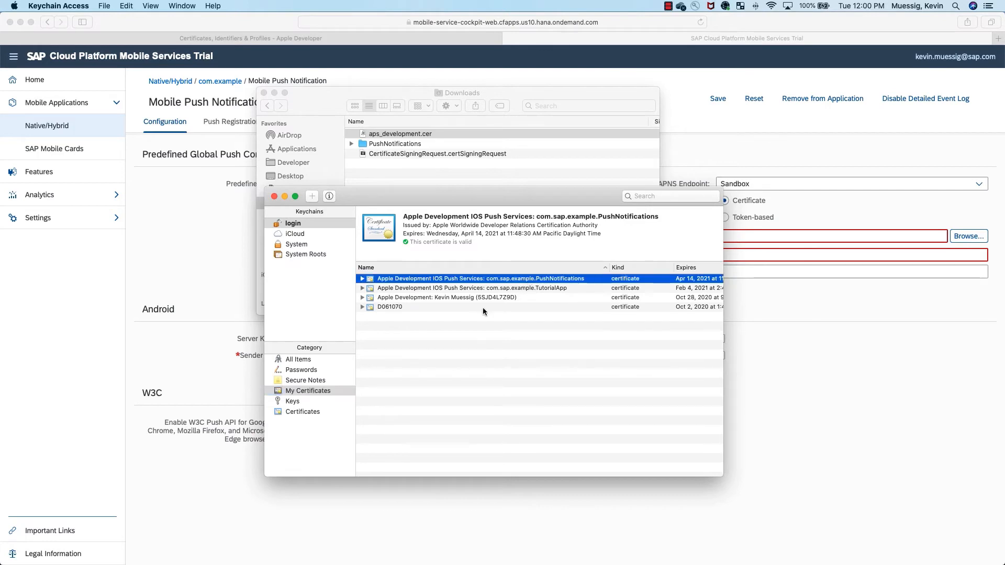
mouse_move(453, 321)
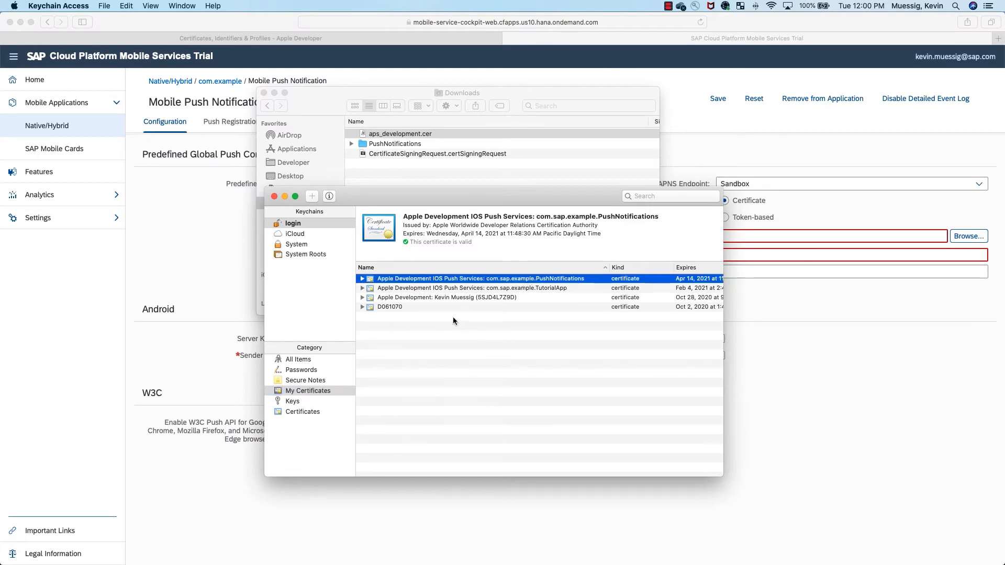
mouse_move(437, 284)
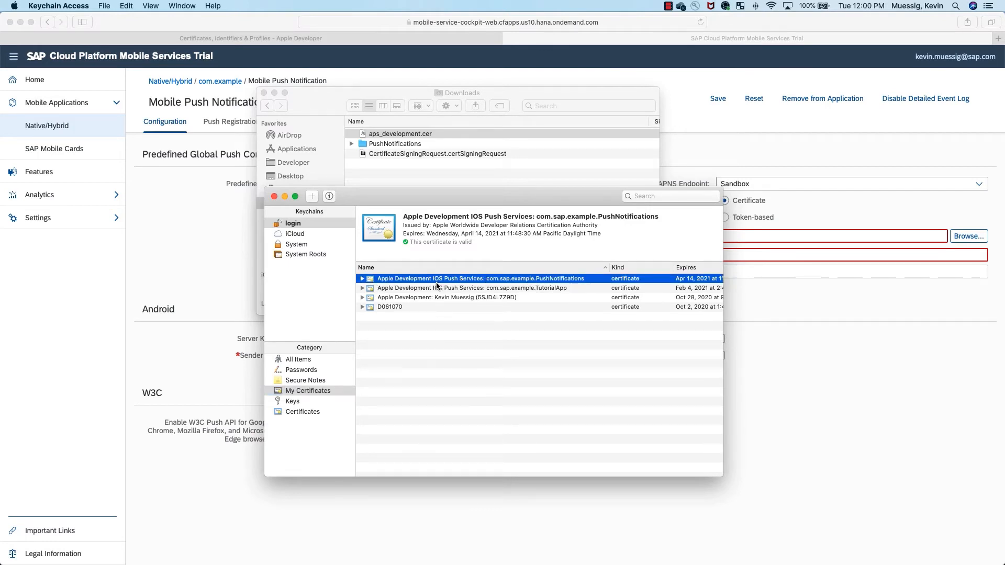
mouse_move(350, 284)
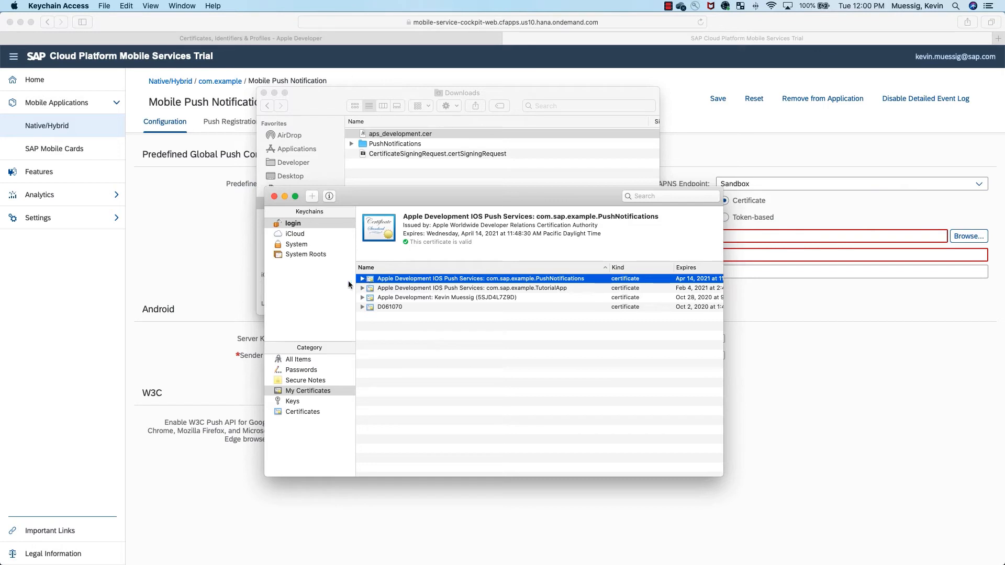
left_click(362, 279)
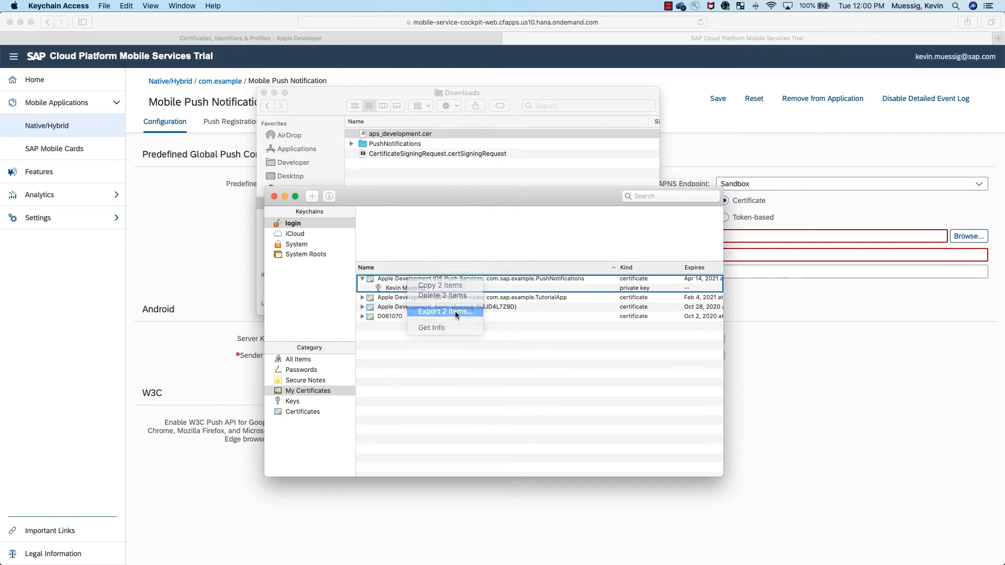
left_click(444, 312)
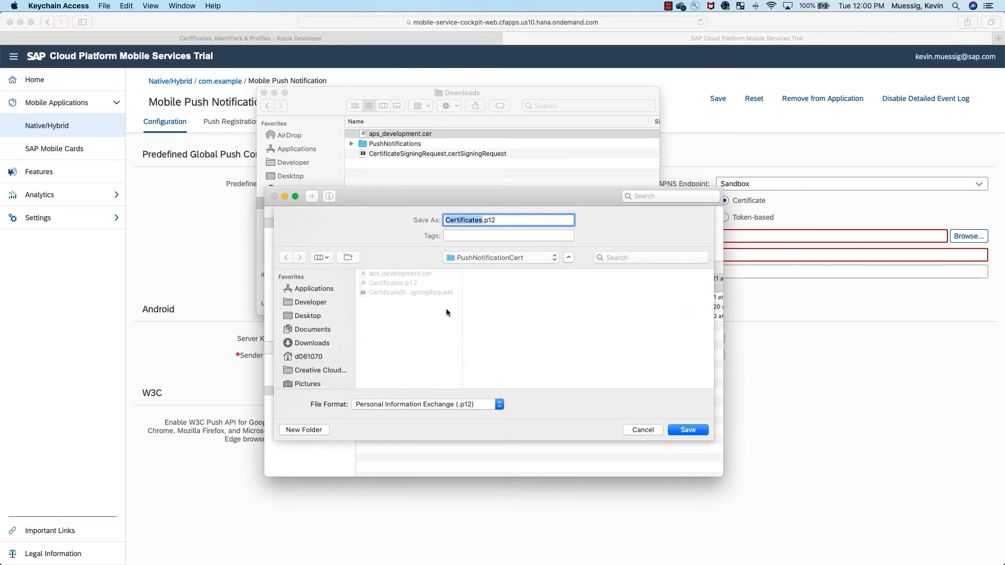
Save the export as password-protected Certificates.p12 in Downloads and allow the private key export.
left_click(311, 343)
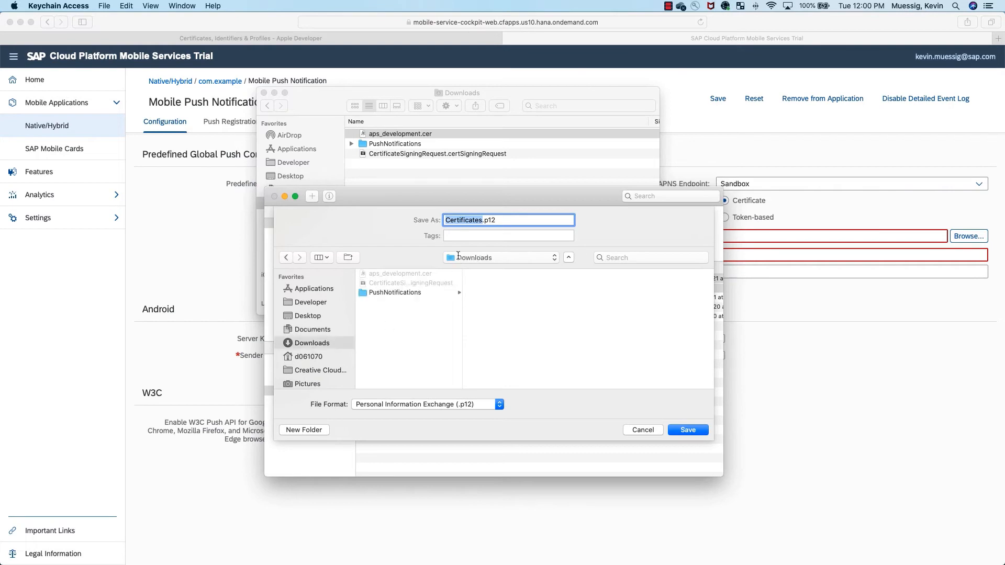
left_click(505, 220)
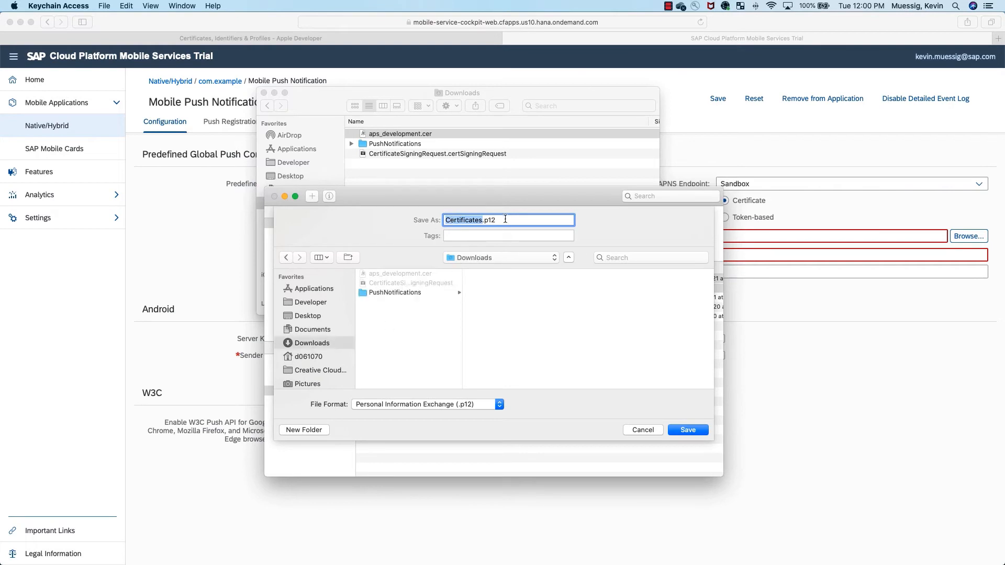
left_click(686, 430)
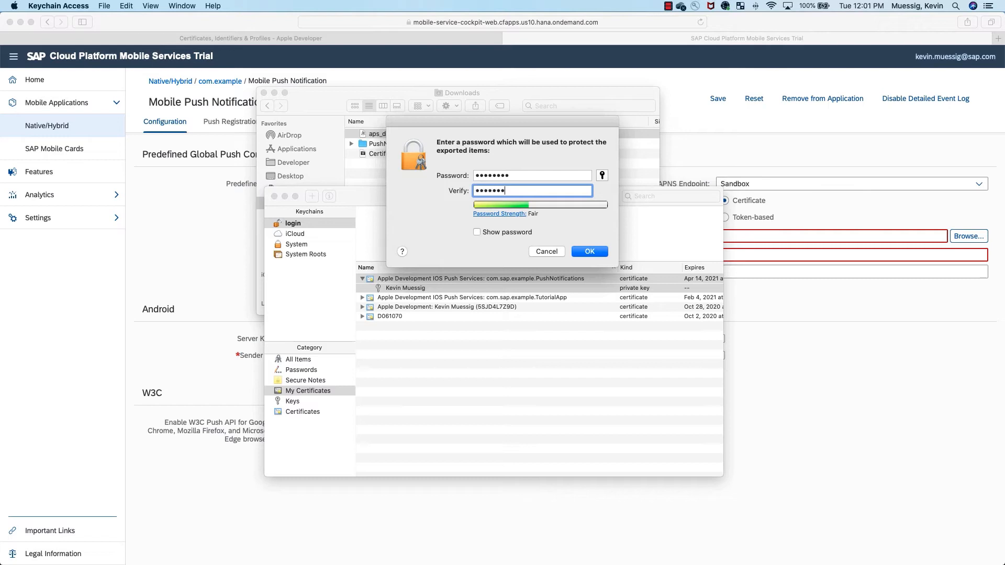
left_click(587, 251)
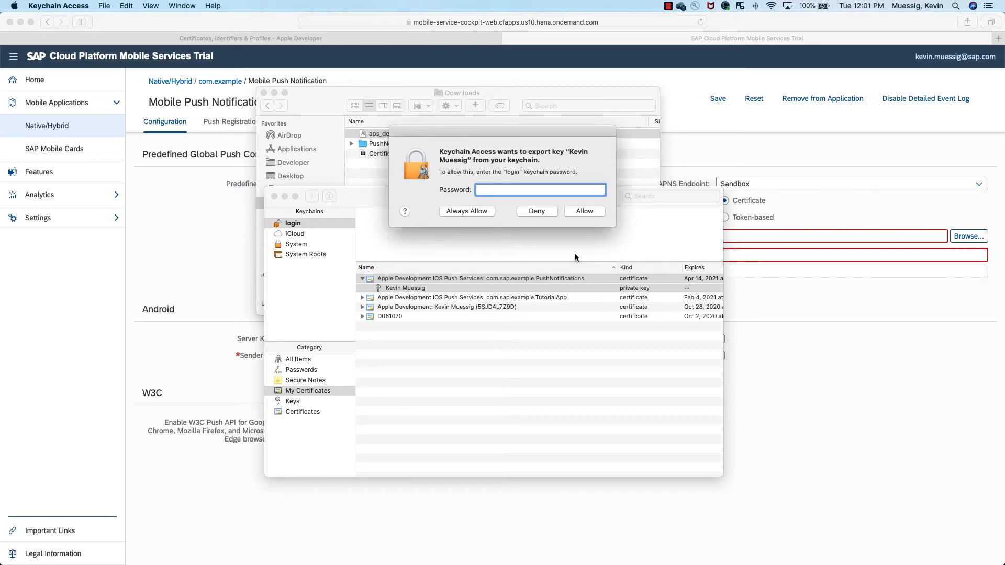
type("••••")
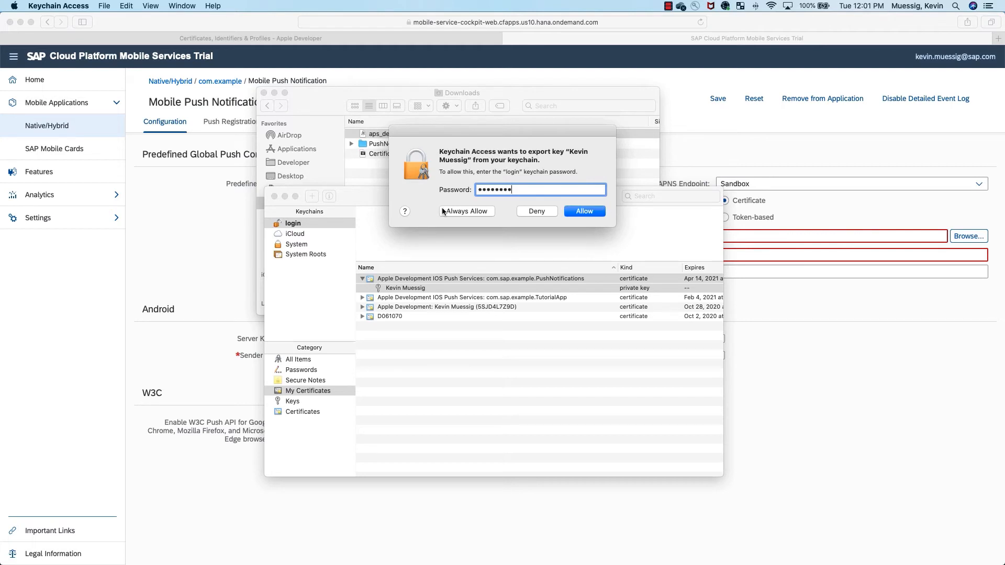
left_click(583, 211)
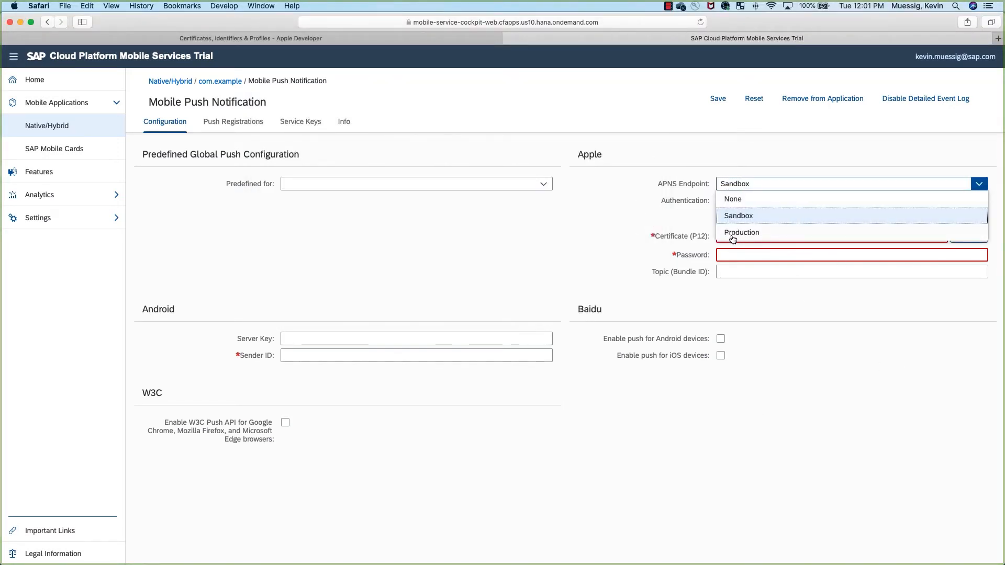
mouse_move(671, 179)
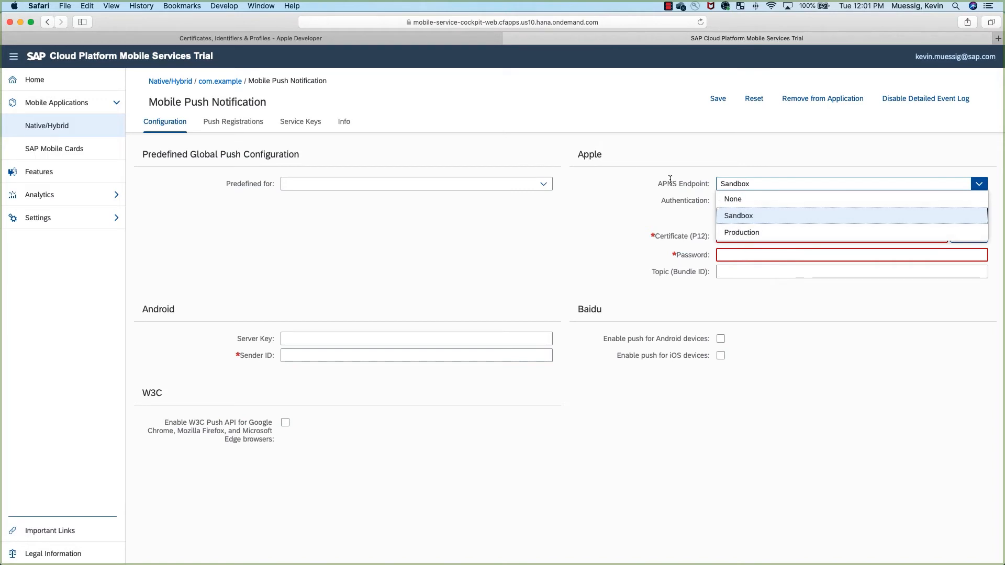
Upload Certificates.p12 with its password for the Sandbox APNS endpoint and save the configuration.
left_click(737, 216)
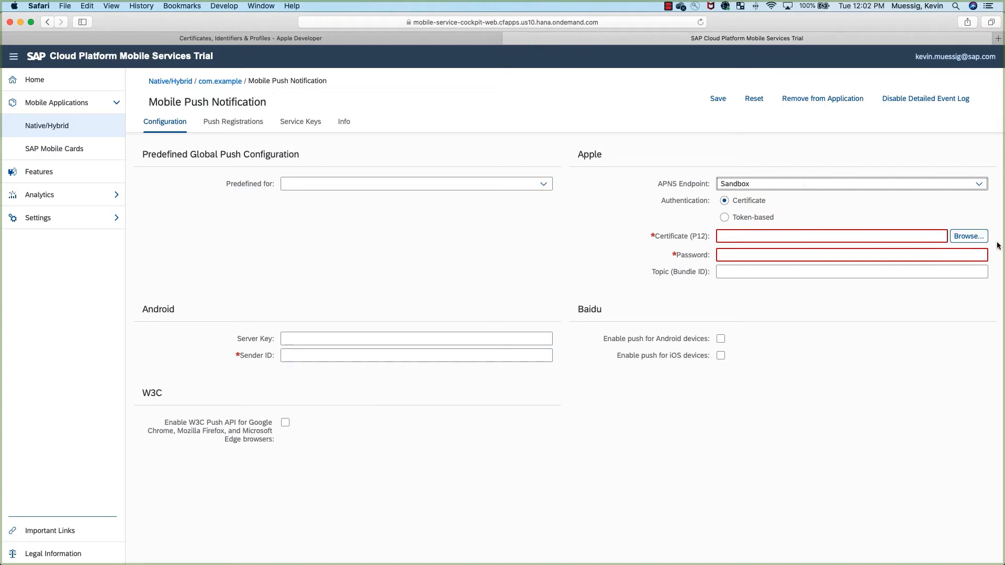
left_click(968, 235)
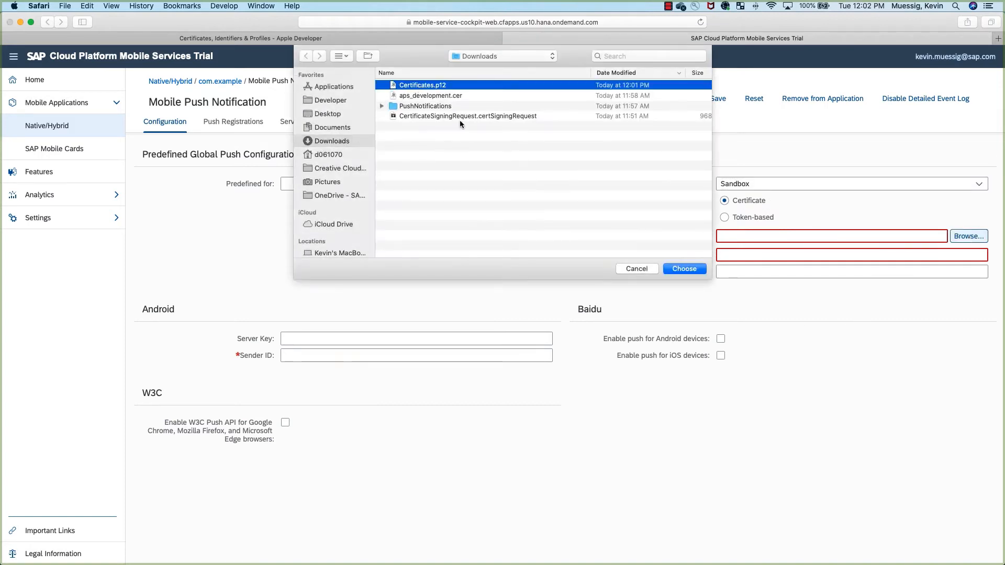
left_click(683, 269)
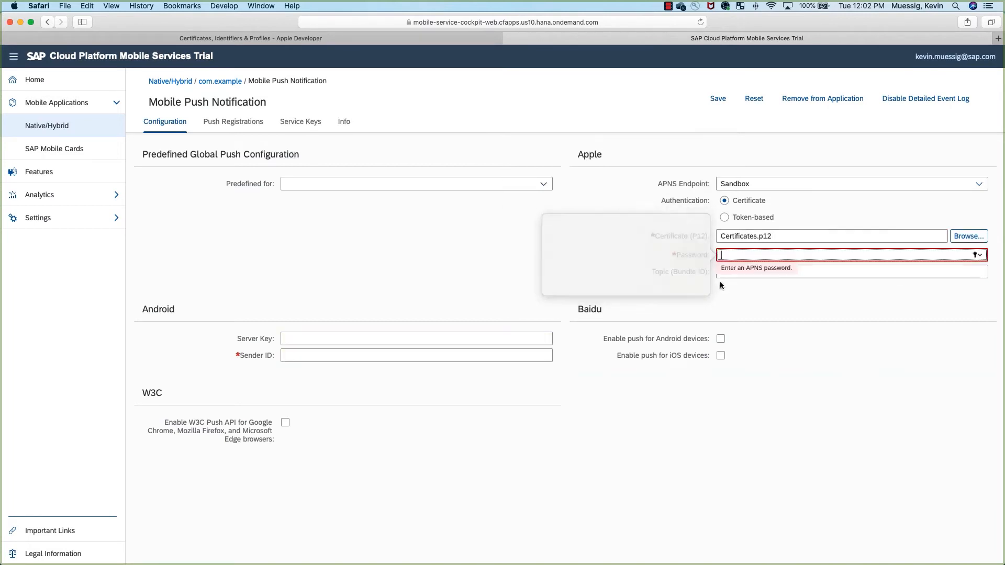
type("•••")
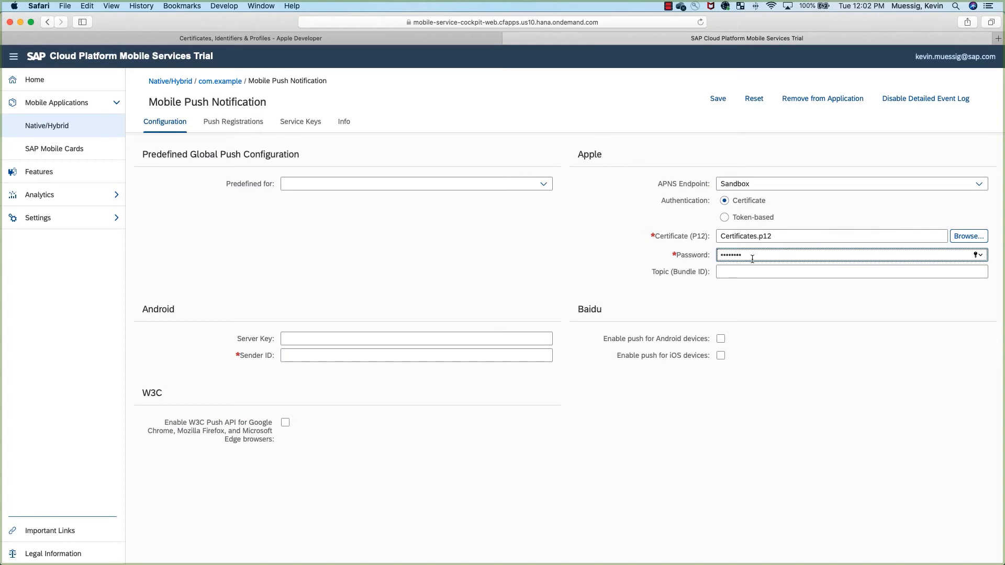
mouse_move(760, 304)
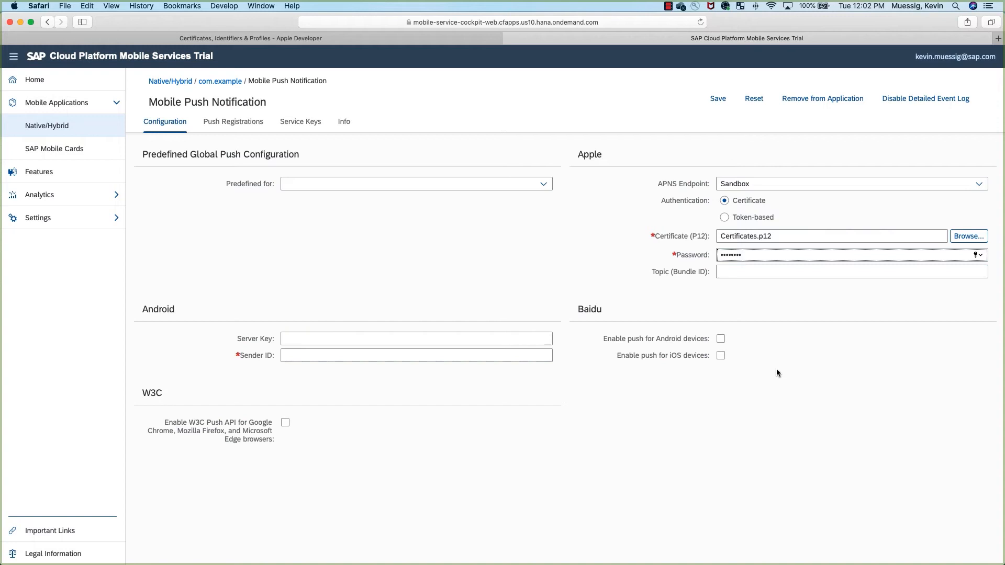
left_click(717, 98)
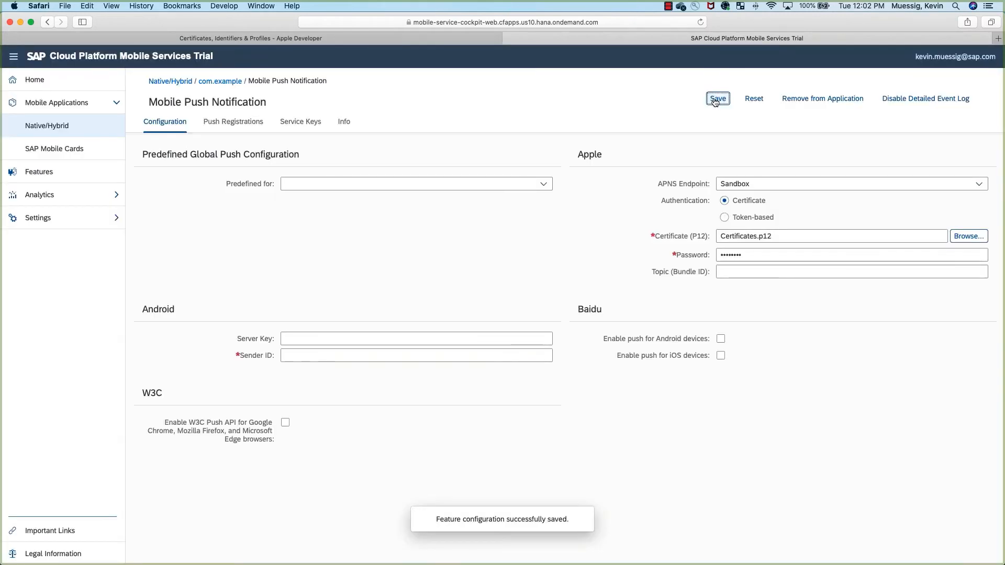
mouse_move(808, 194)
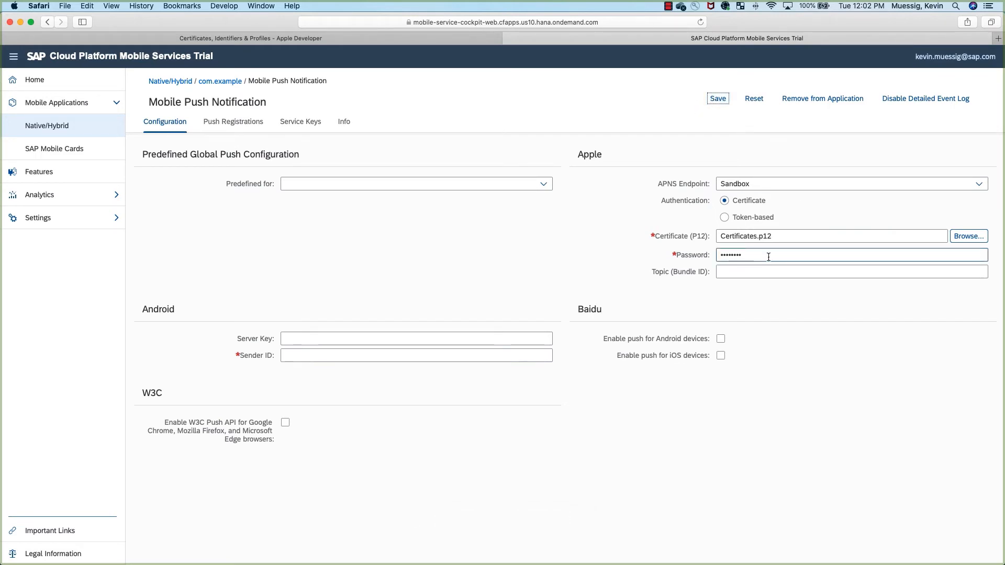
mouse_move(346, 122)
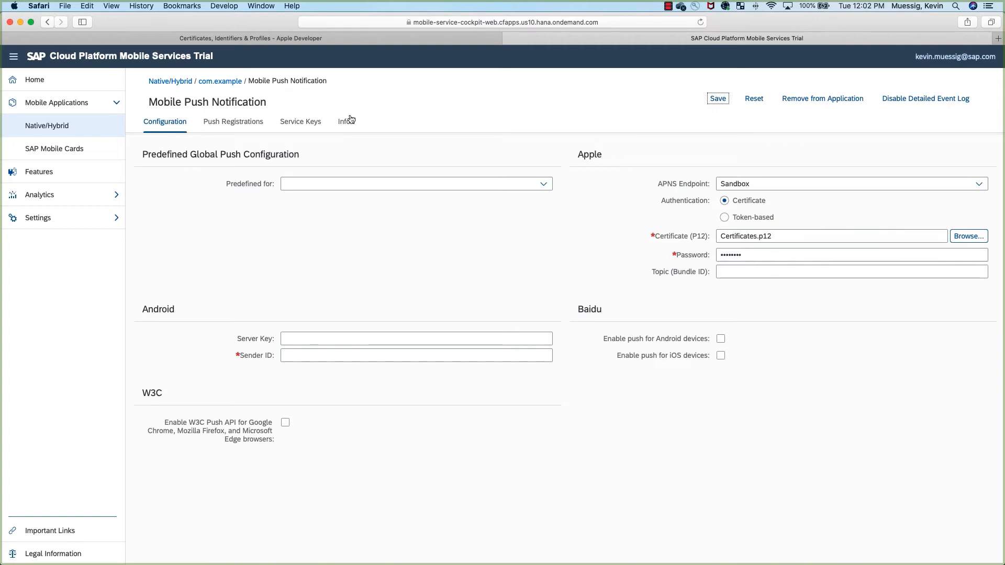
mouse_move(314, 128)
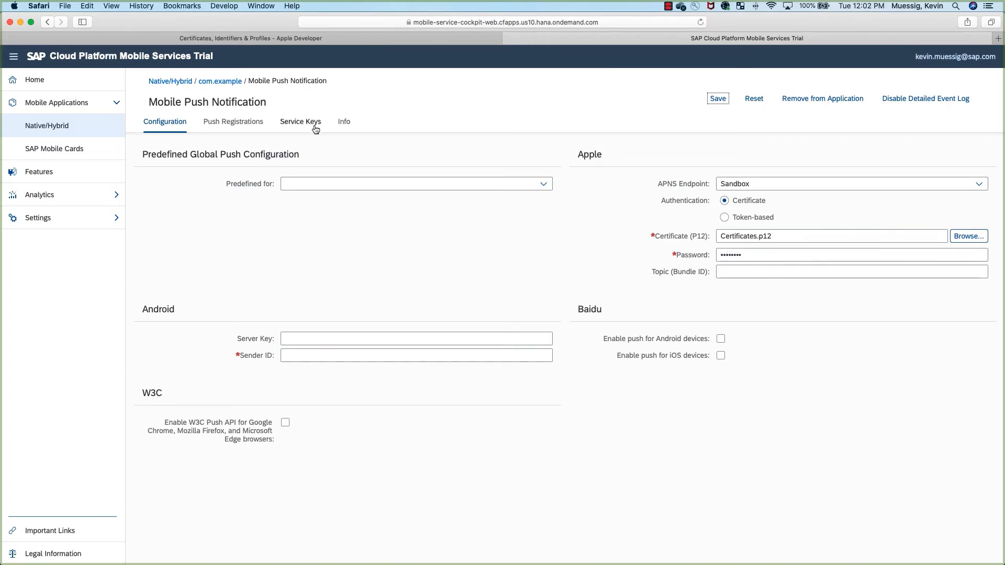
Show the Service Keys tab of the Mobile Push Notification feature.
left_click(301, 121)
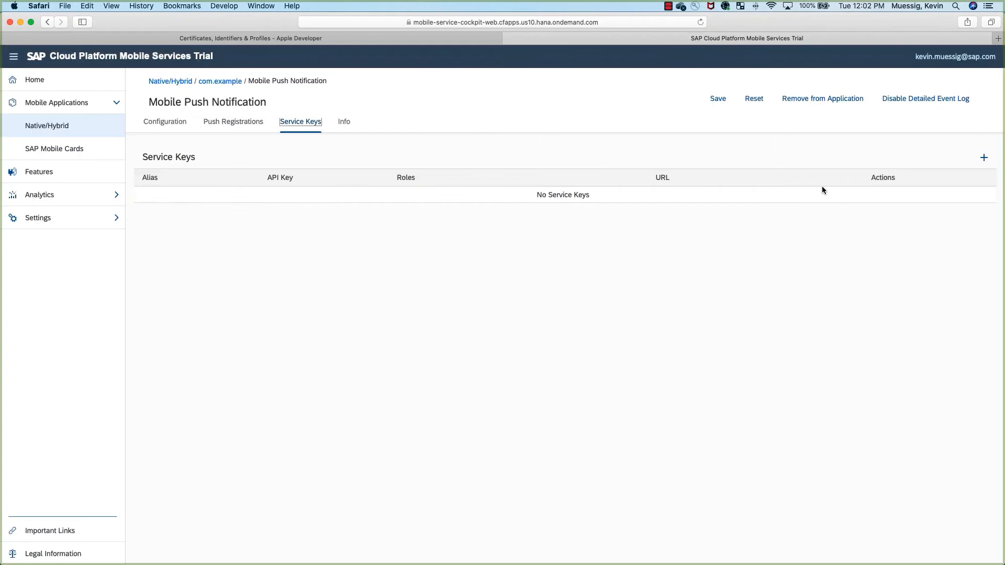
Add a new service key with the alias PushNotification.
left_click(983, 158)
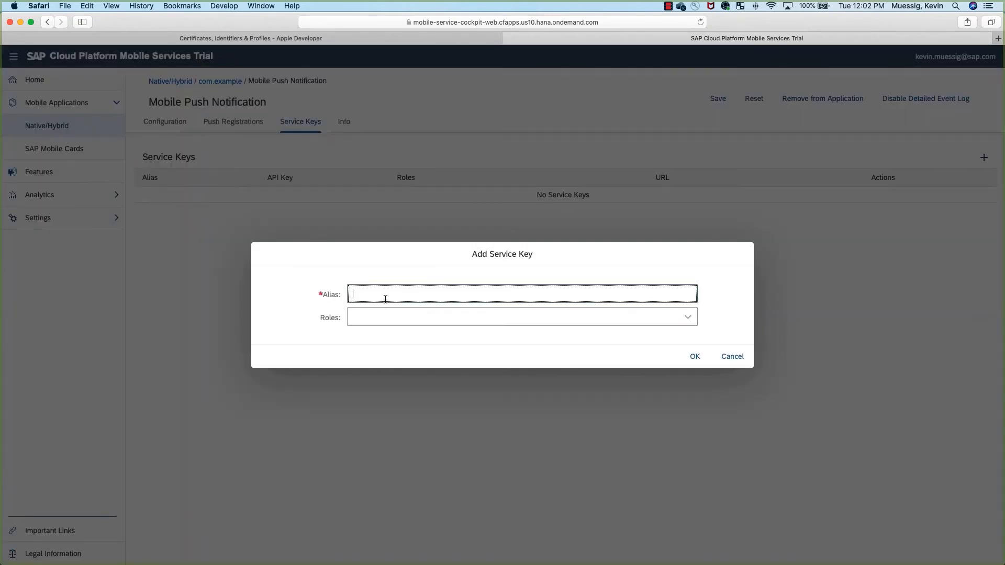
type("Push")
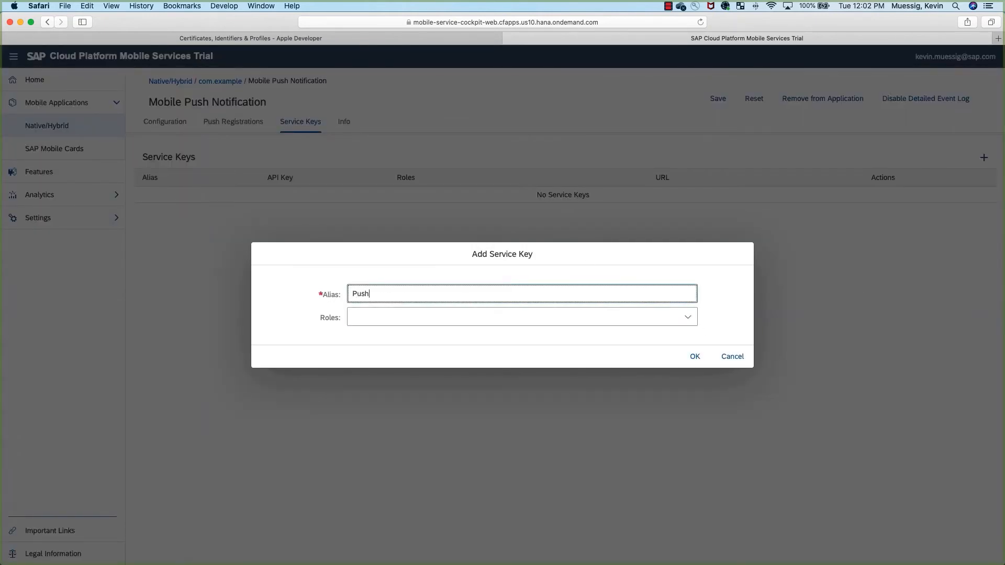
type("Notificati")
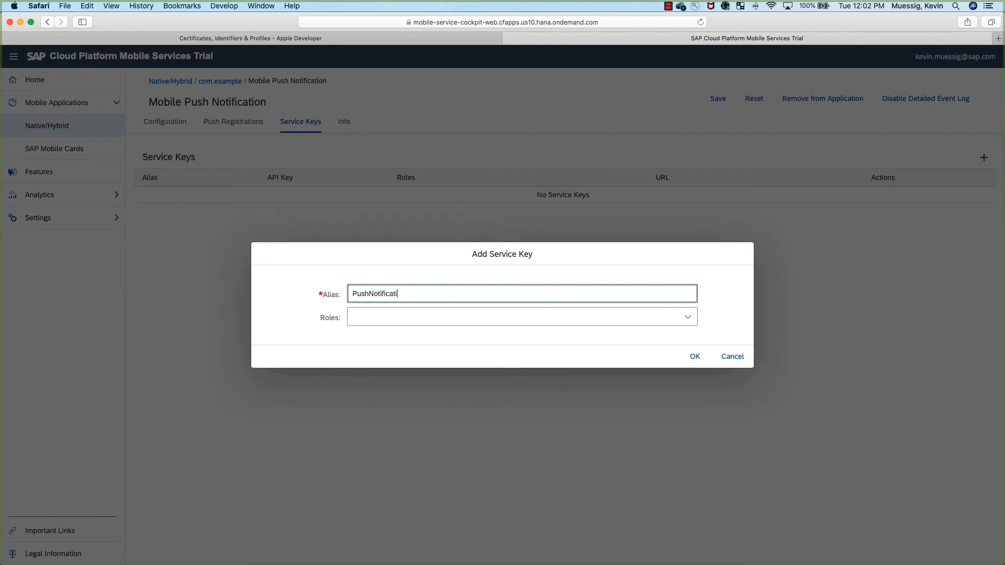
left_click(687, 316)
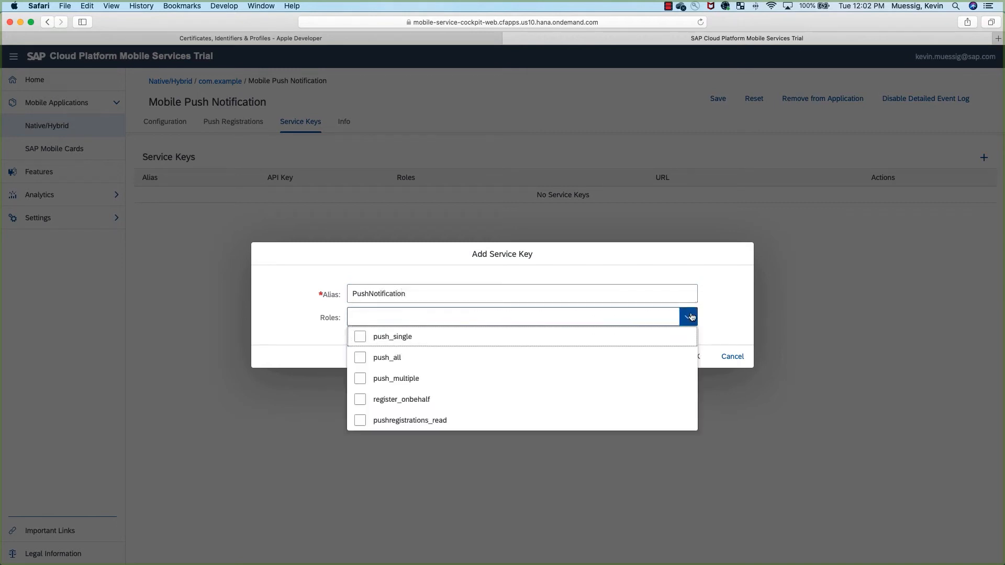
mouse_move(367, 338)
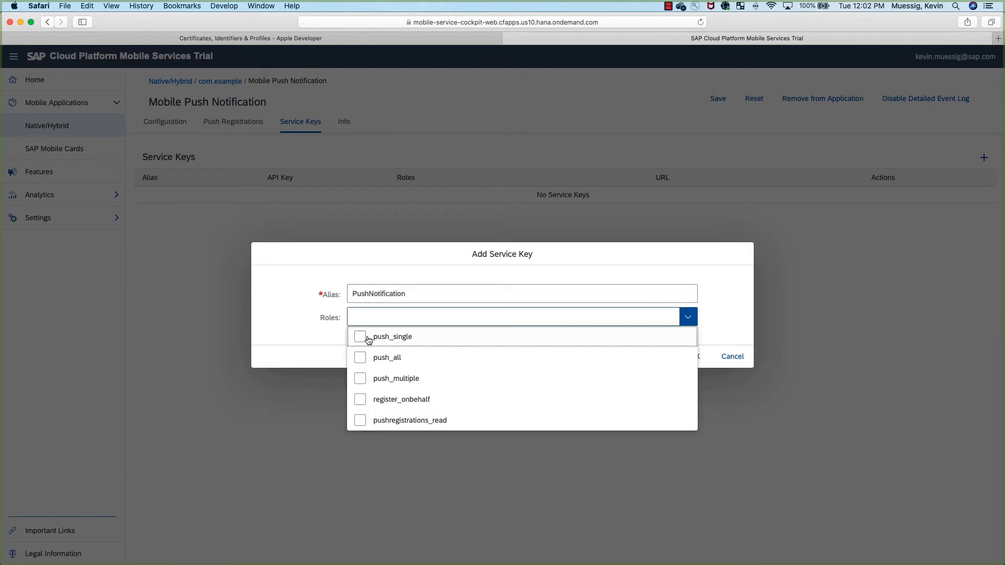
Grant the push_multiple, pushregistrations_read and push_all roles and create the key.
left_click(359, 377)
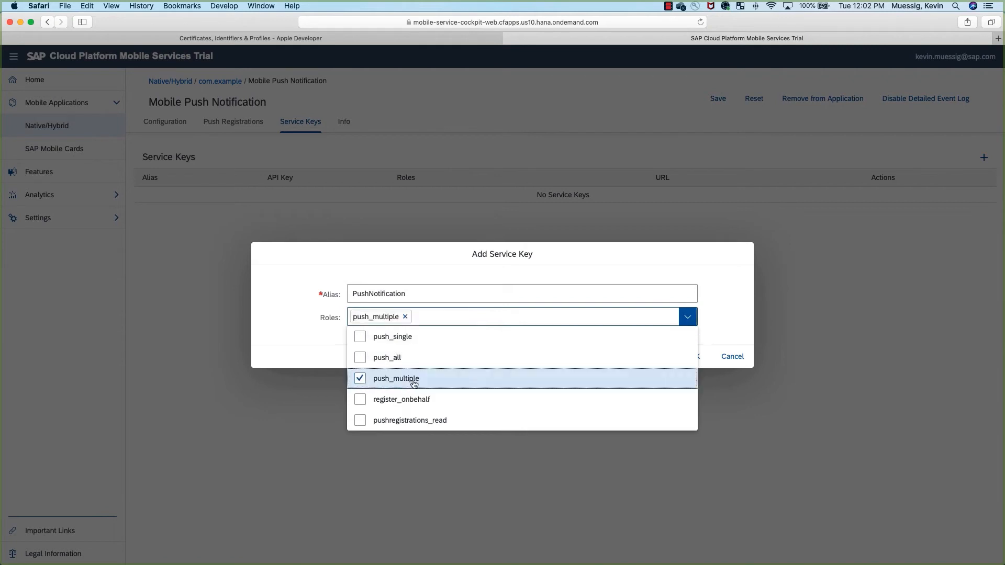
mouse_move(418, 392)
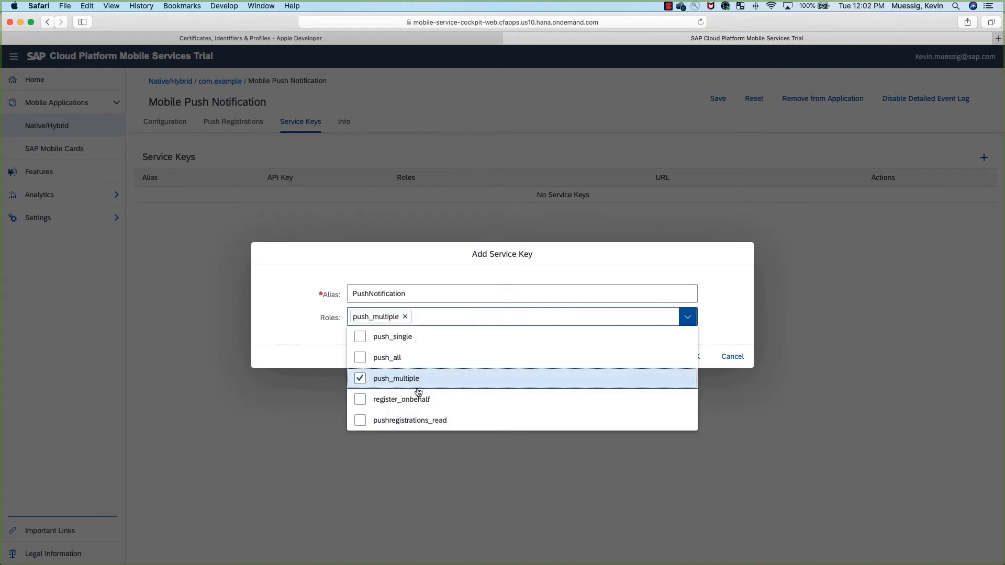
mouse_move(401, 378)
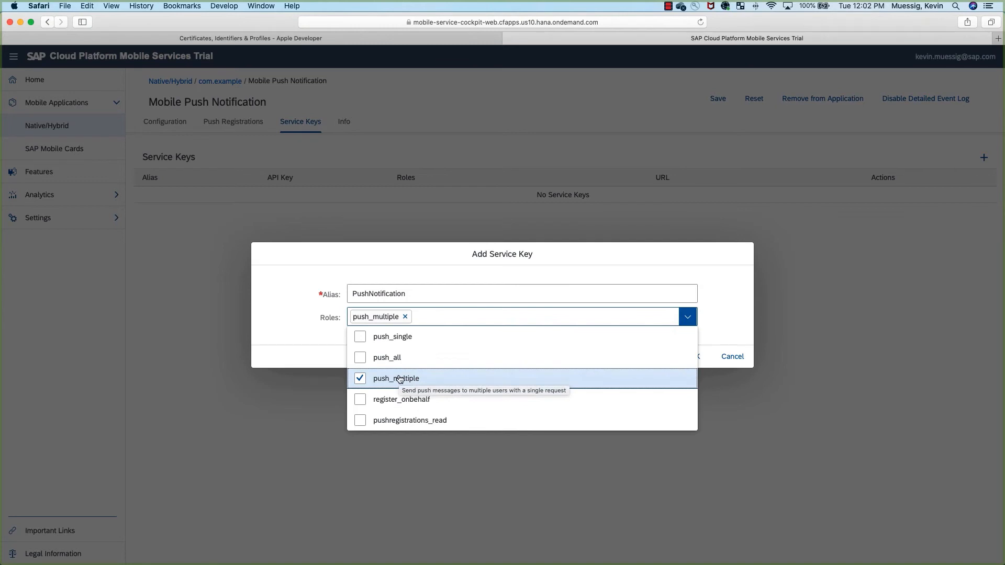
left_click(359, 420)
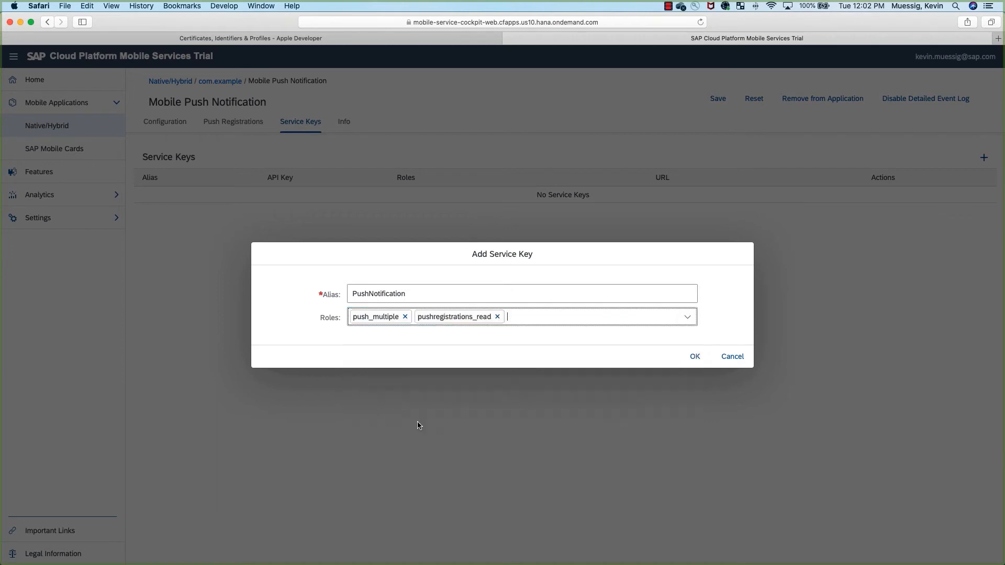
left_click(686, 316)
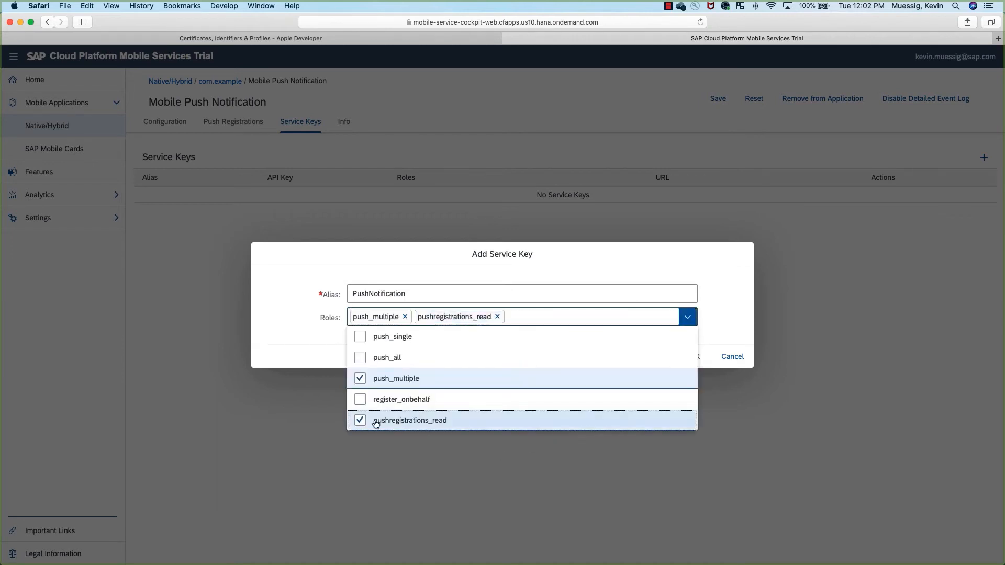
mouse_move(394, 340)
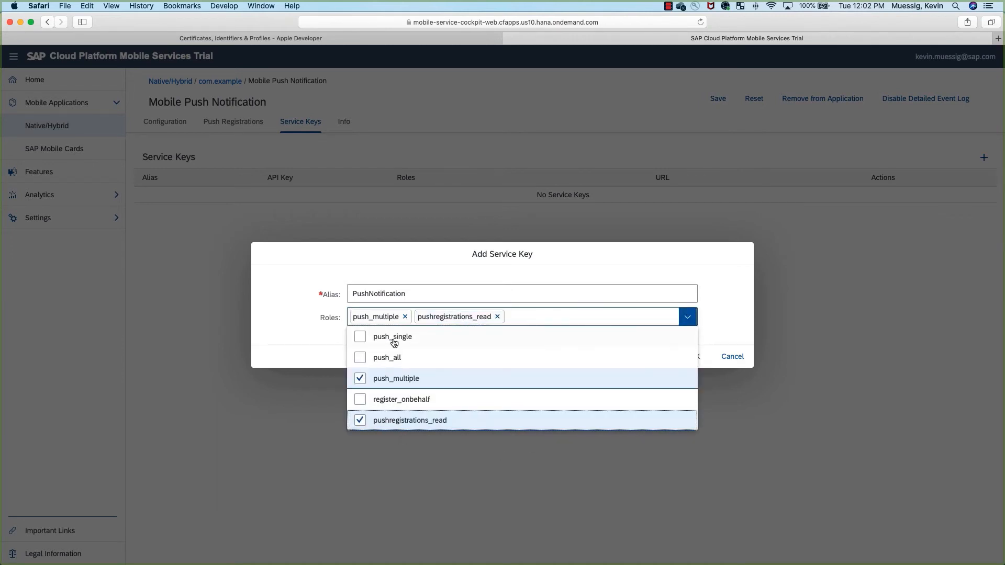
mouse_move(391, 336)
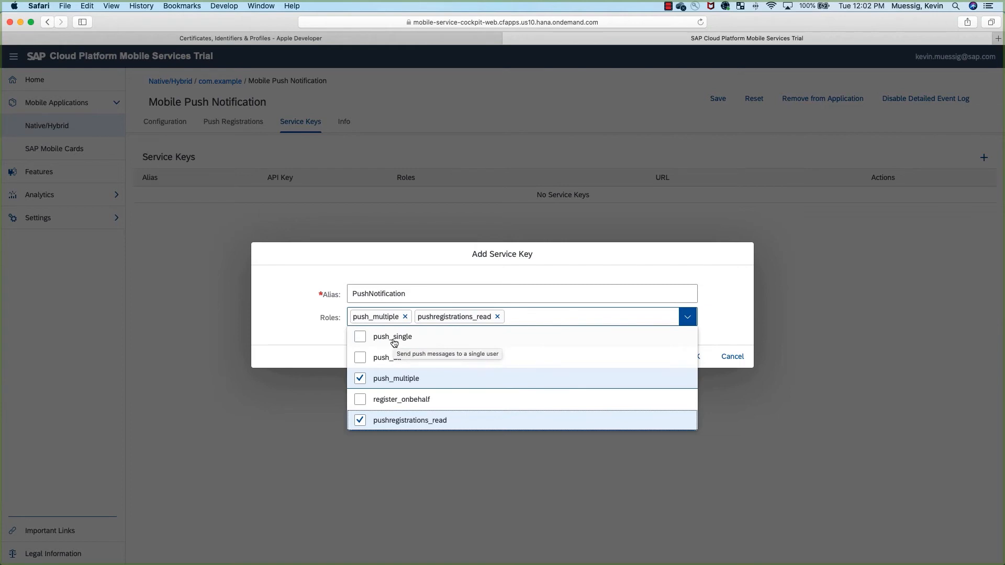
mouse_move(383, 365)
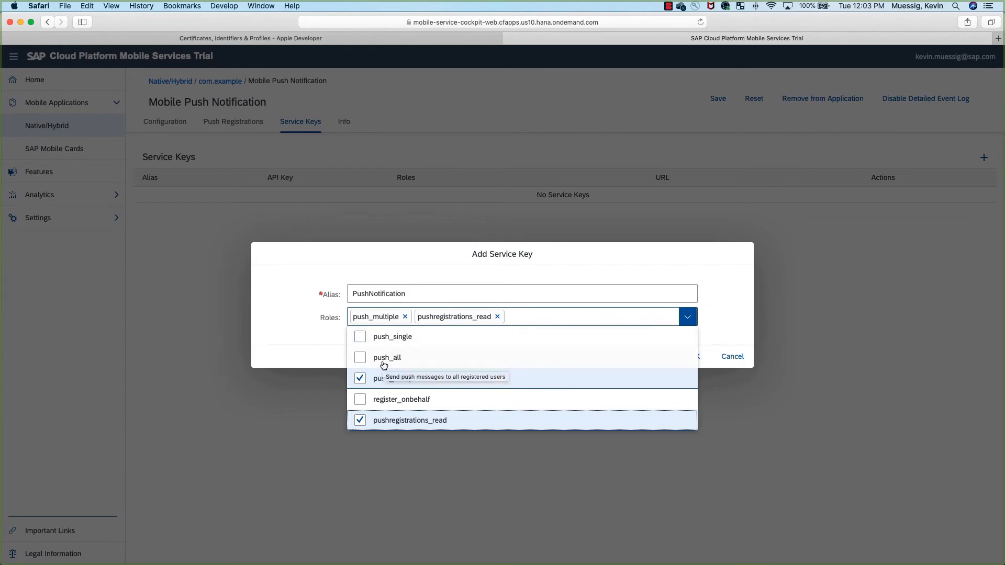
left_click(386, 357)
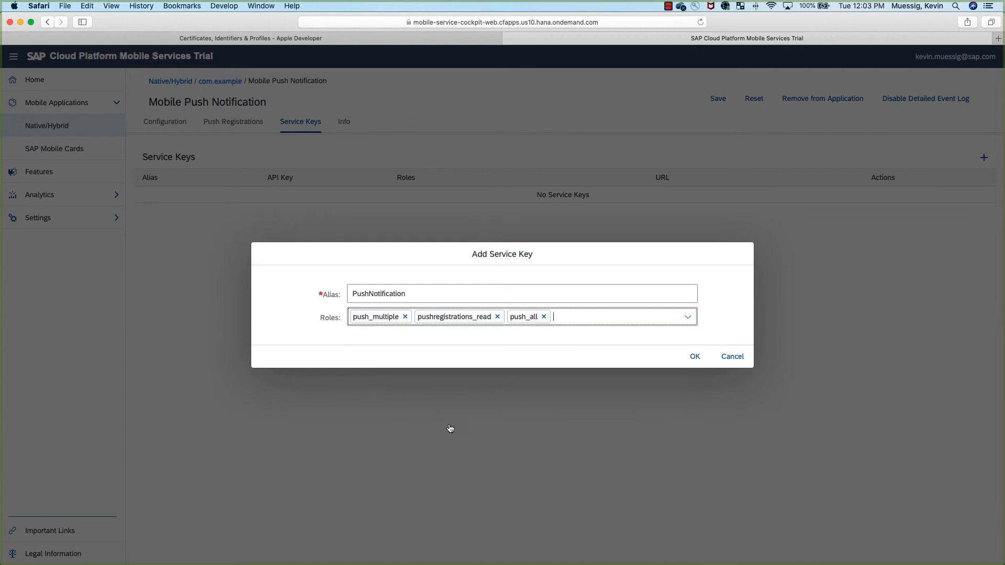
mouse_move(694, 356)
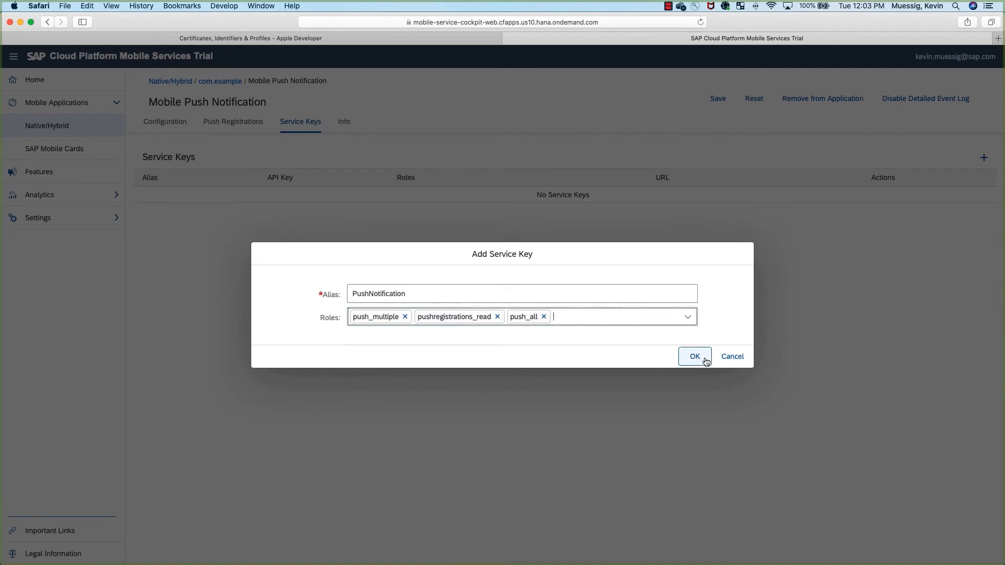
left_click(694, 355)
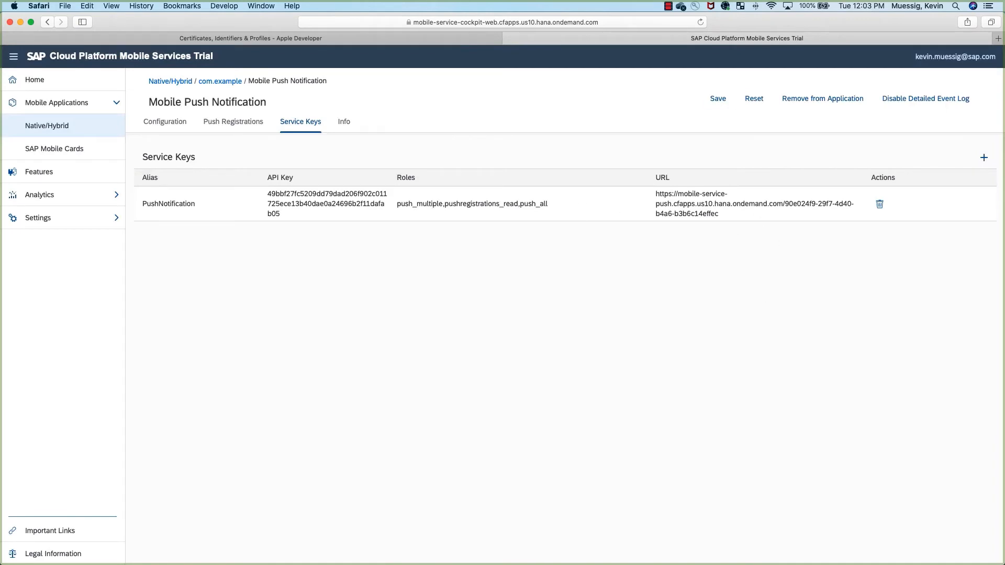
mouse_move(472, 230)
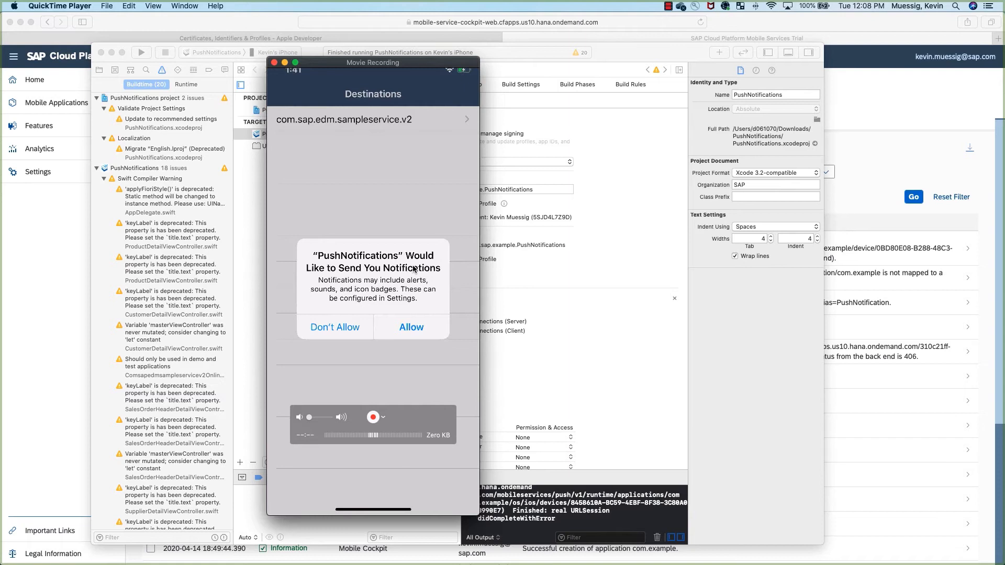
Allow notifications in the PushNotifications app, open the sample service data, and return to the cockpit.
left_click(373, 416)
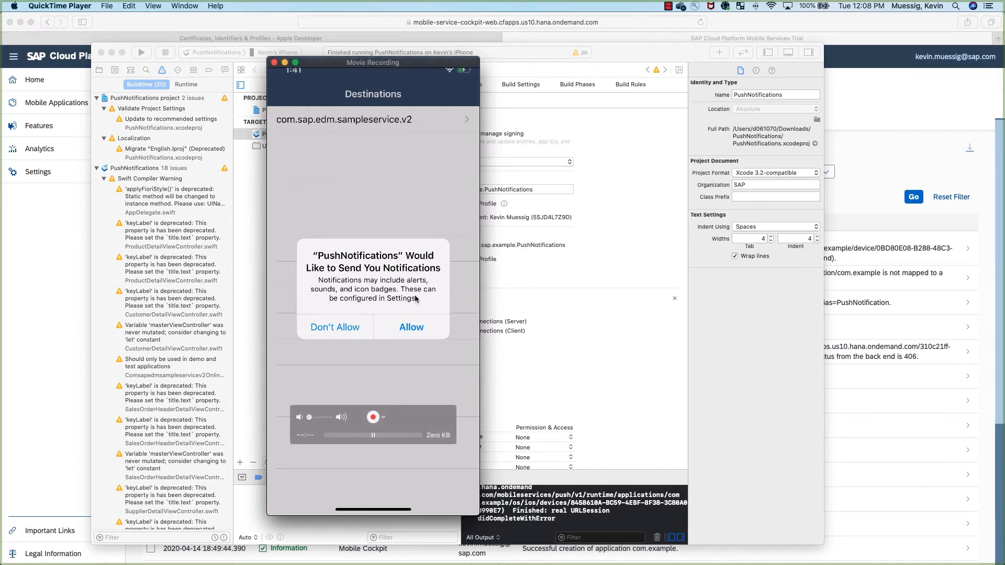
mouse_move(383, 286)
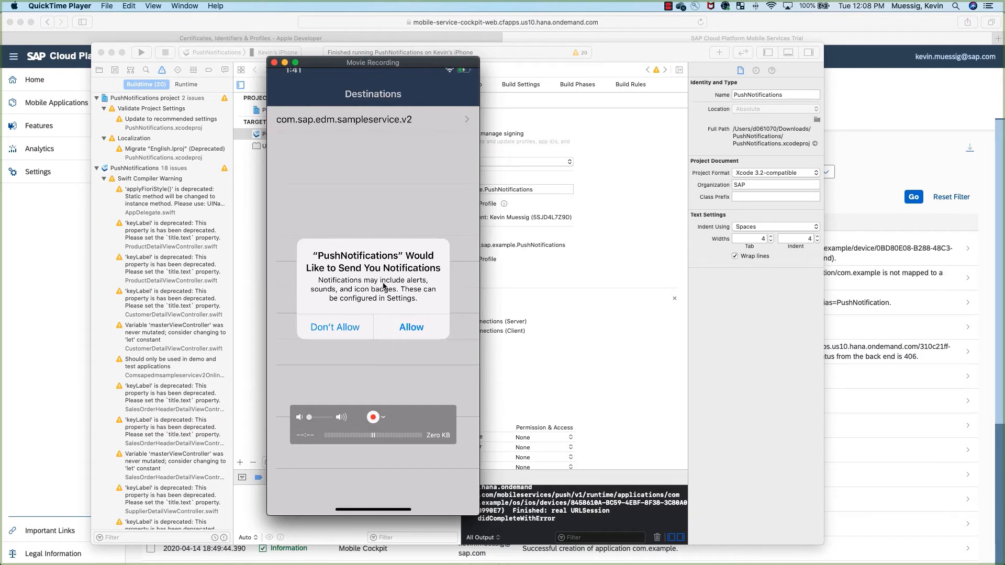
mouse_move(410, 326)
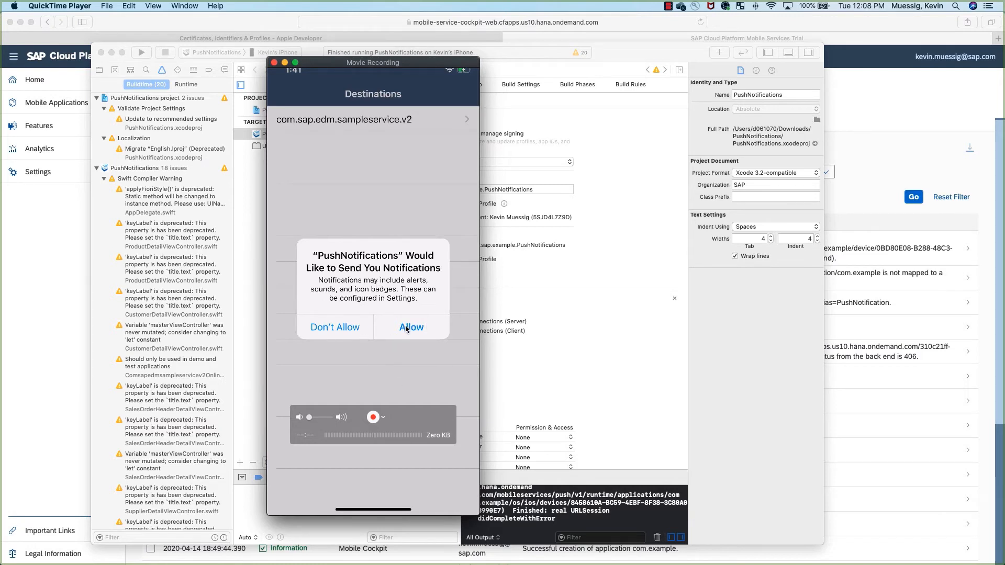
left_click(410, 327)
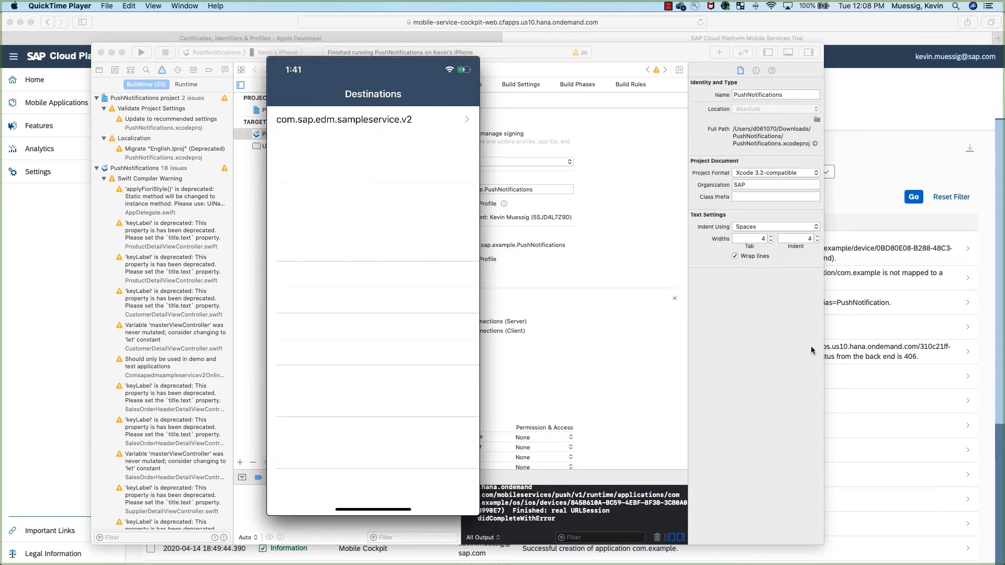
left_click(372, 119)
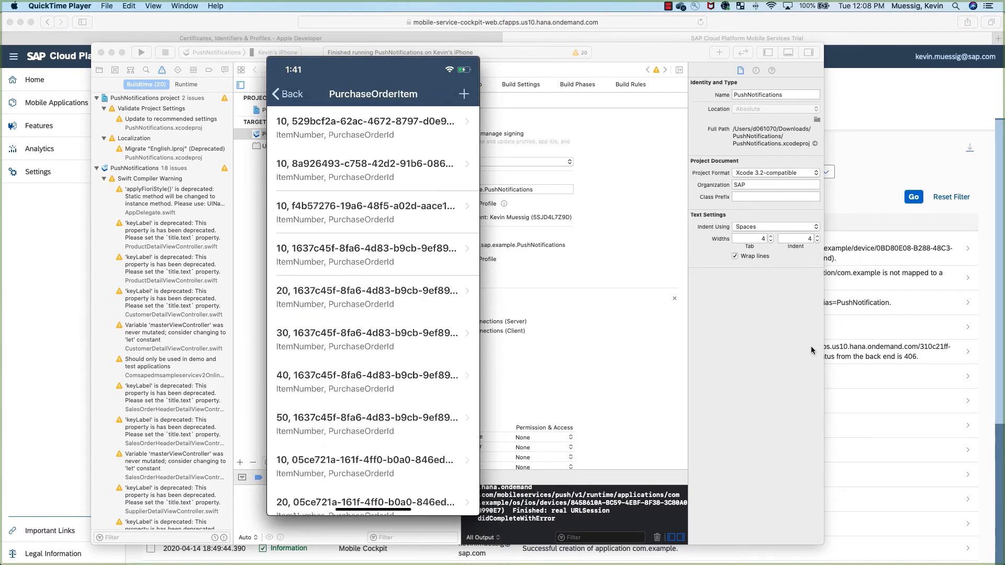
left_click(287, 95)
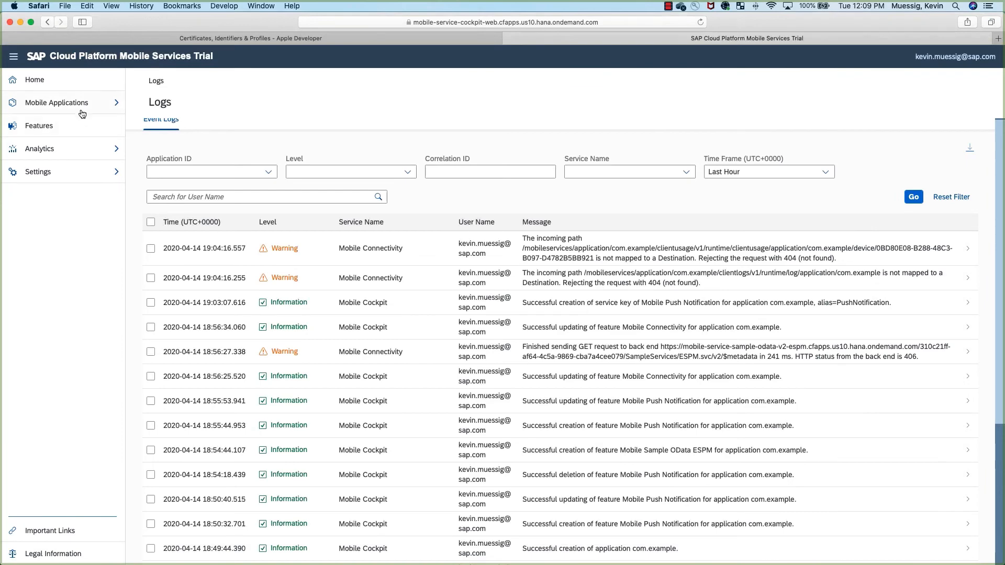
From the cockpit home, view the new device push registration event log.
left_click(35, 79)
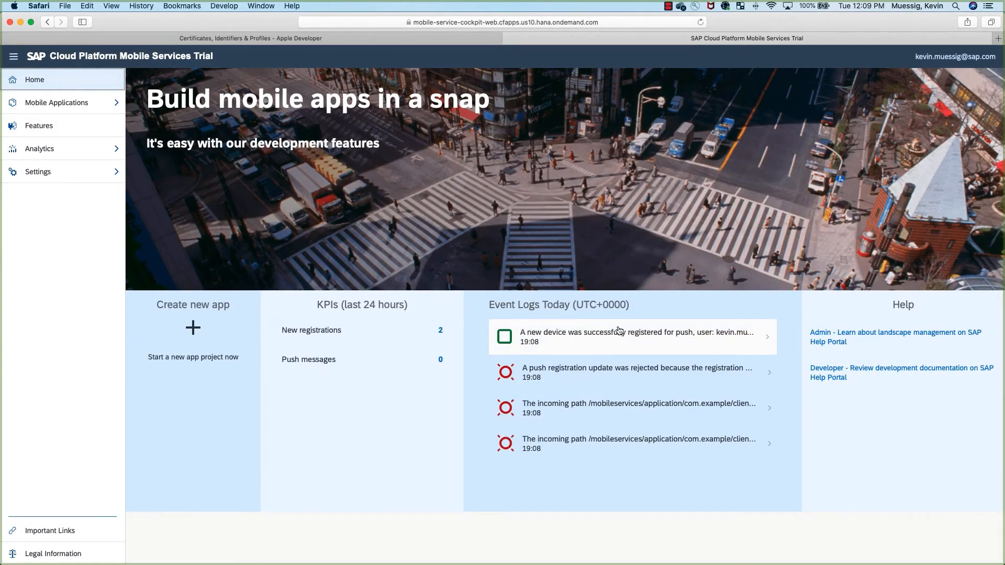
left_click(632, 335)
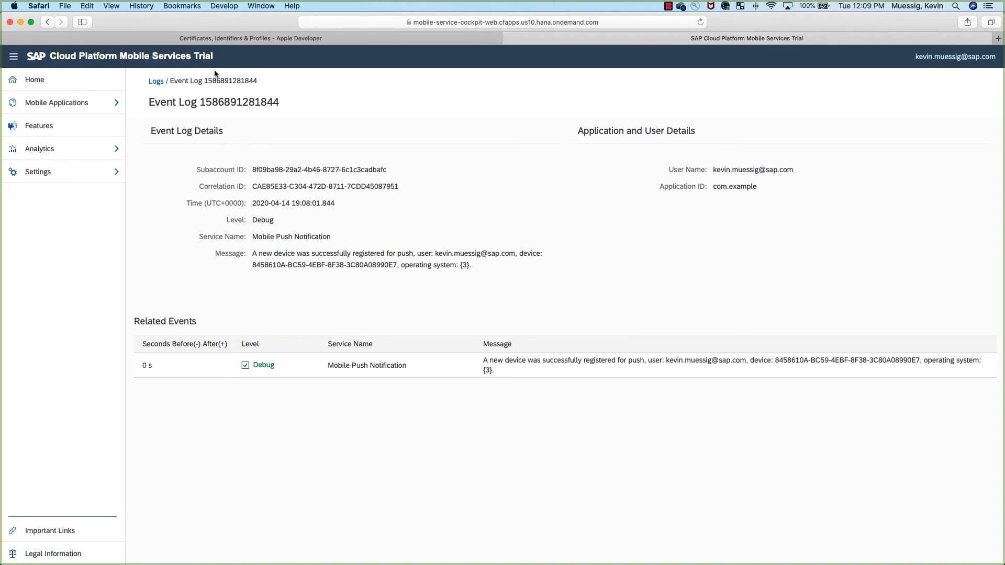
mouse_move(227, 216)
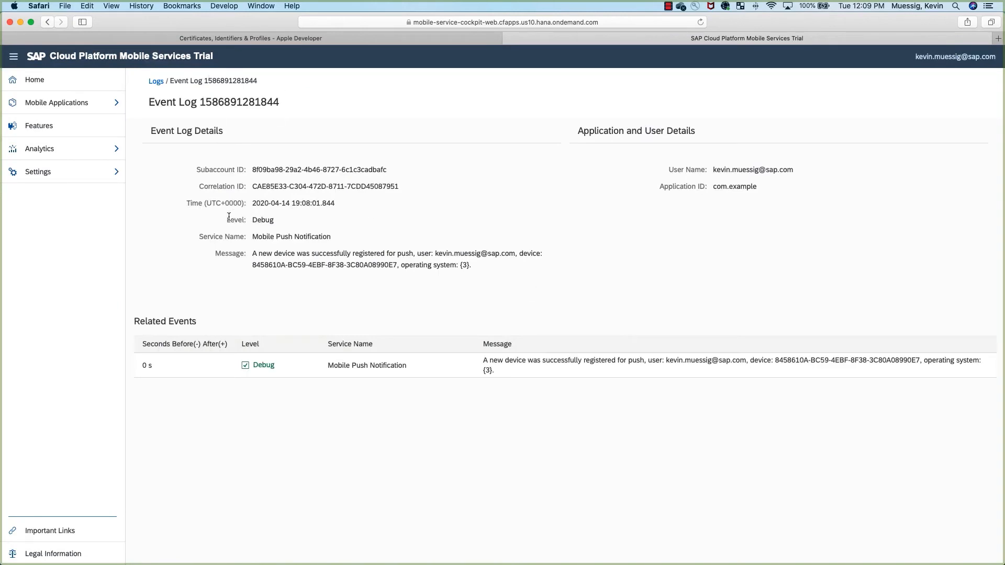
mouse_move(101, 113)
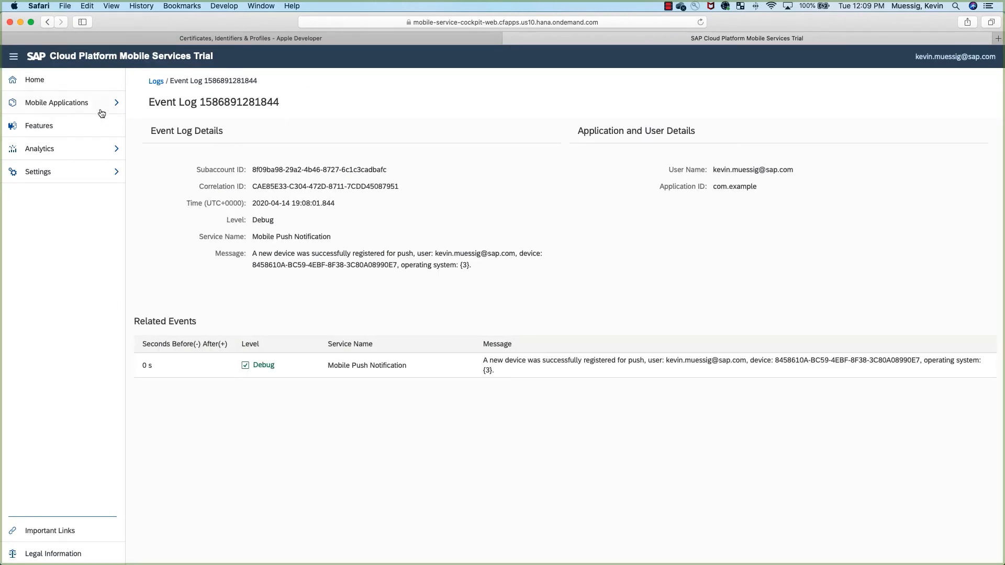
left_click(57, 103)
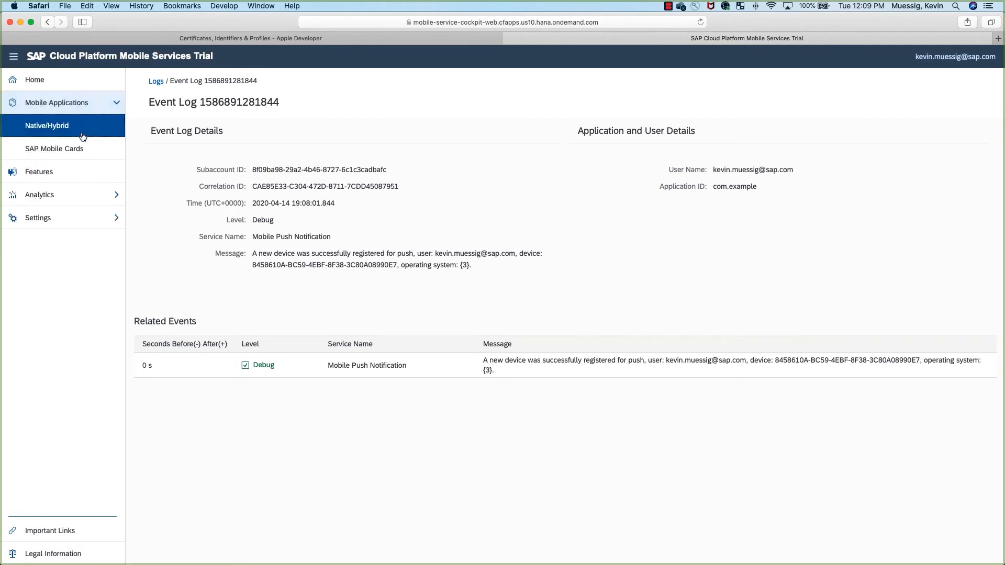
Open PushNotificationApp's Mobile Push Notification feature from the applications list.
left_click(47, 126)
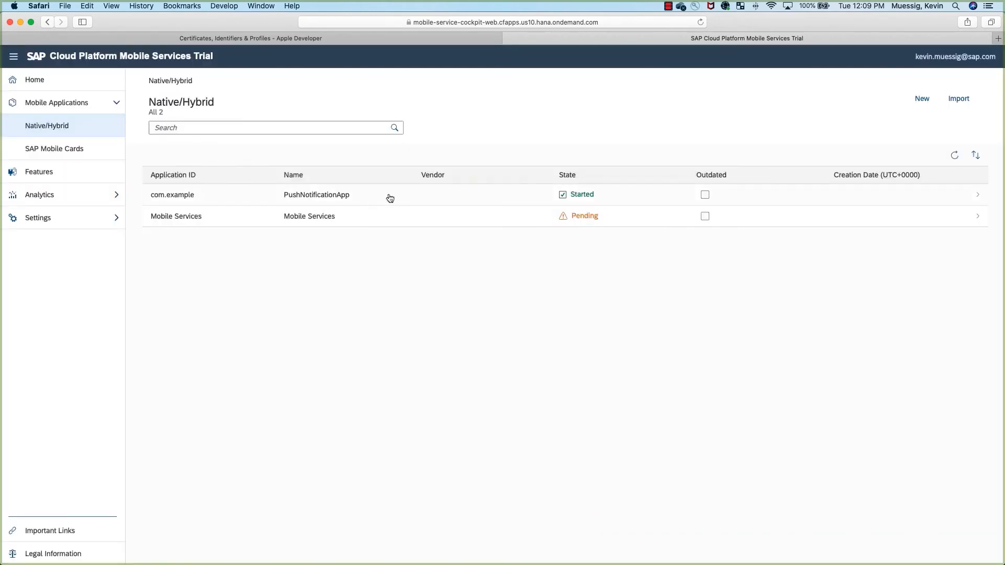
left_click(316, 194)
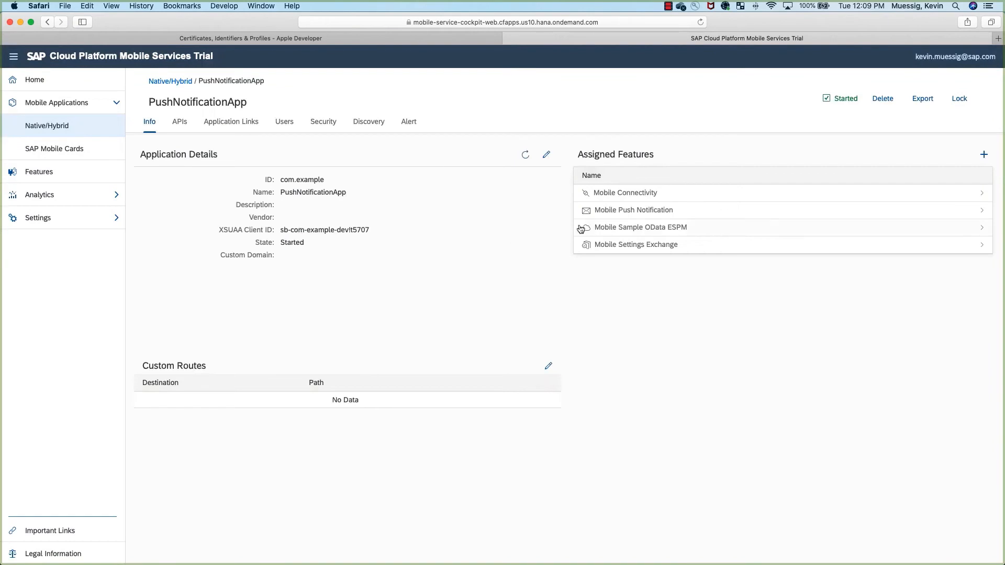
left_click(634, 209)
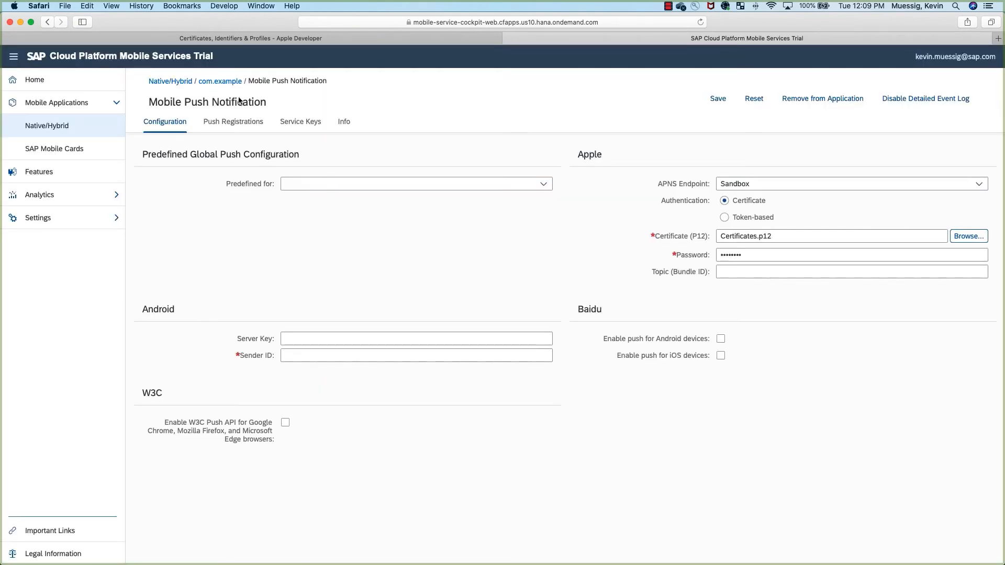
List the push registrations and start a notification for the registered iOS device.
left_click(233, 122)
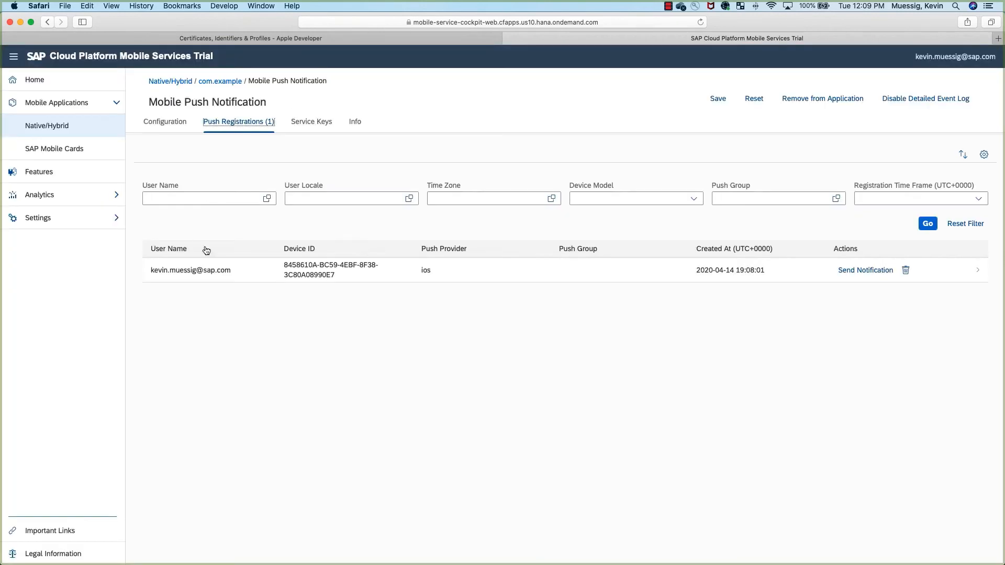
mouse_move(458, 279)
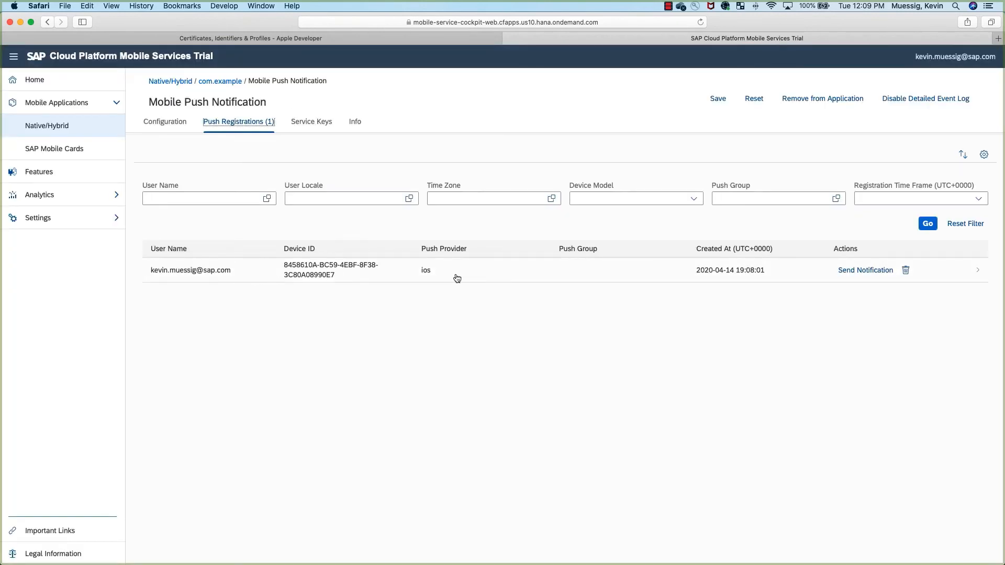
mouse_move(864, 281)
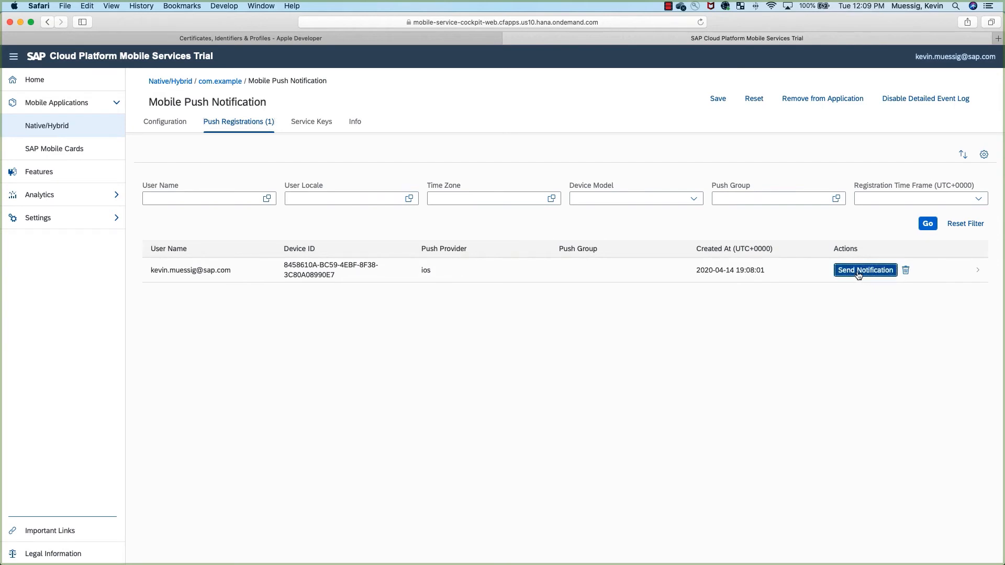
left_click(865, 270)
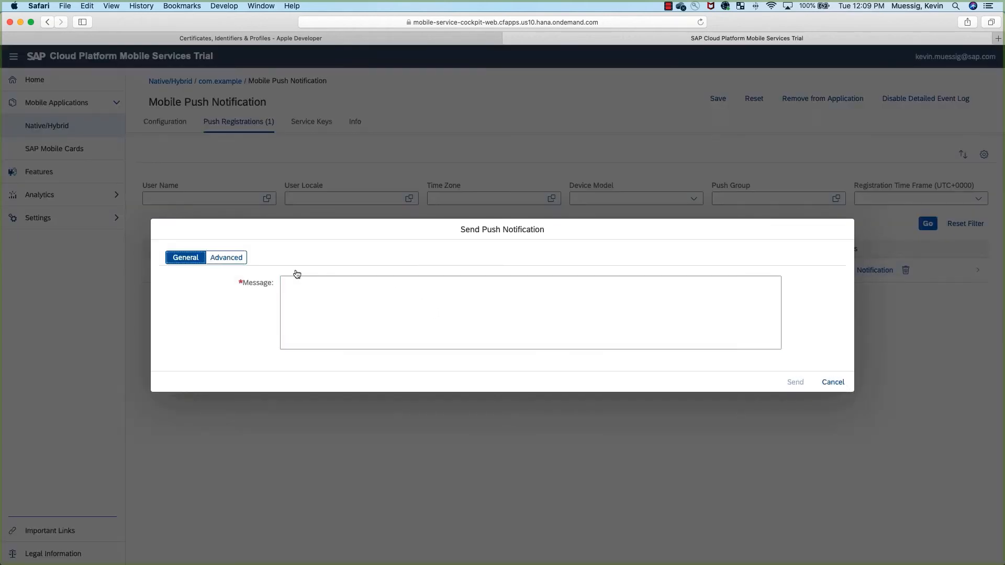
Show the Advanced tab's default JSON payload with alert, badge, data and sound.
left_click(226, 258)
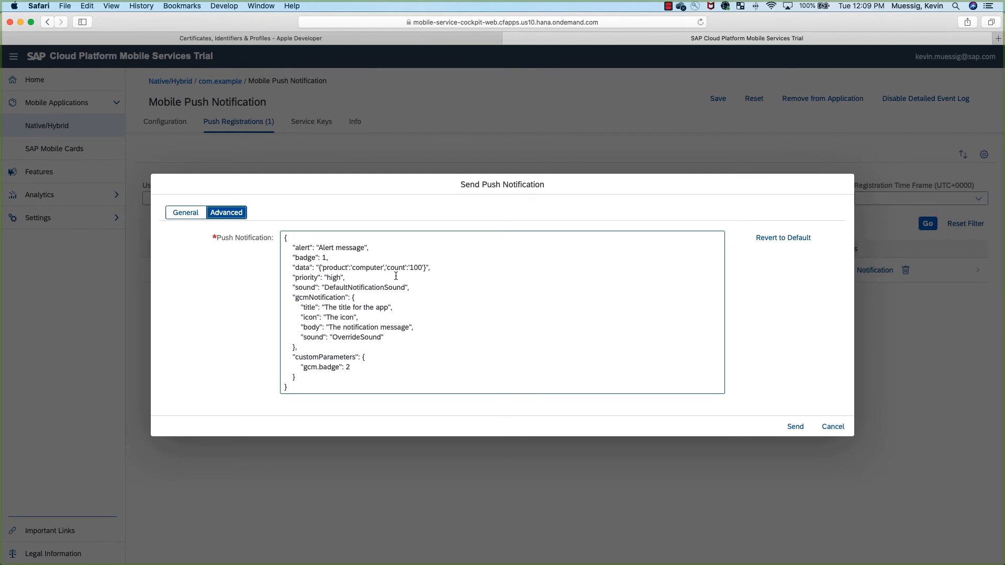
mouse_move(406, 276)
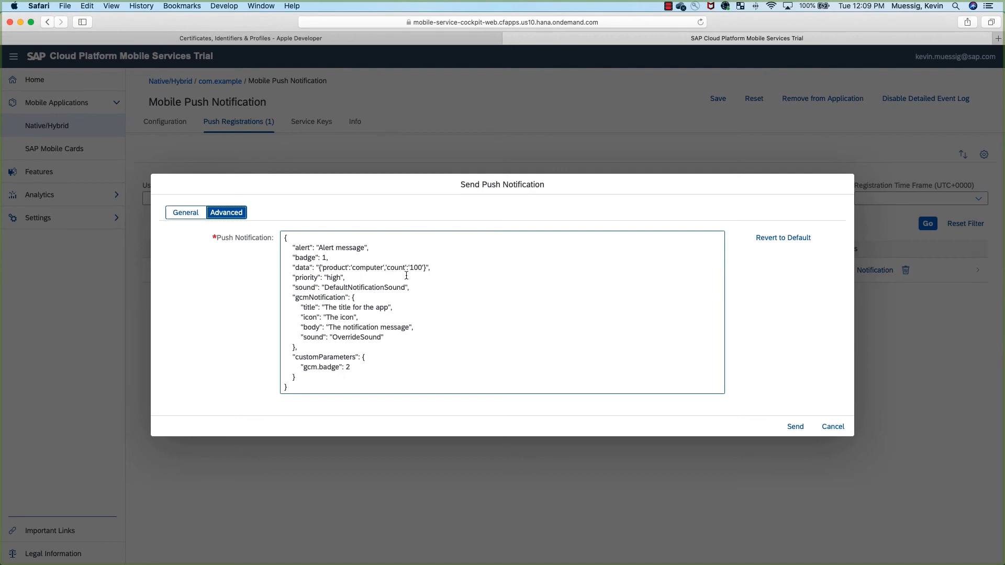
mouse_move(186, 212)
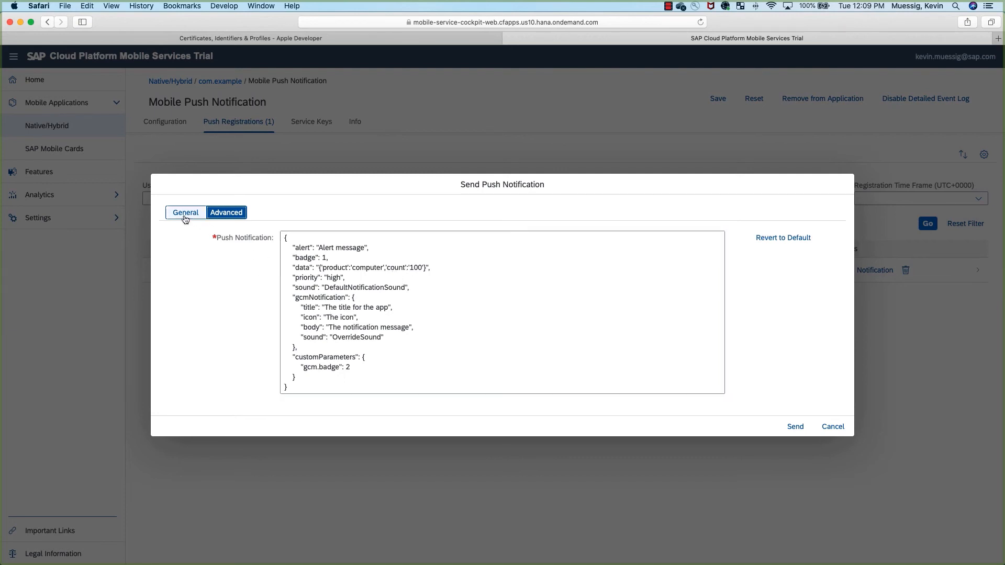
On the General tab, enter the message 'Hi this is my first Push Notification!'.
left_click(185, 212)
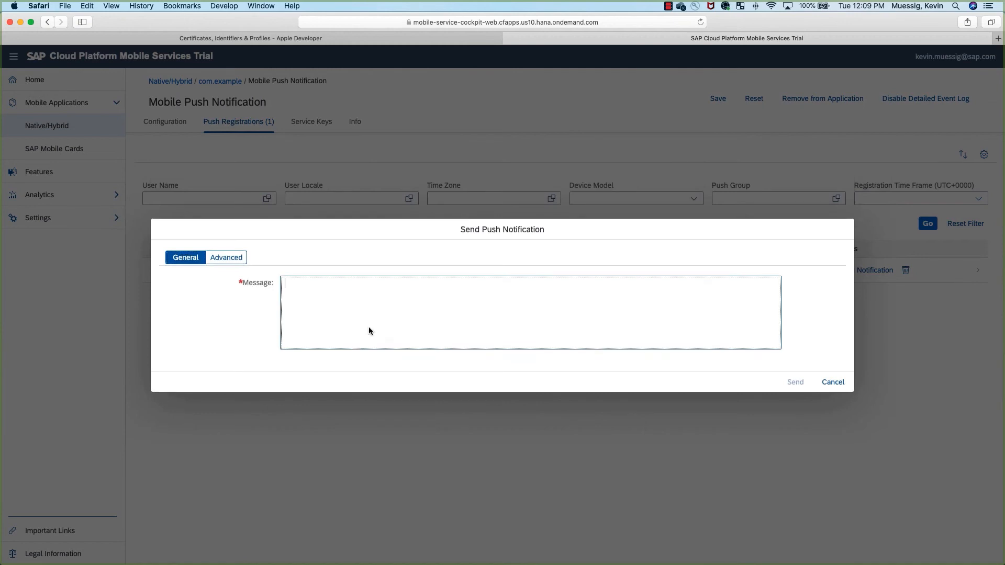
type("Hi")
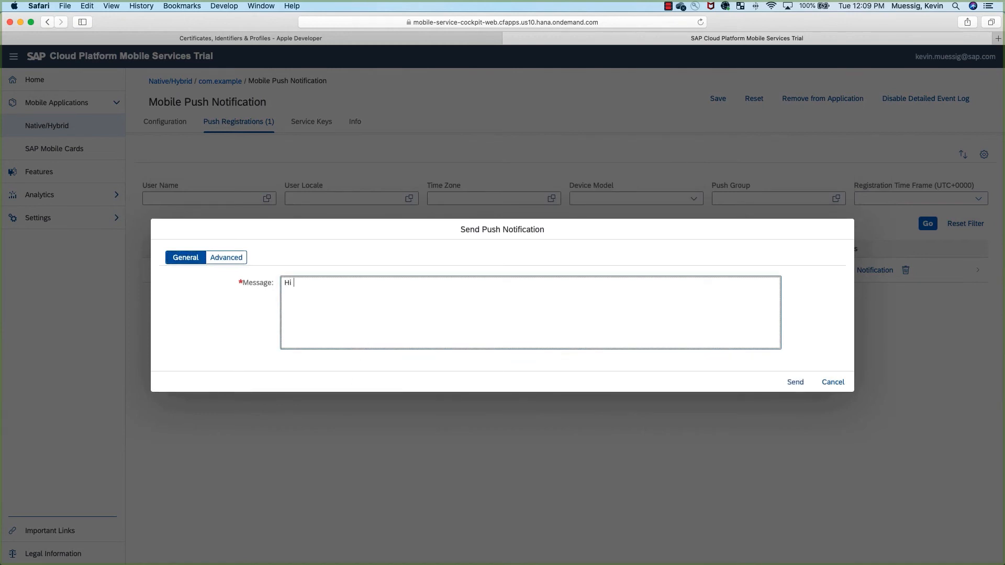
type("this is my fir")
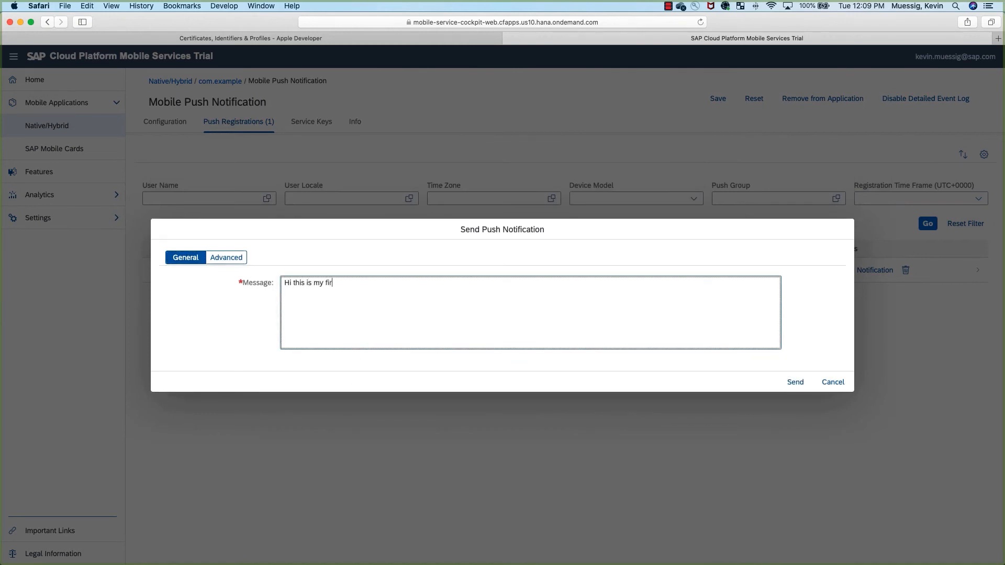
type("st Push Notificia")
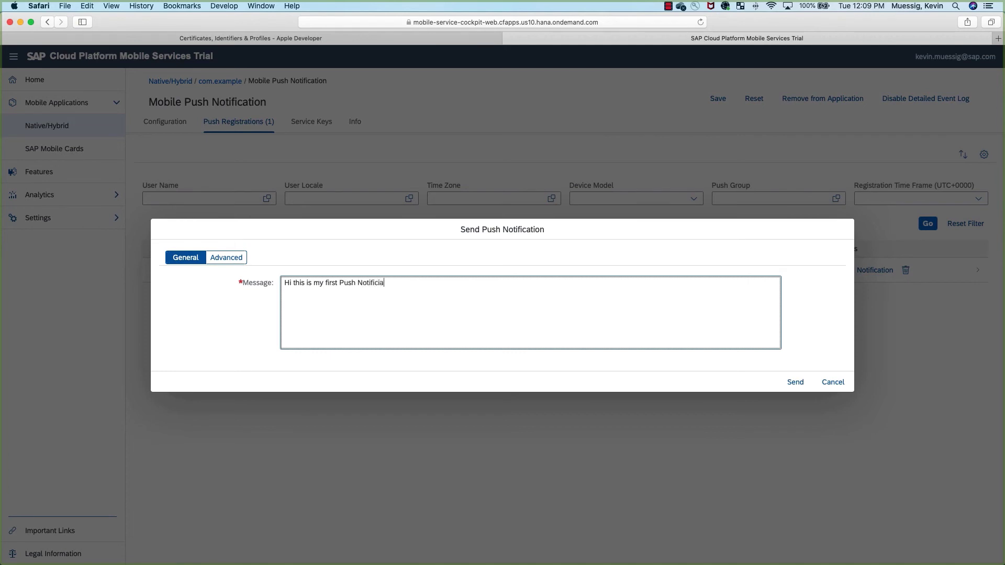
key("Backspace")
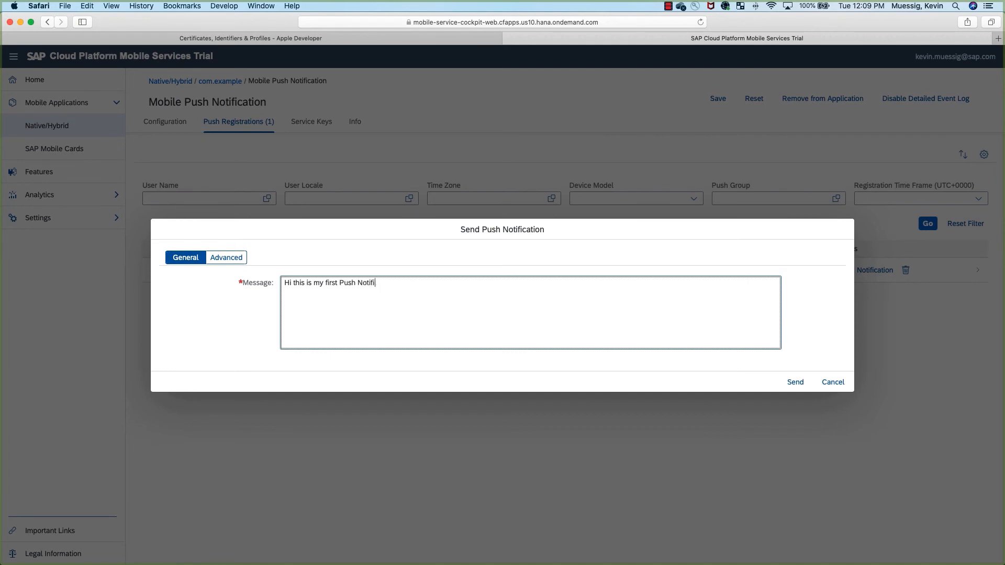
type("cation!")
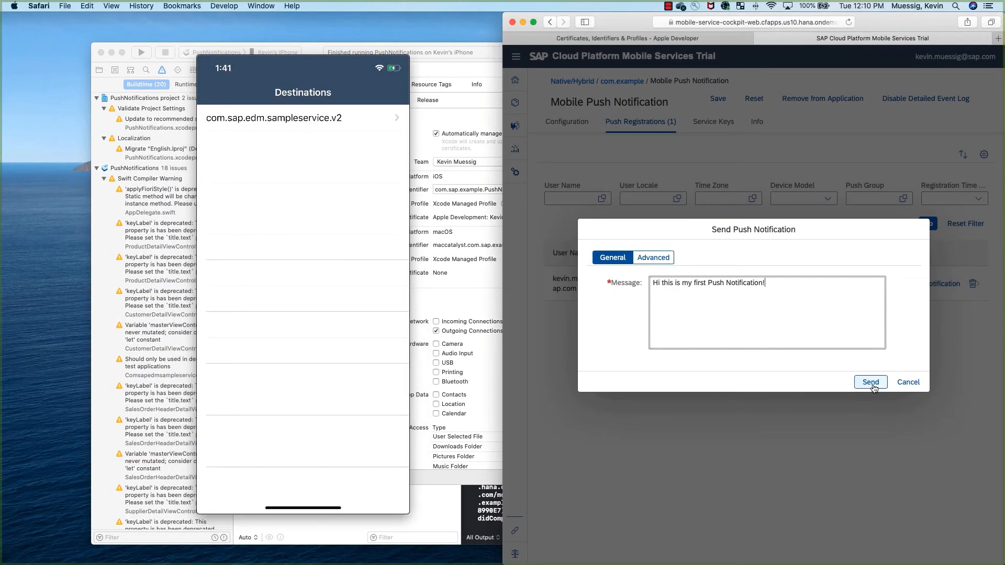
Send the test push notification to the registered iPhone from the Send Push Notification dialog.
left_click(870, 382)
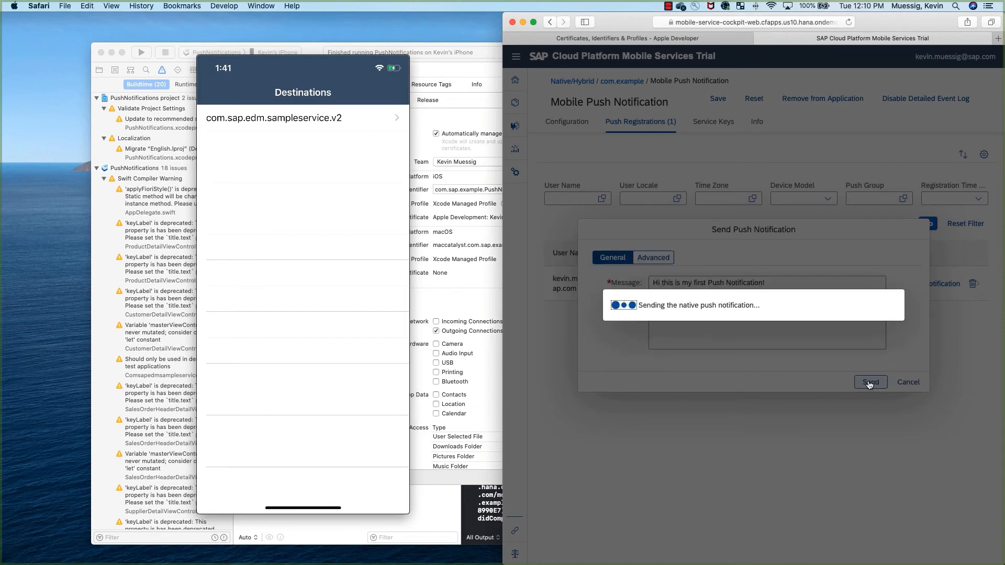
left_click(869, 382)
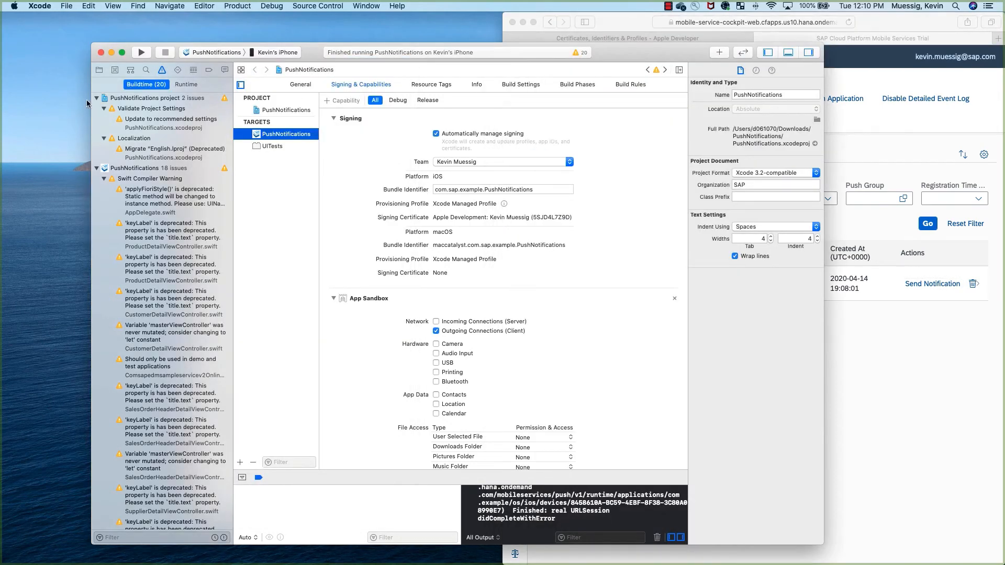
Locate AppDelegate.swift via Open Quickly and show its didFinishLaunchingWithOptions code in the editor.
left_click(99, 70)
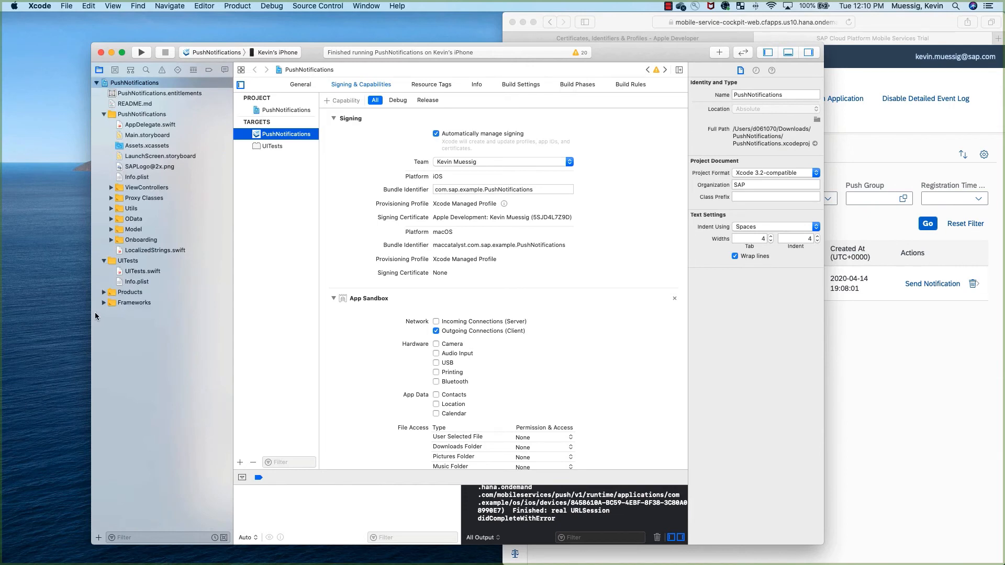
mouse_move(135, 274)
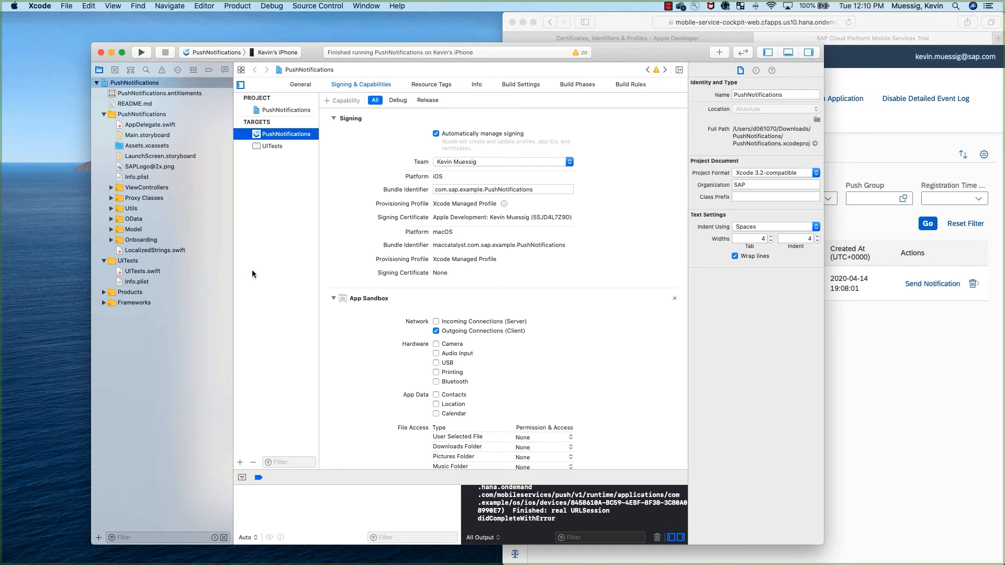
key("cmd+shift+o")
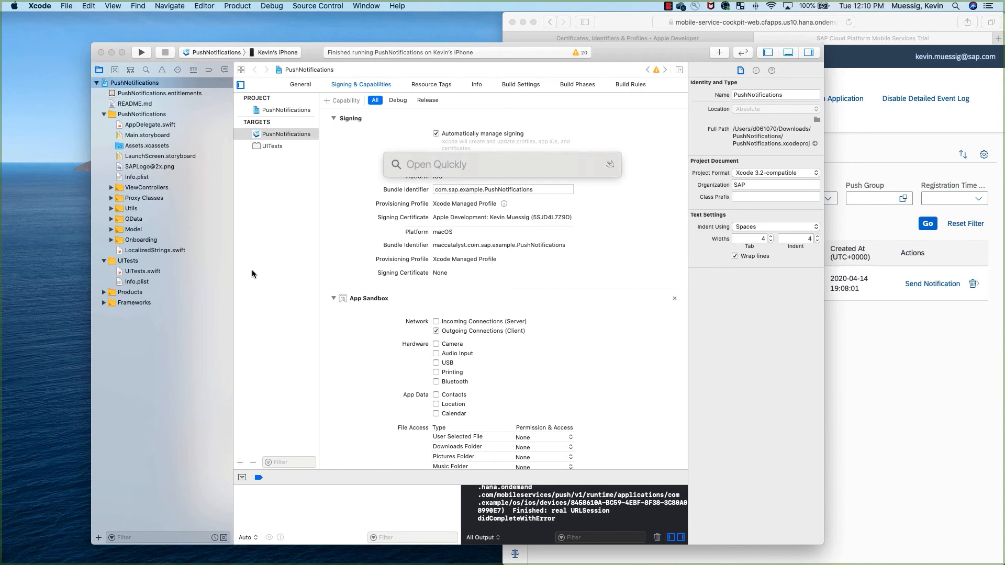
type("A")
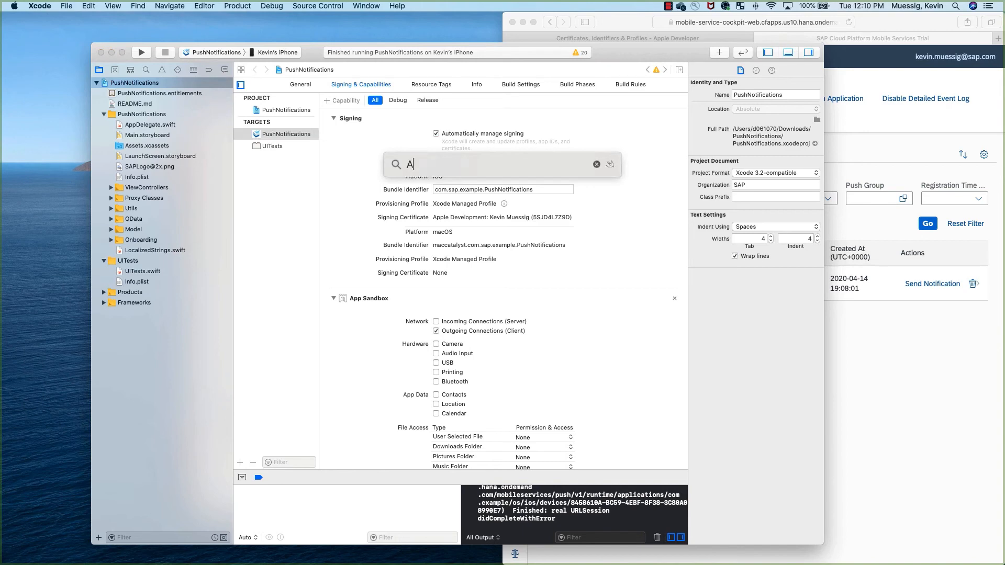
left_click(139, 125)
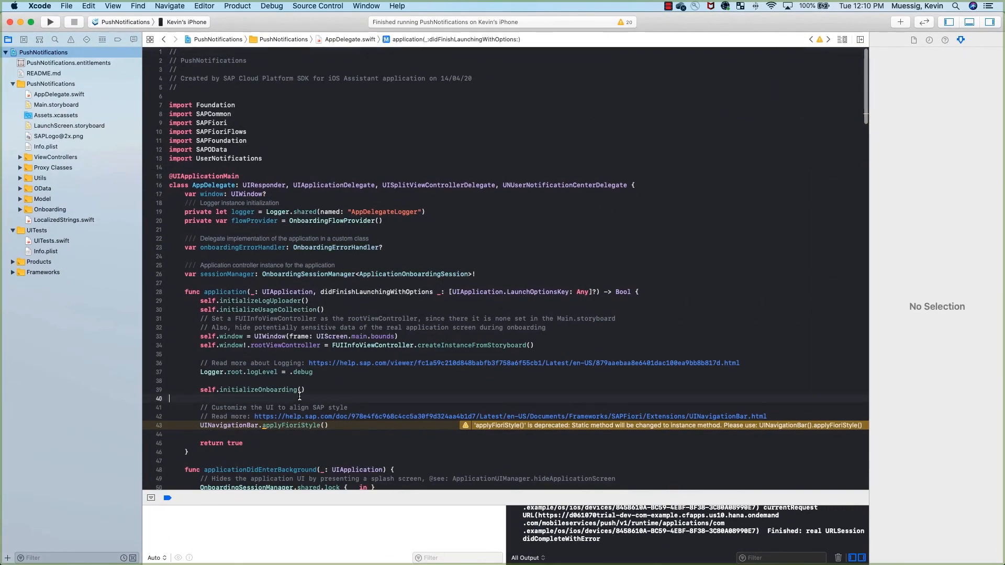
scroll("down", 3)
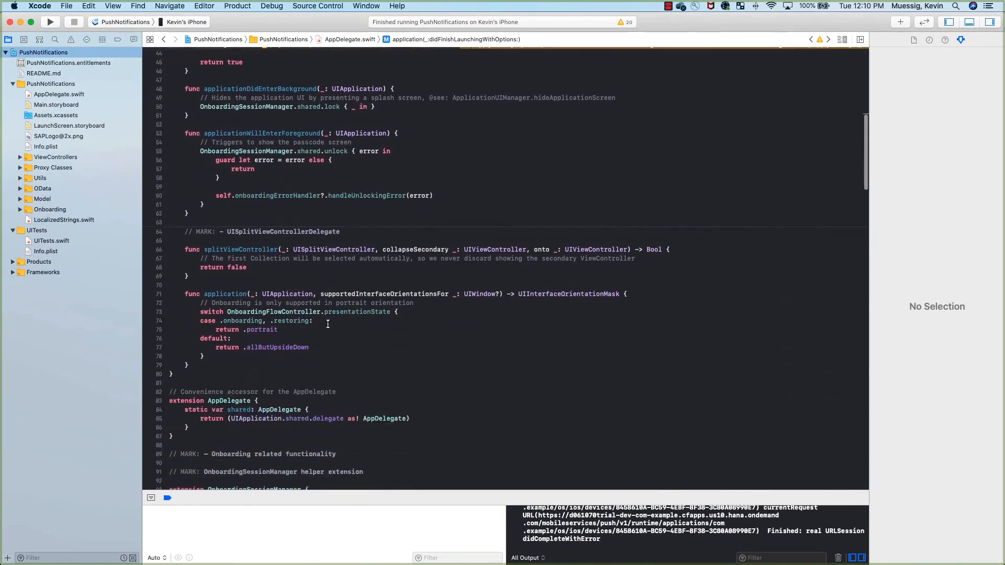
scroll("down", 3)
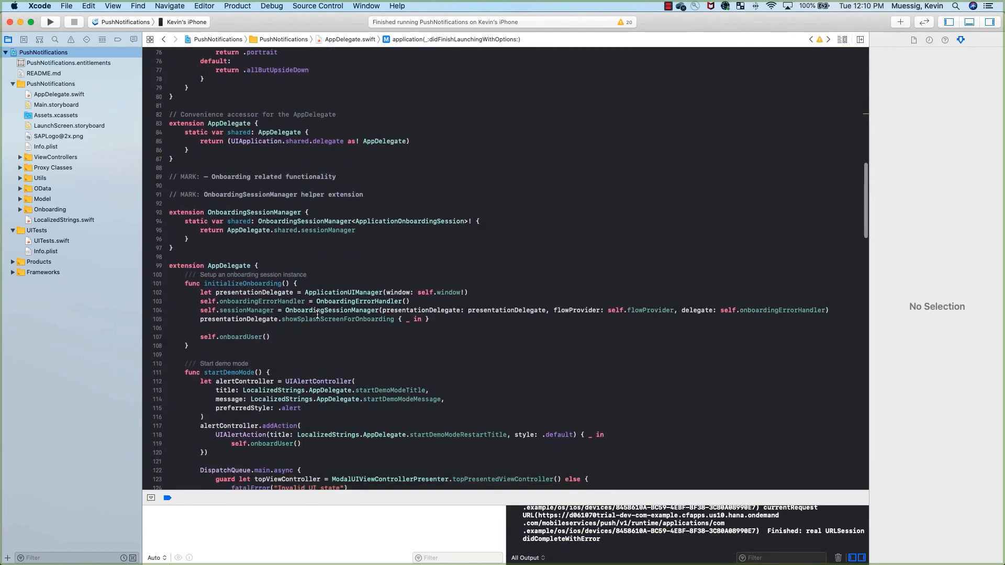
scroll("down", 3)
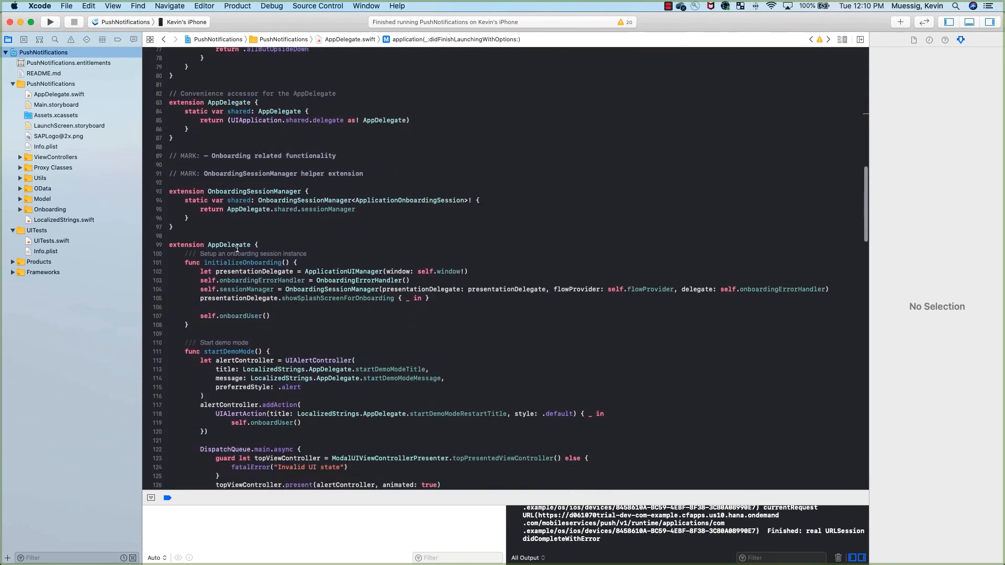
scroll("down", 3)
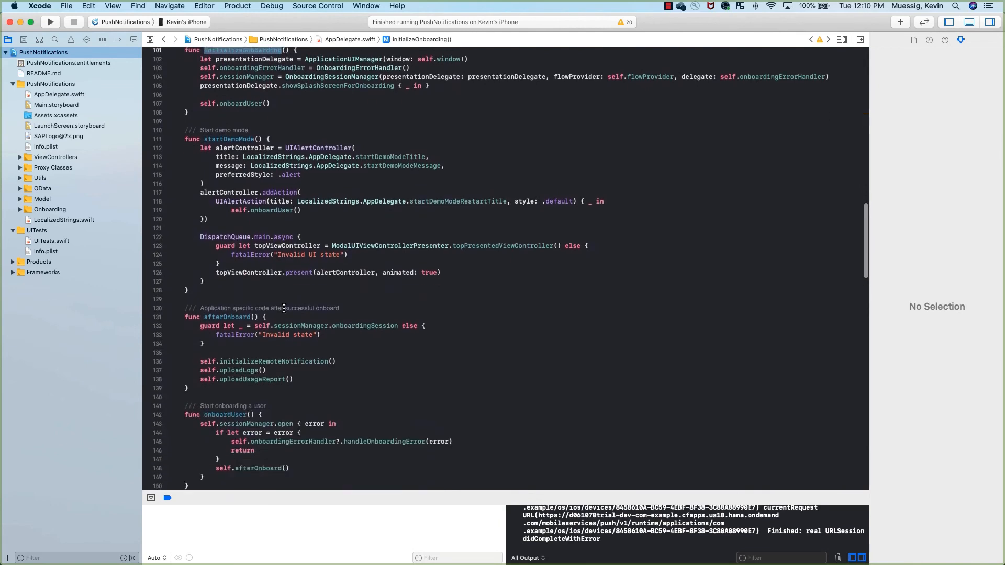
scroll("down", 3)
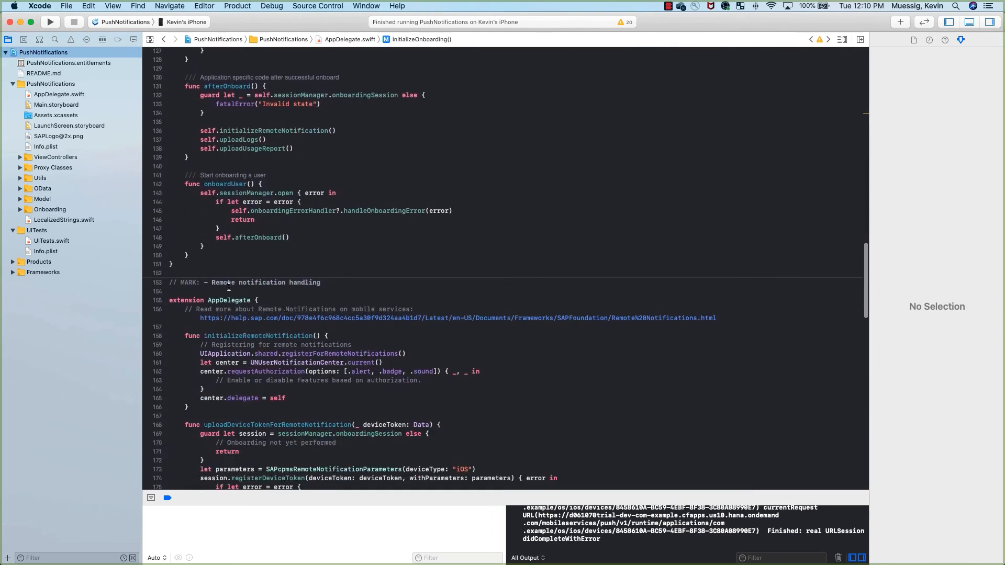
scroll("down", 3)
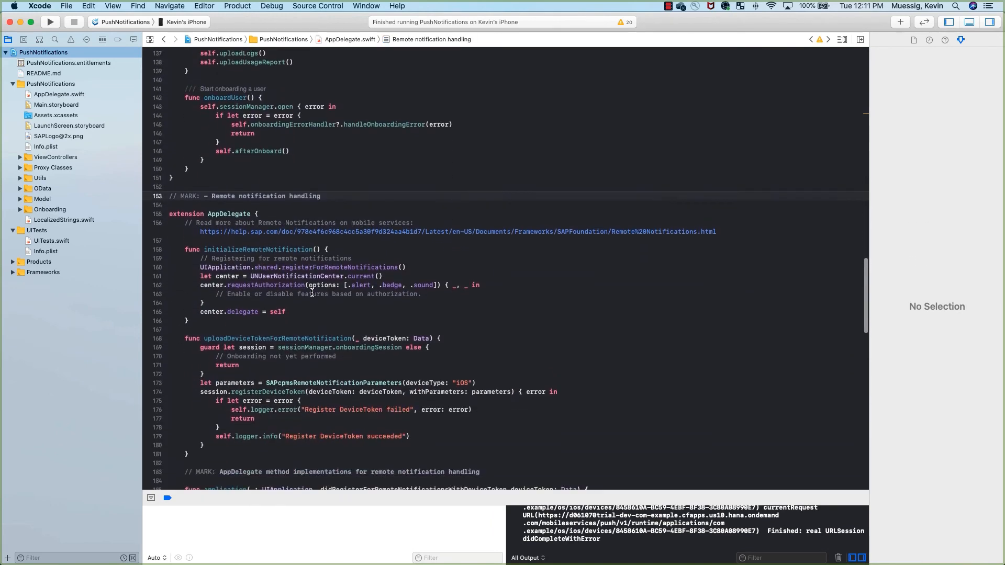
scroll("down", 3)
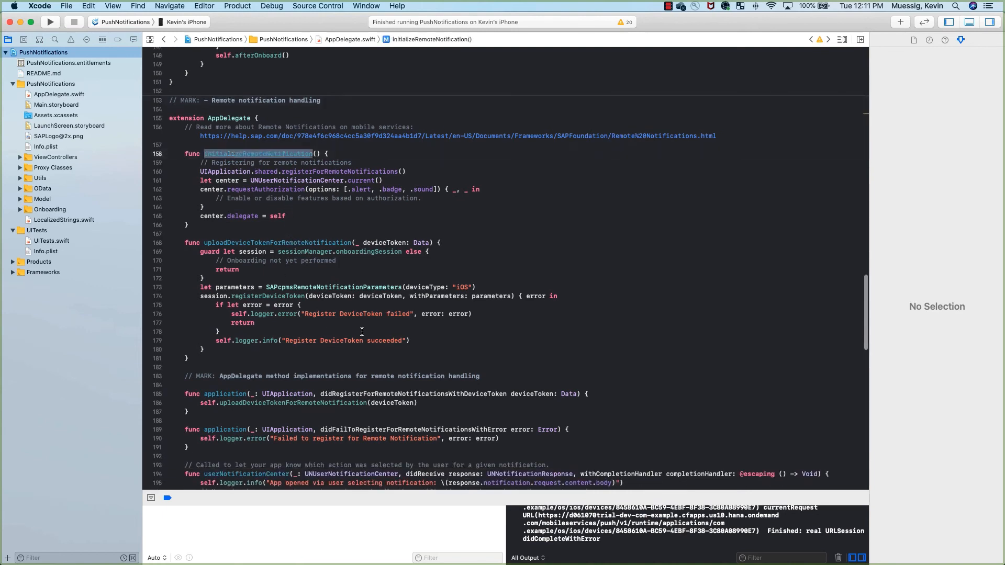
mouse_move(229, 146)
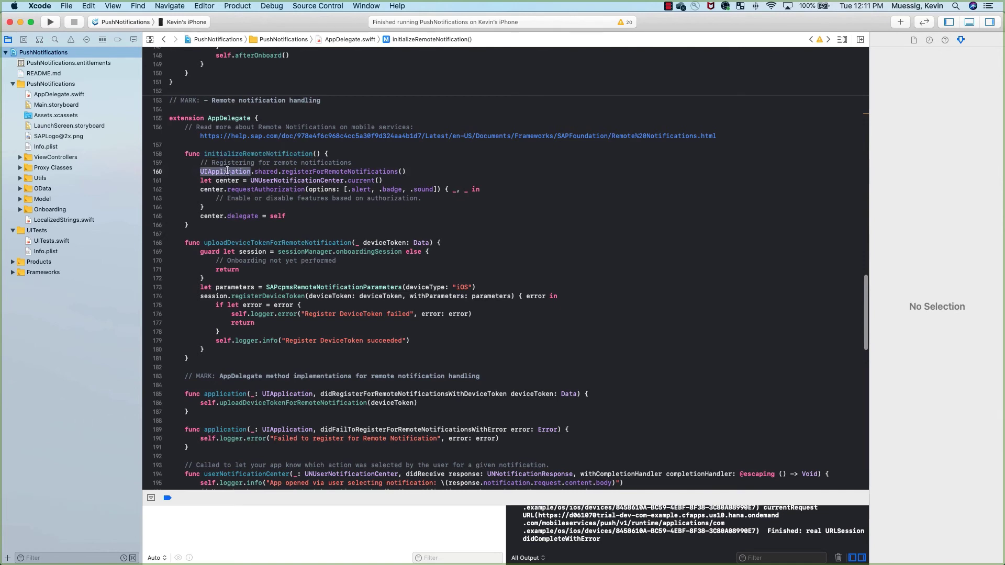
double_click(265, 171)
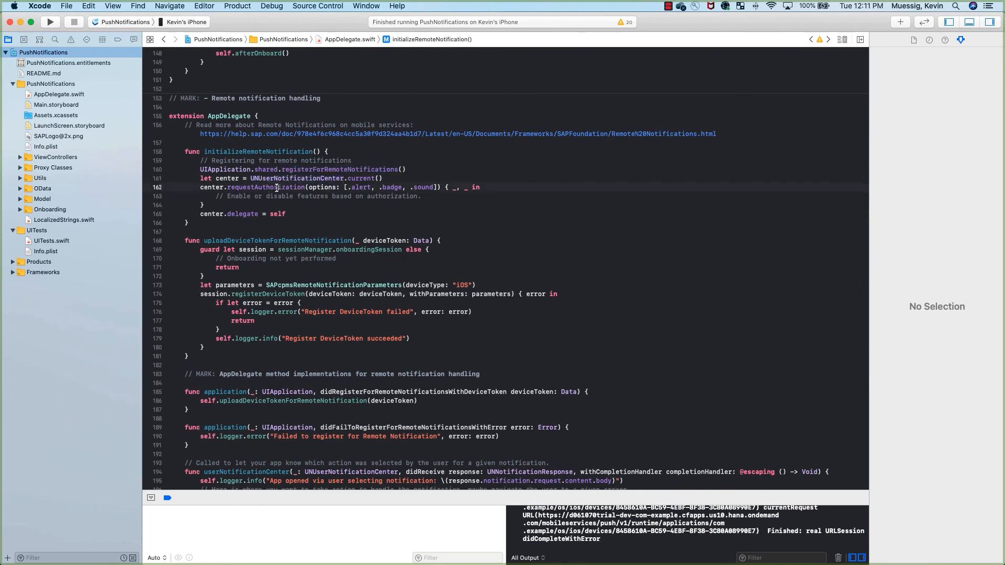
double_click(266, 188)
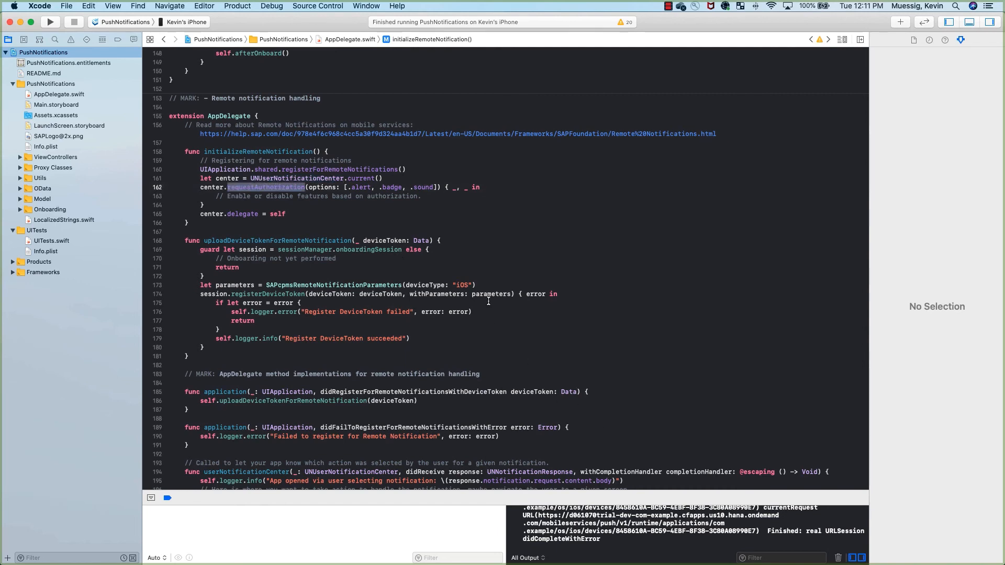
mouse_move(289, 230)
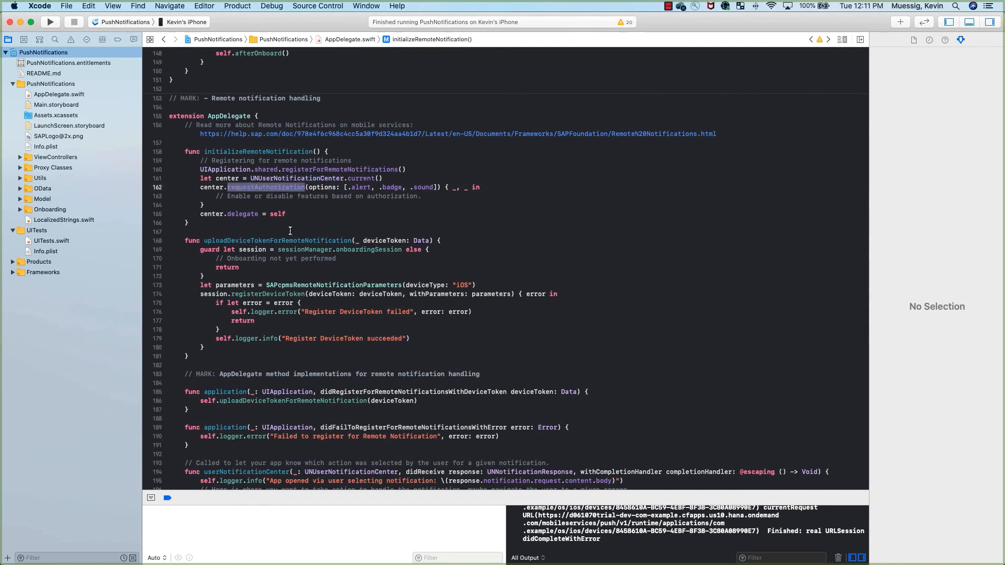
left_click(217, 196)
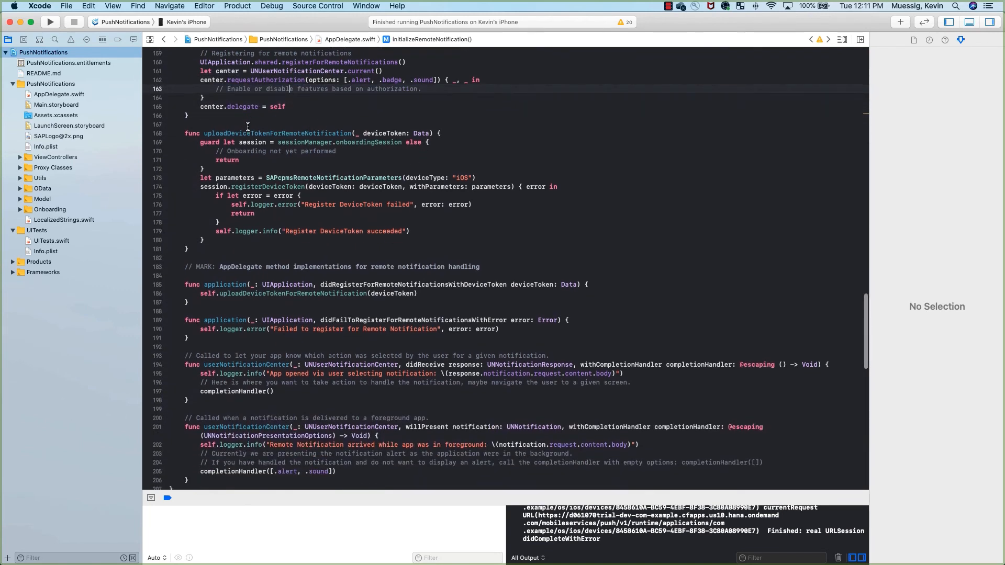
double_click(276, 127)
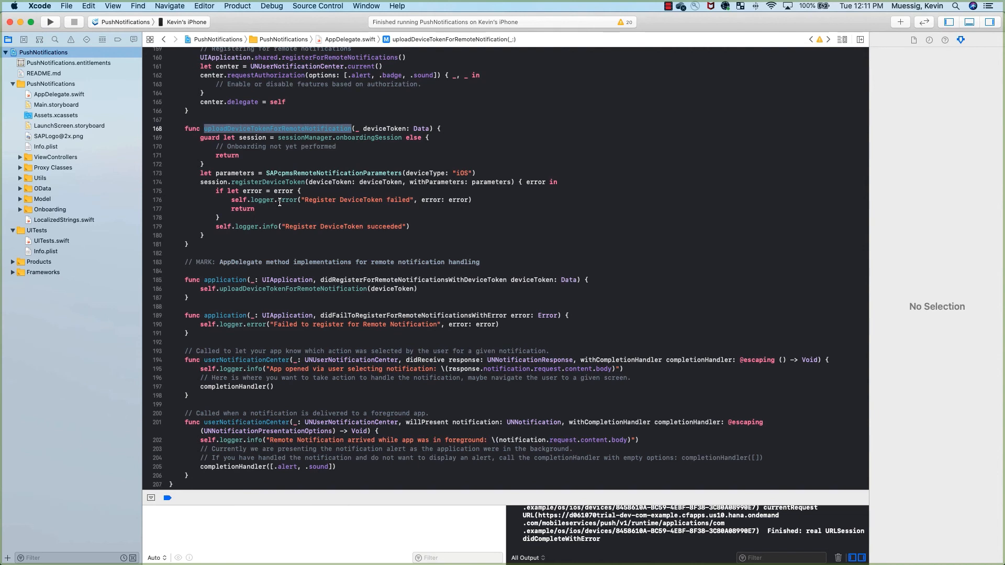
mouse_move(355, 166)
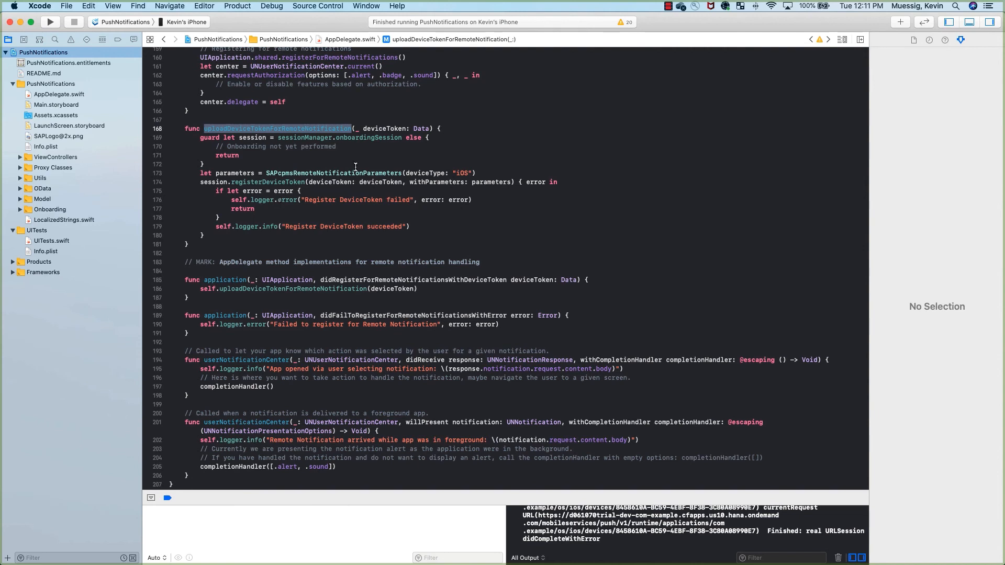
double_click(367, 137)
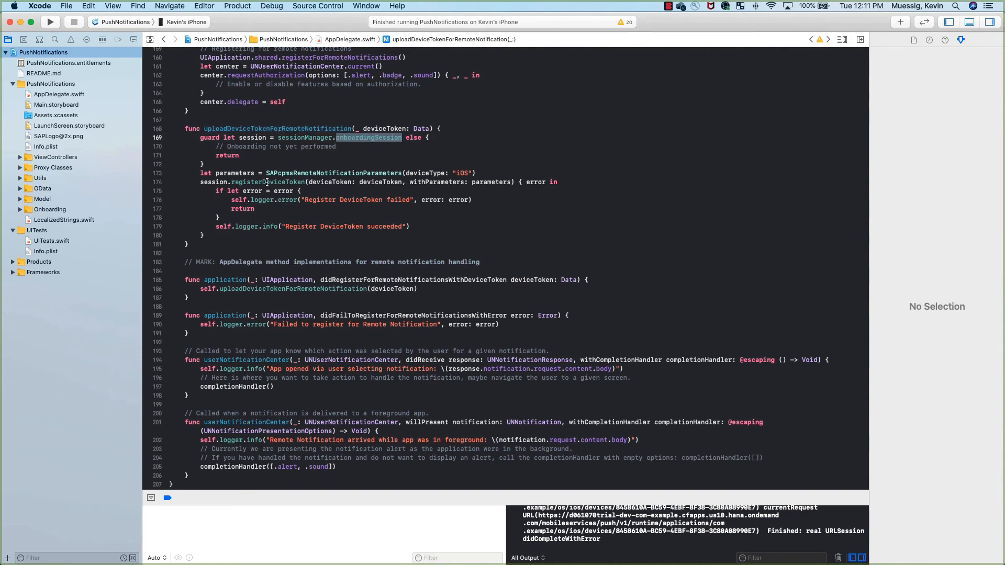
double_click(332, 173)
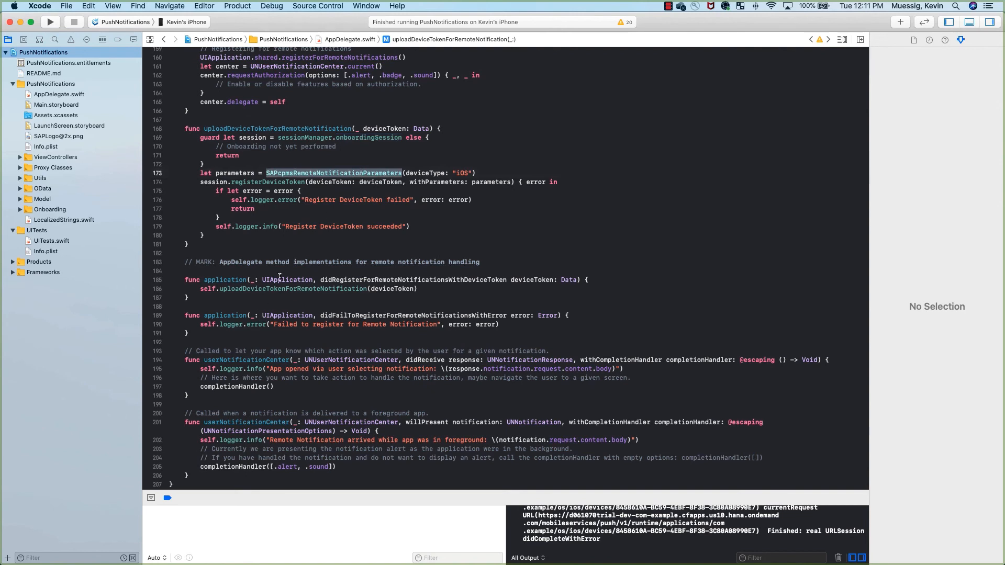
mouse_move(420, 181)
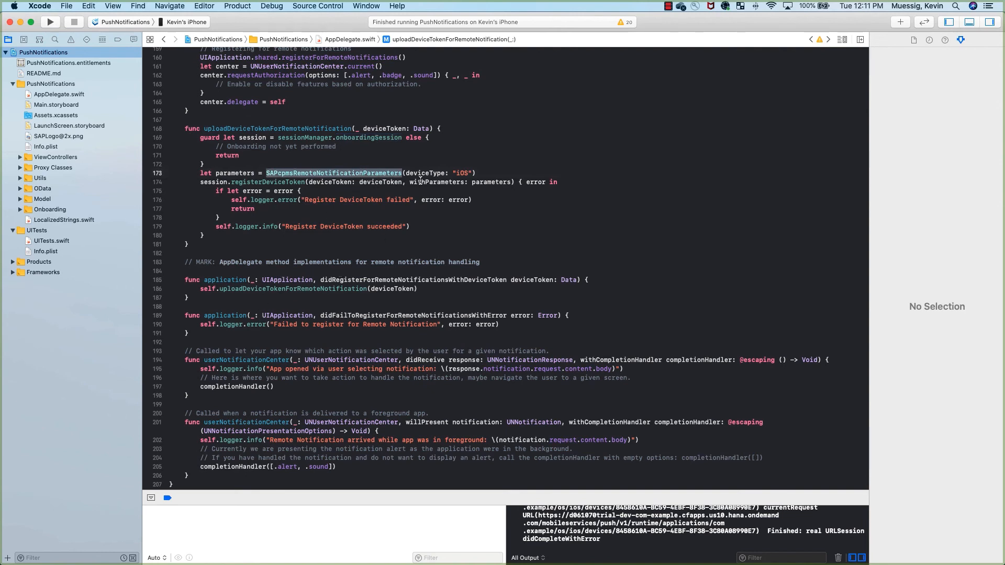
double_click(460, 172)
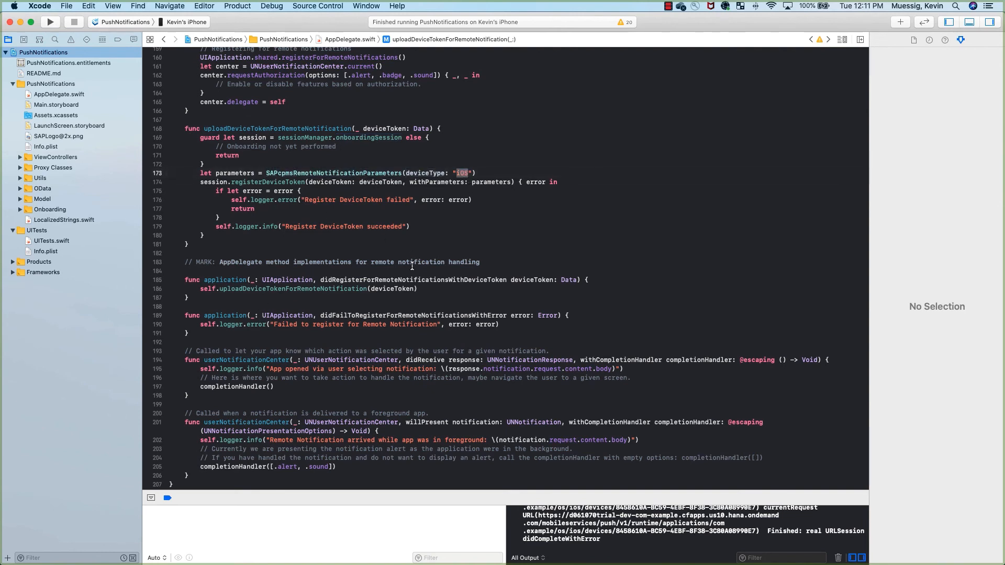
double_click(268, 181)
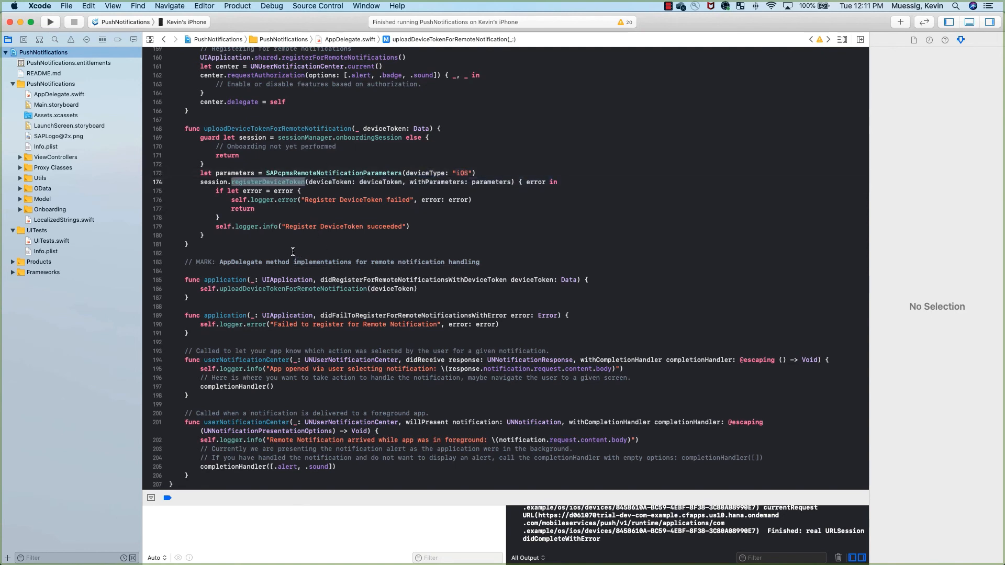
scroll("down", 3)
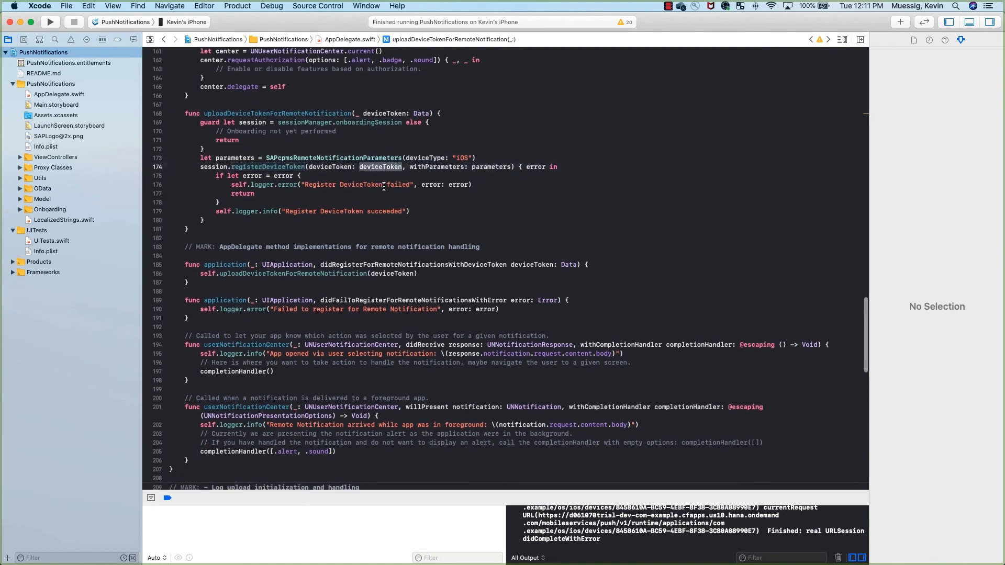
double_click(490, 166)
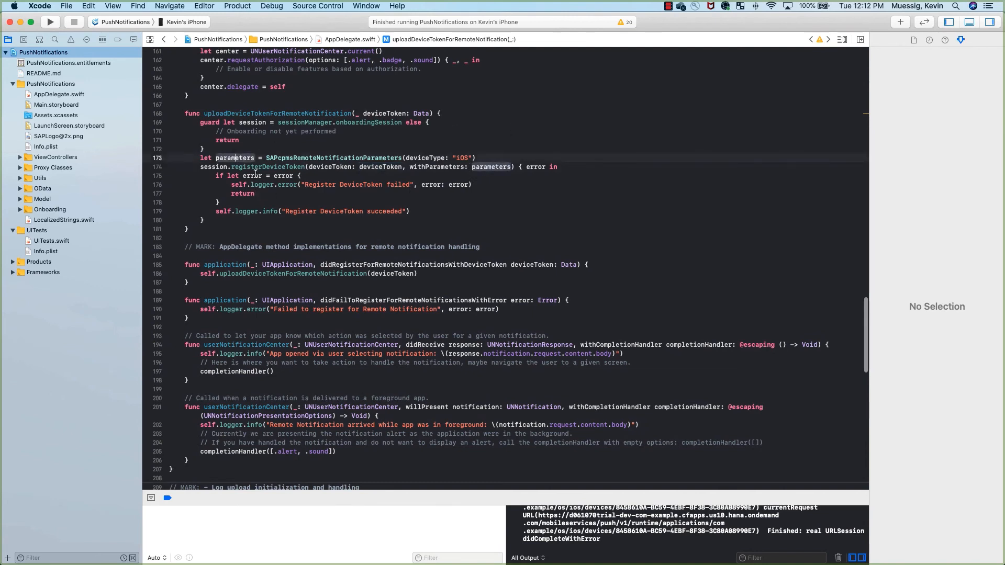
scroll("down", 3)
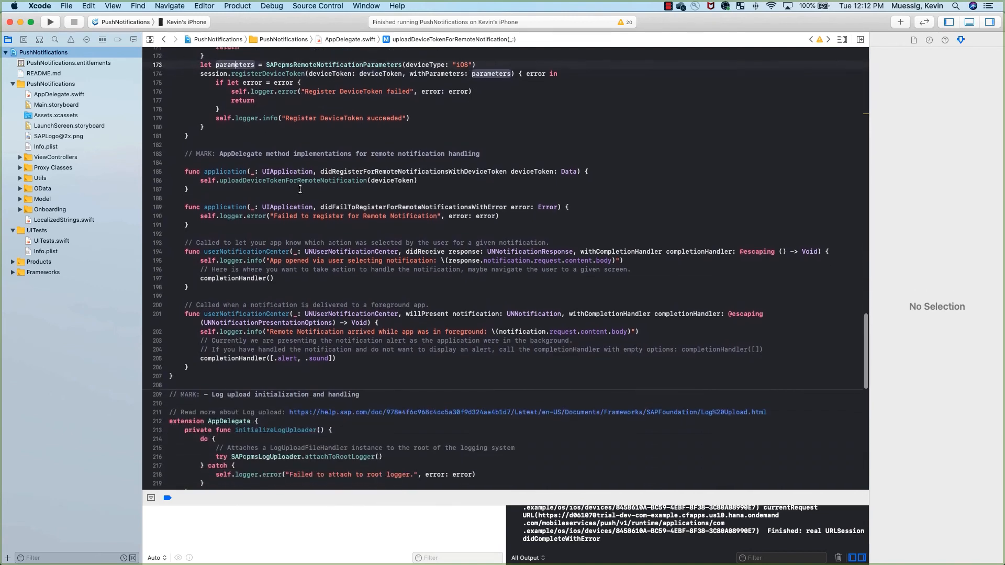
scroll("up", 3)
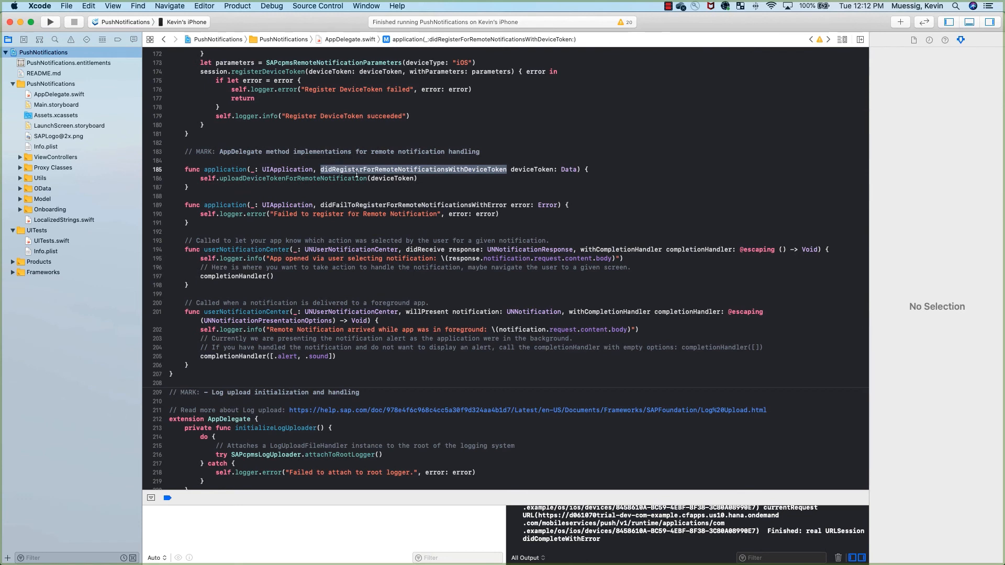
double_click(289, 178)
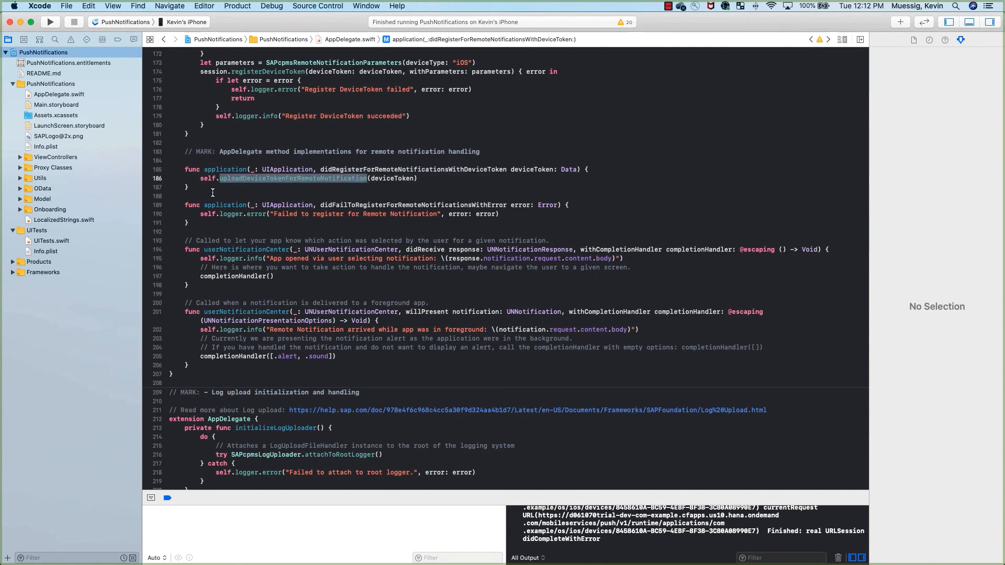
left_click(310, 213)
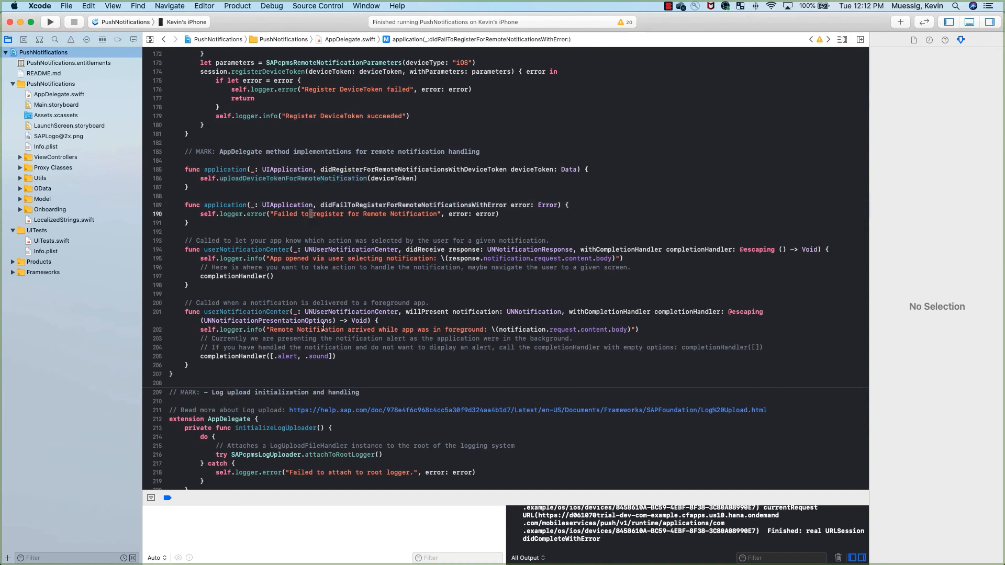
scroll("down", 3)
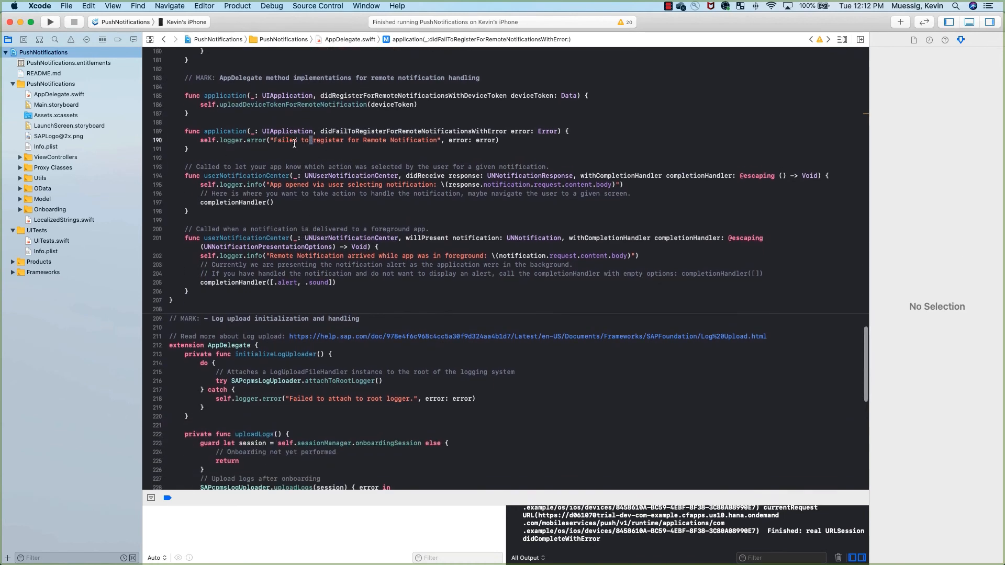
mouse_move(308, 168)
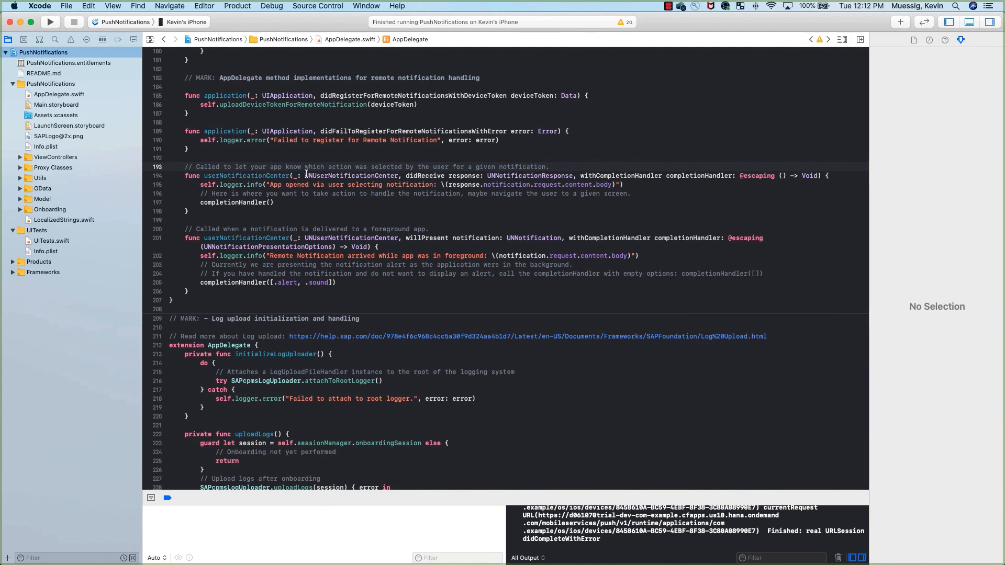
mouse_move(341, 170)
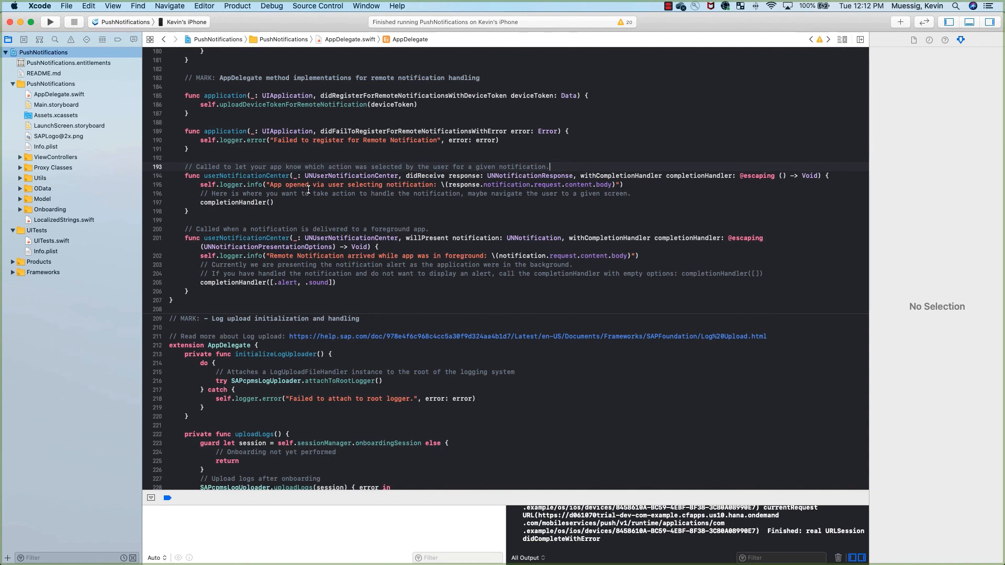
scroll("down", 3)
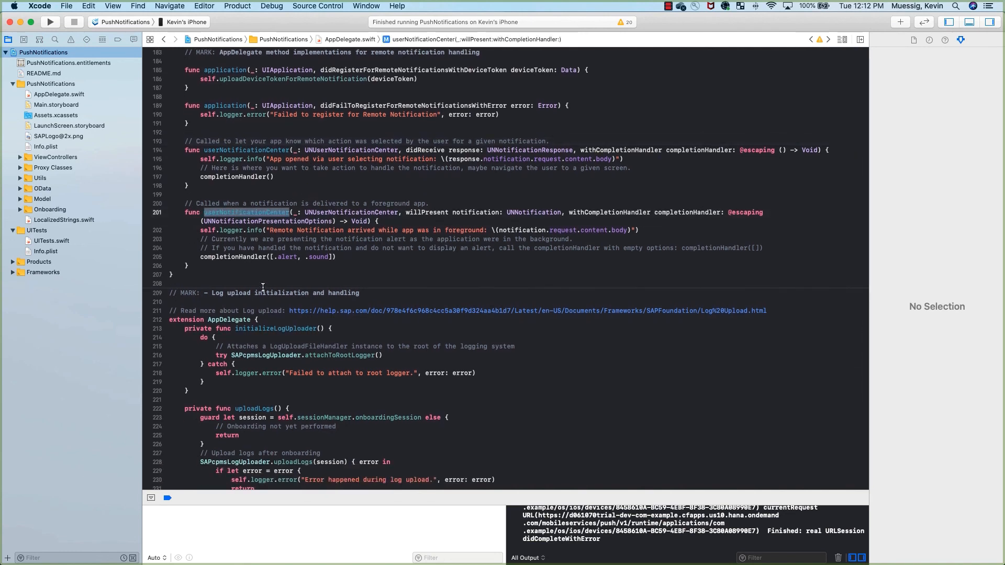
double_click(475, 213)
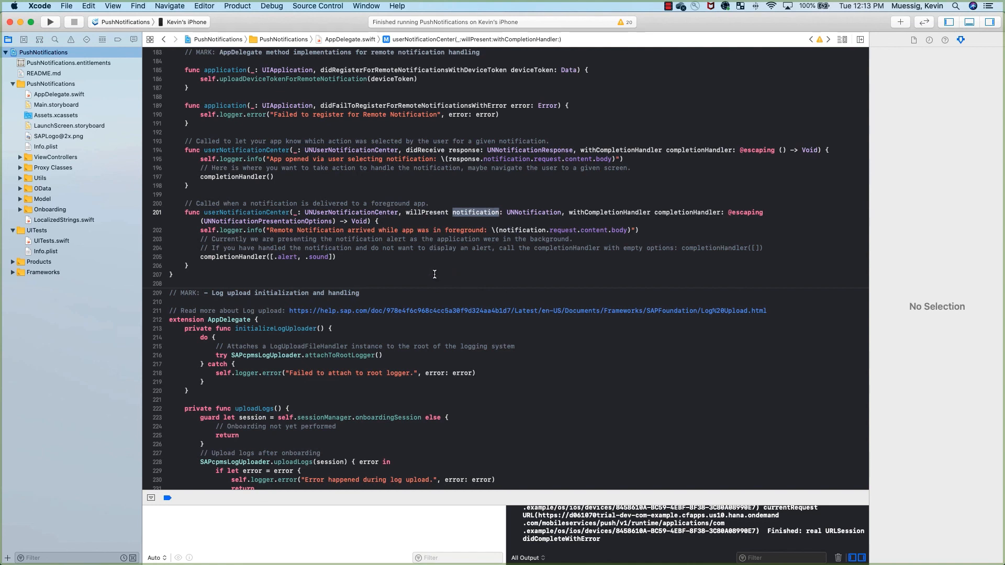
mouse_move(351, 289)
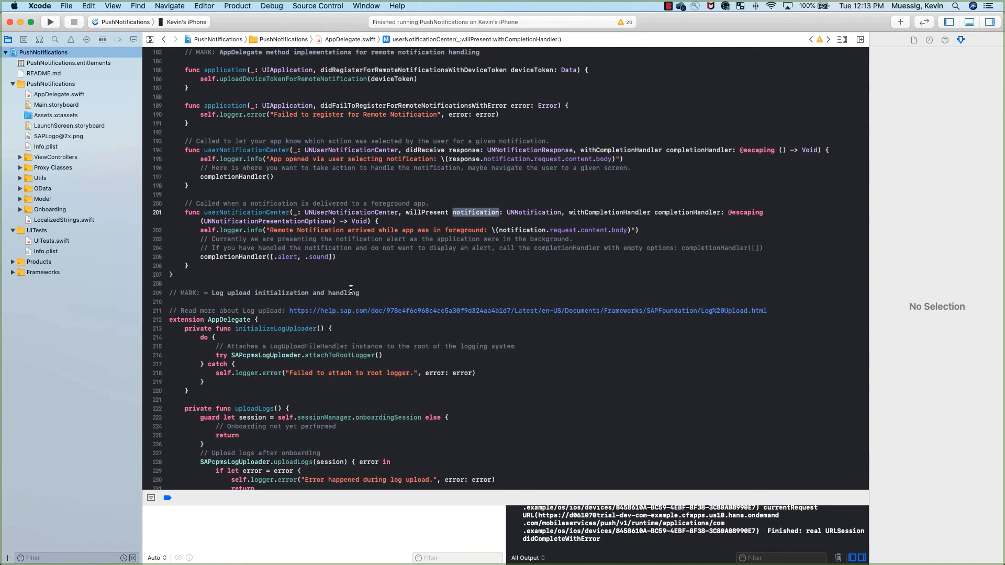
mouse_move(332, 256)
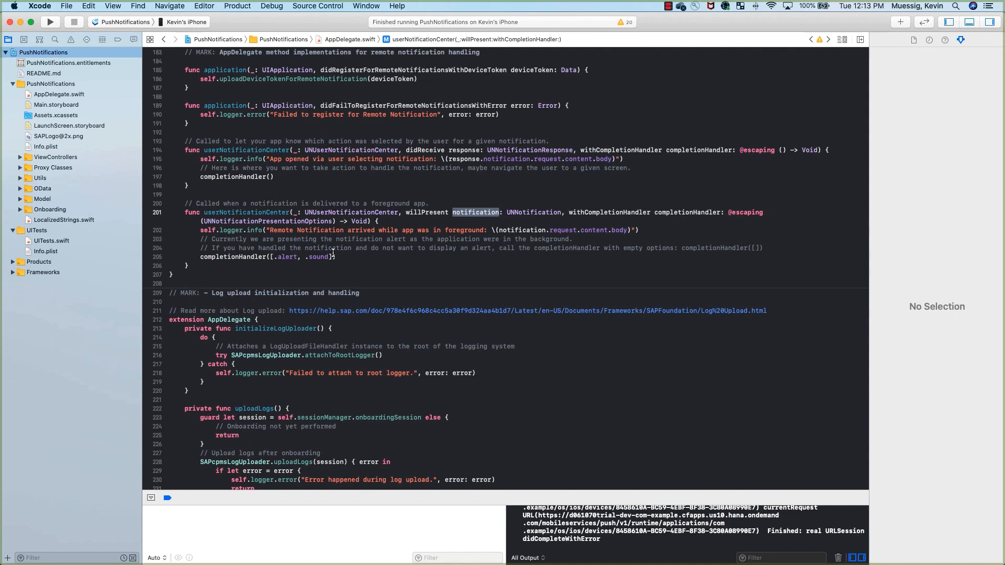
scroll("up", 3)
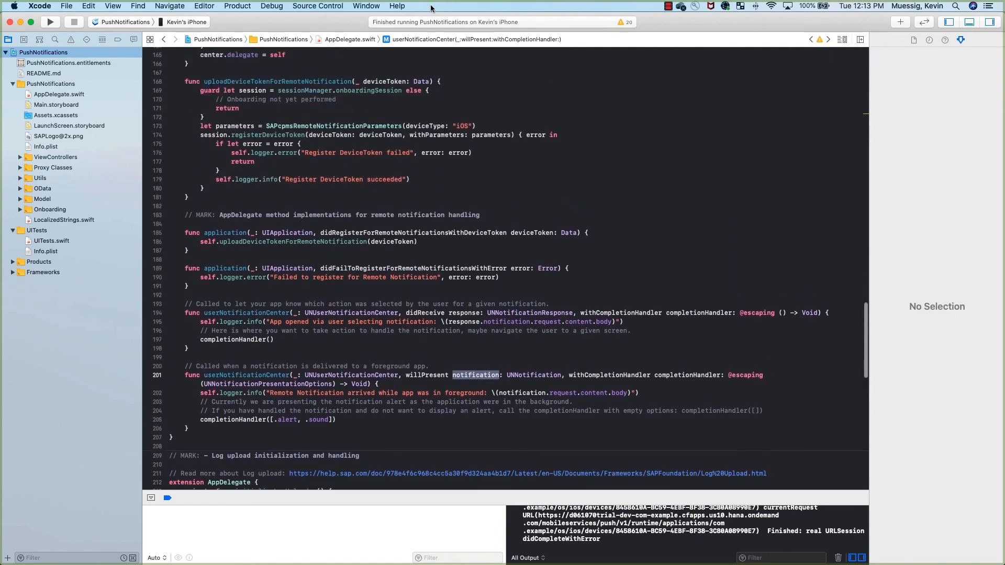
scroll("up", 3)
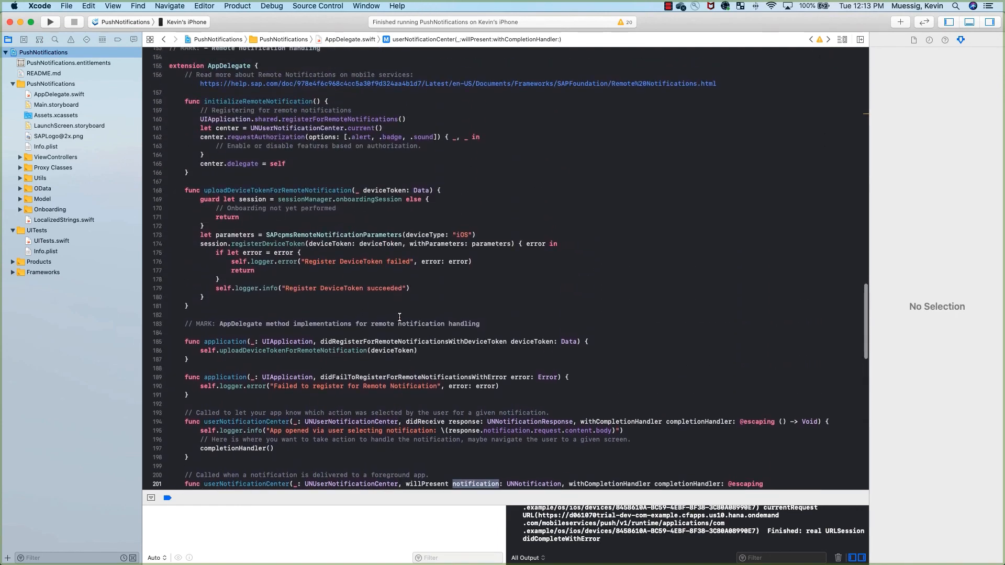
mouse_move(390, 280)
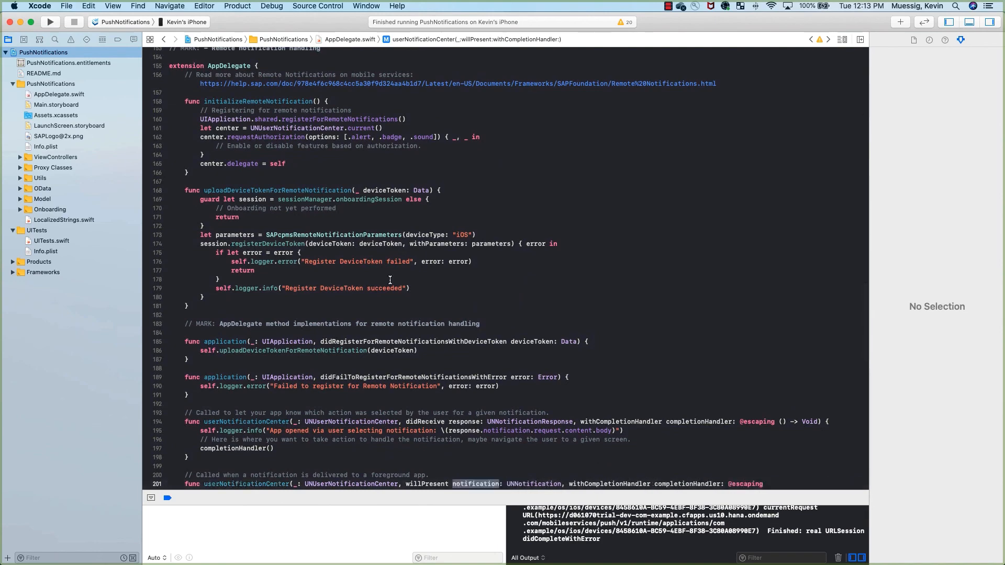
left_click(390, 279)
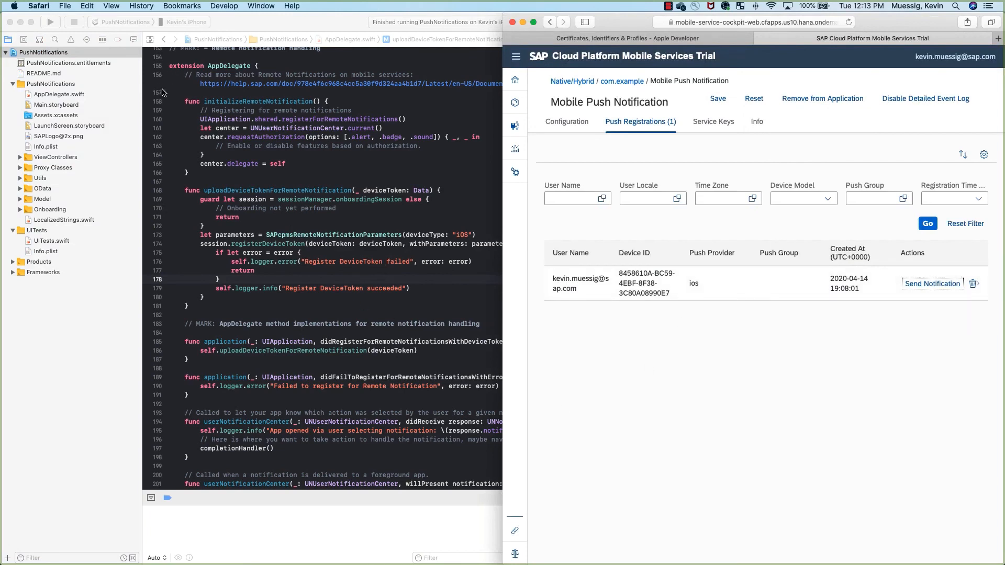
mouse_move(742, 389)
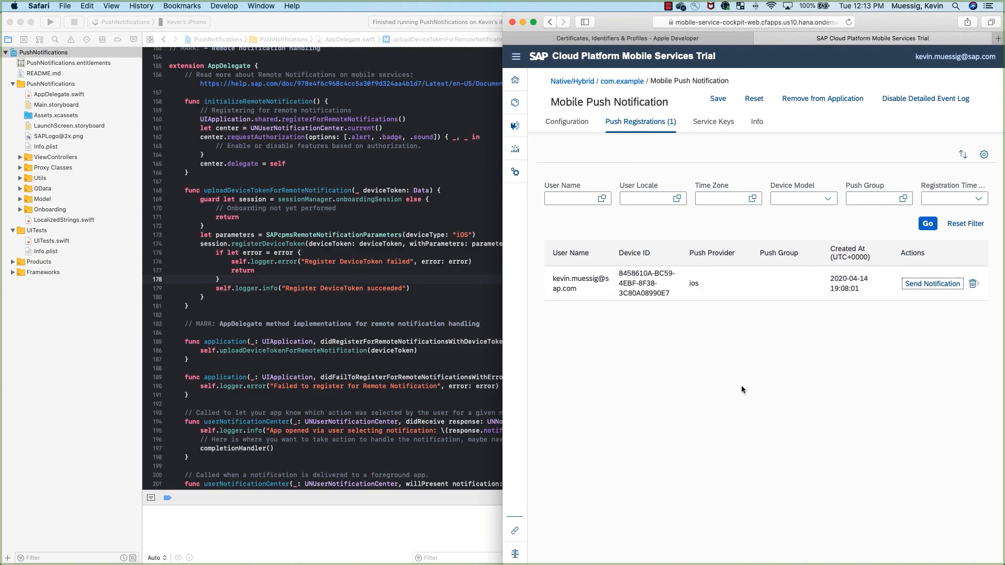